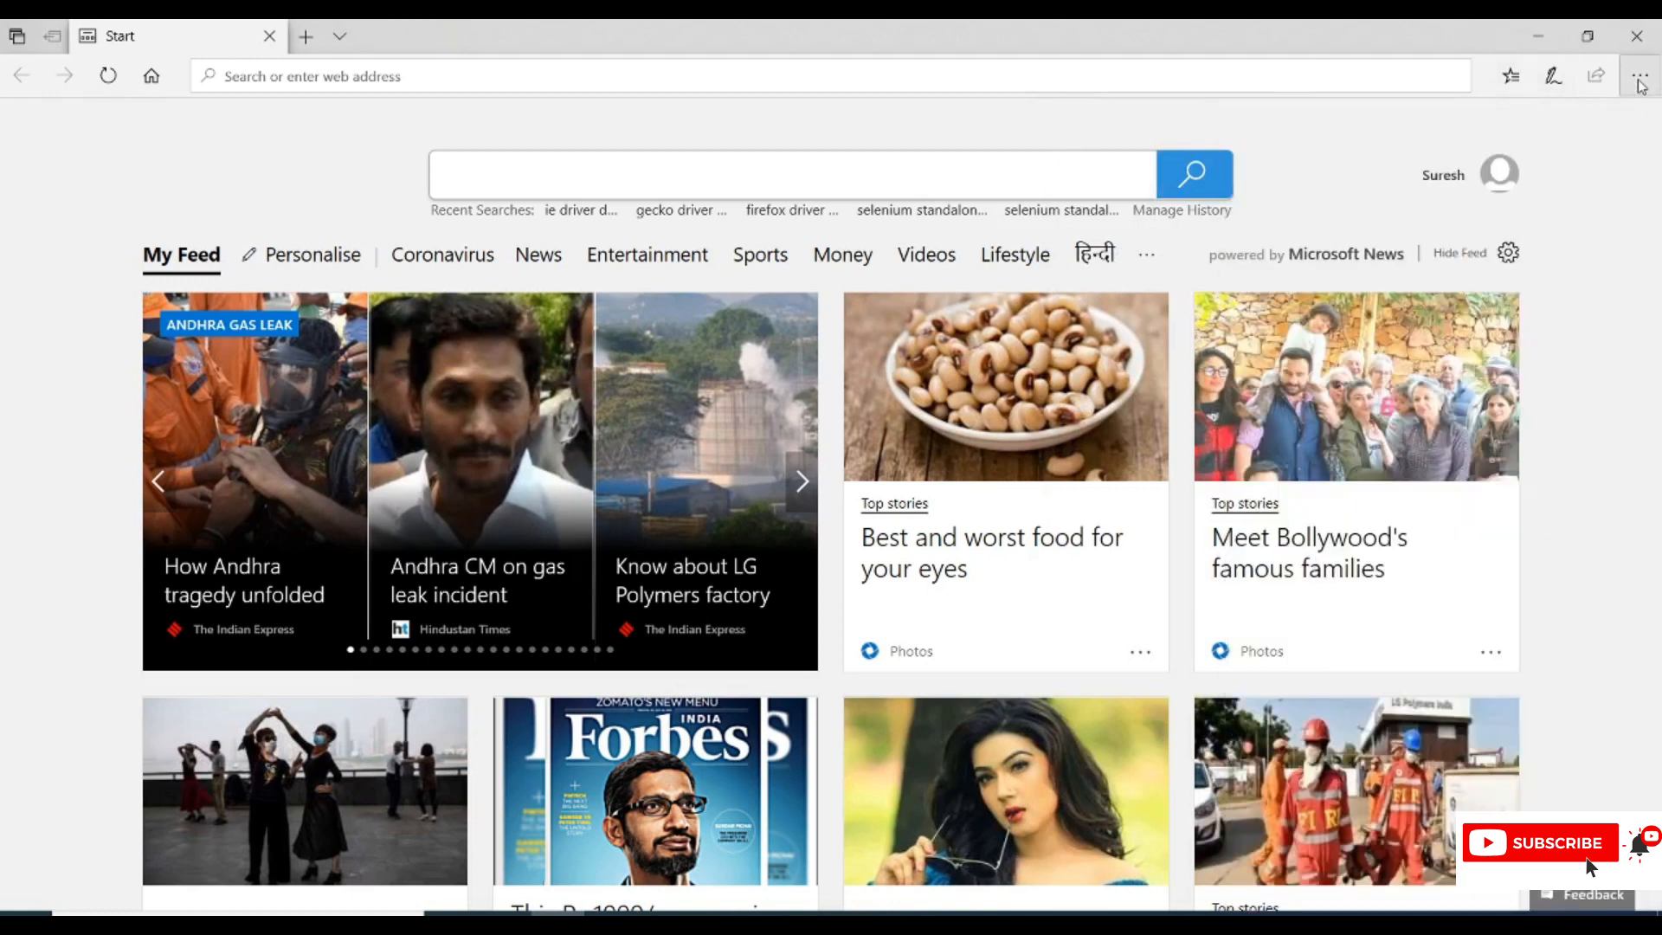
# - View the Edge options menu, then land on a new Google Chrome tab
pyautogui.click(1637, 74)
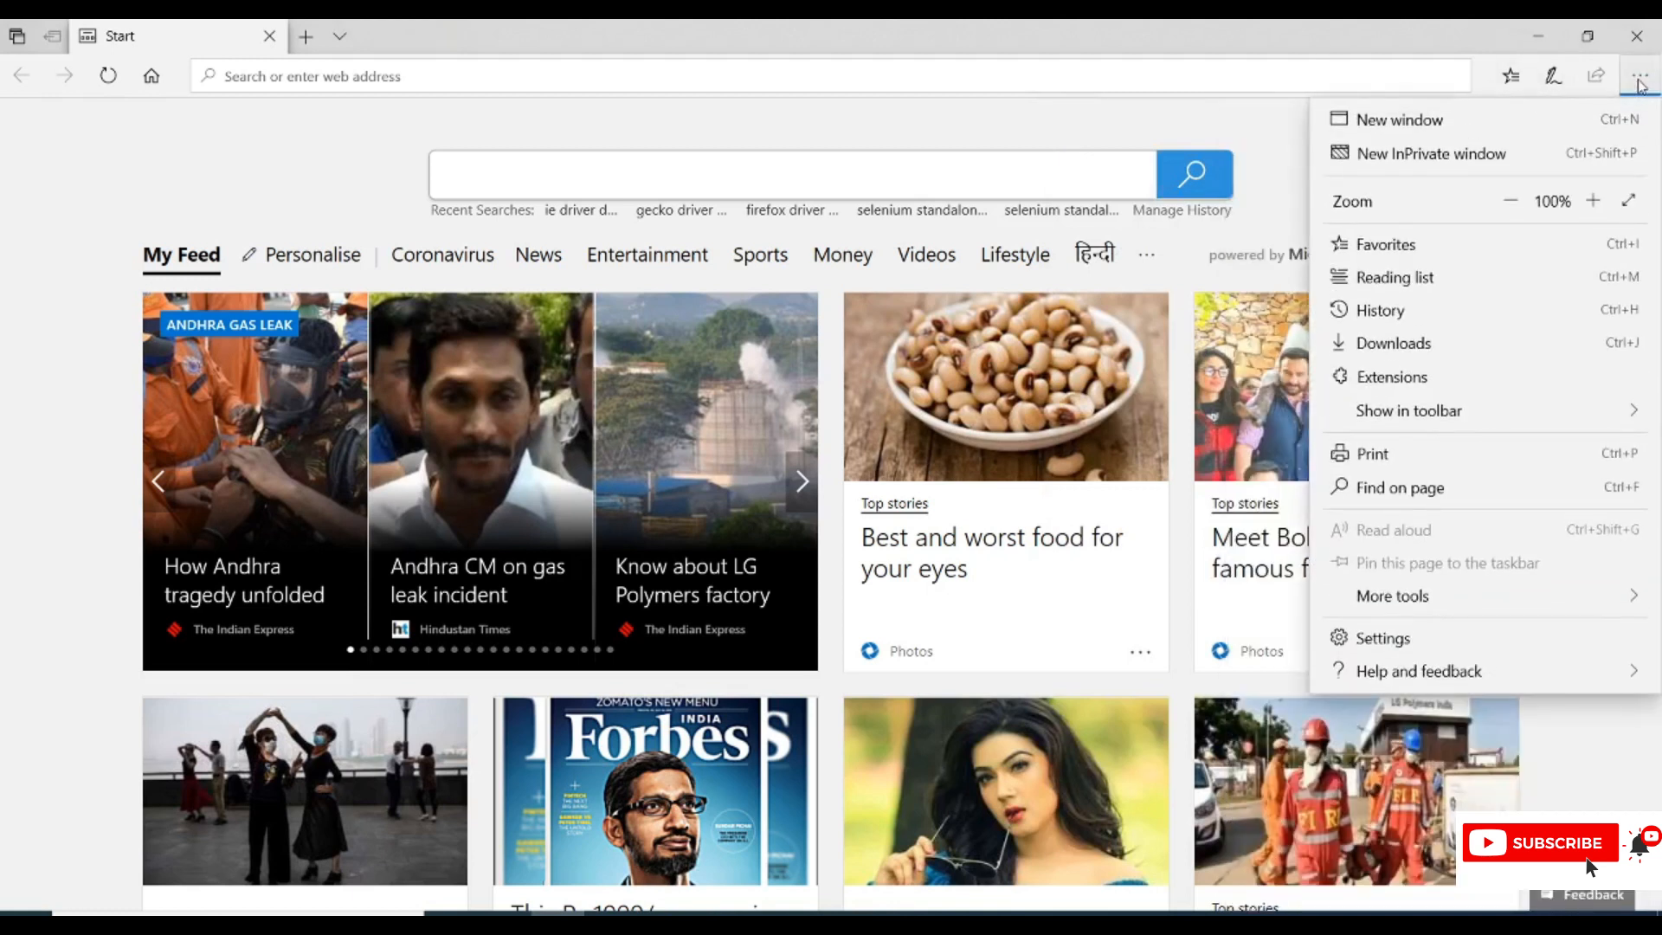
pyautogui.moveTo(1484, 353)
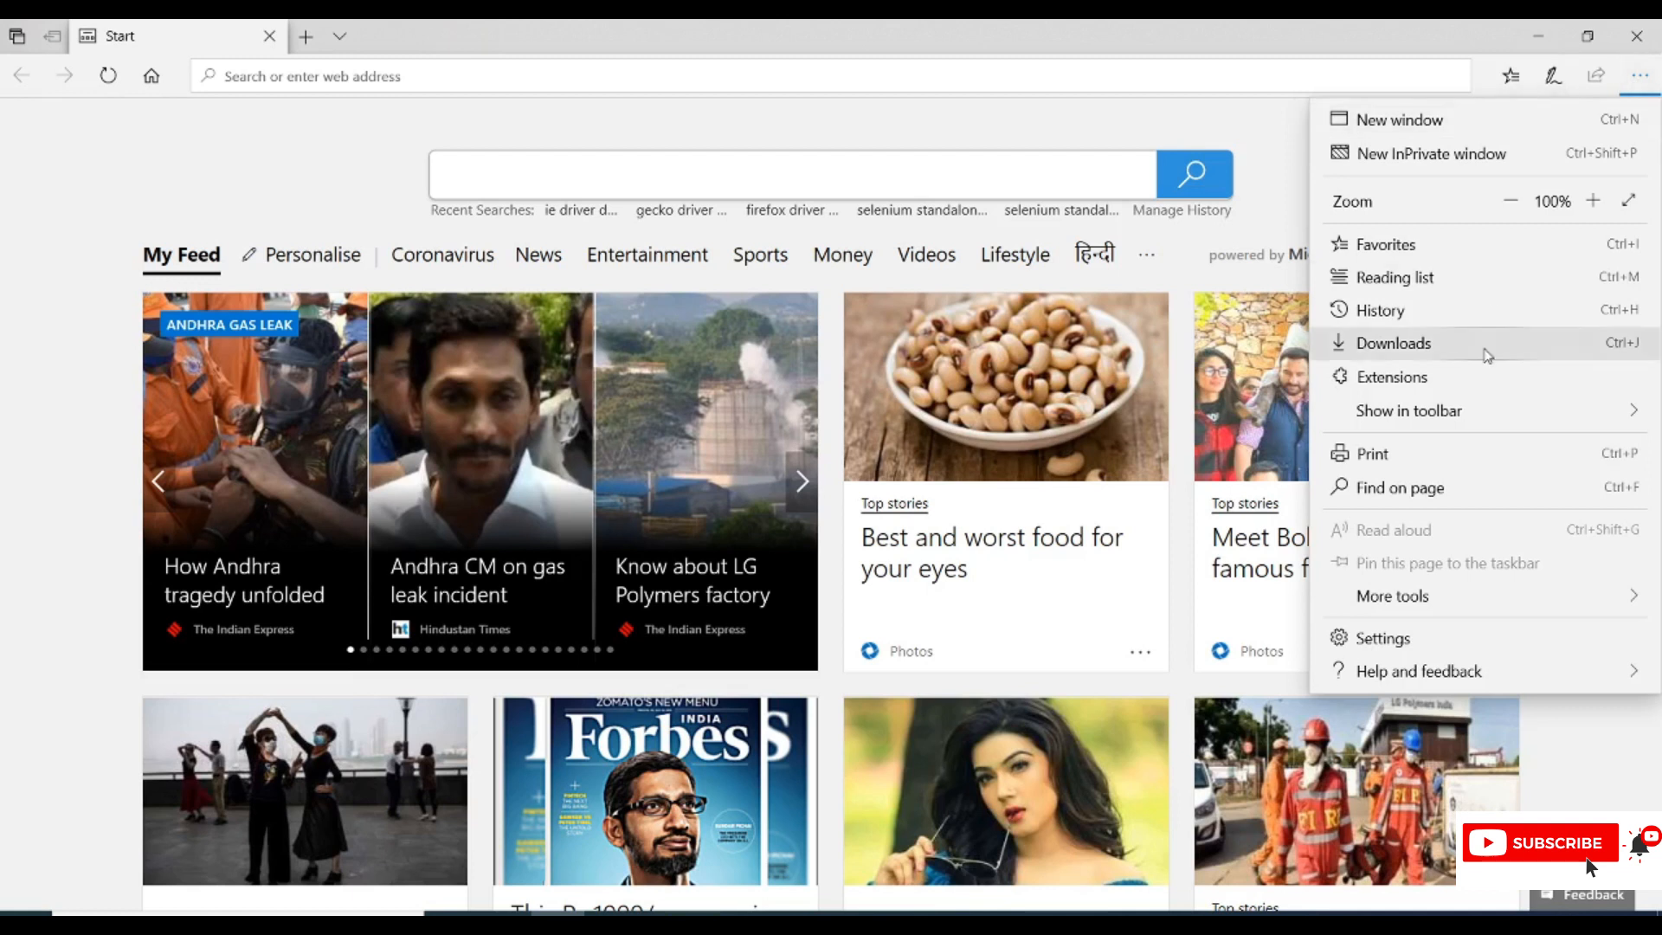
pyautogui.click(1380, 639)
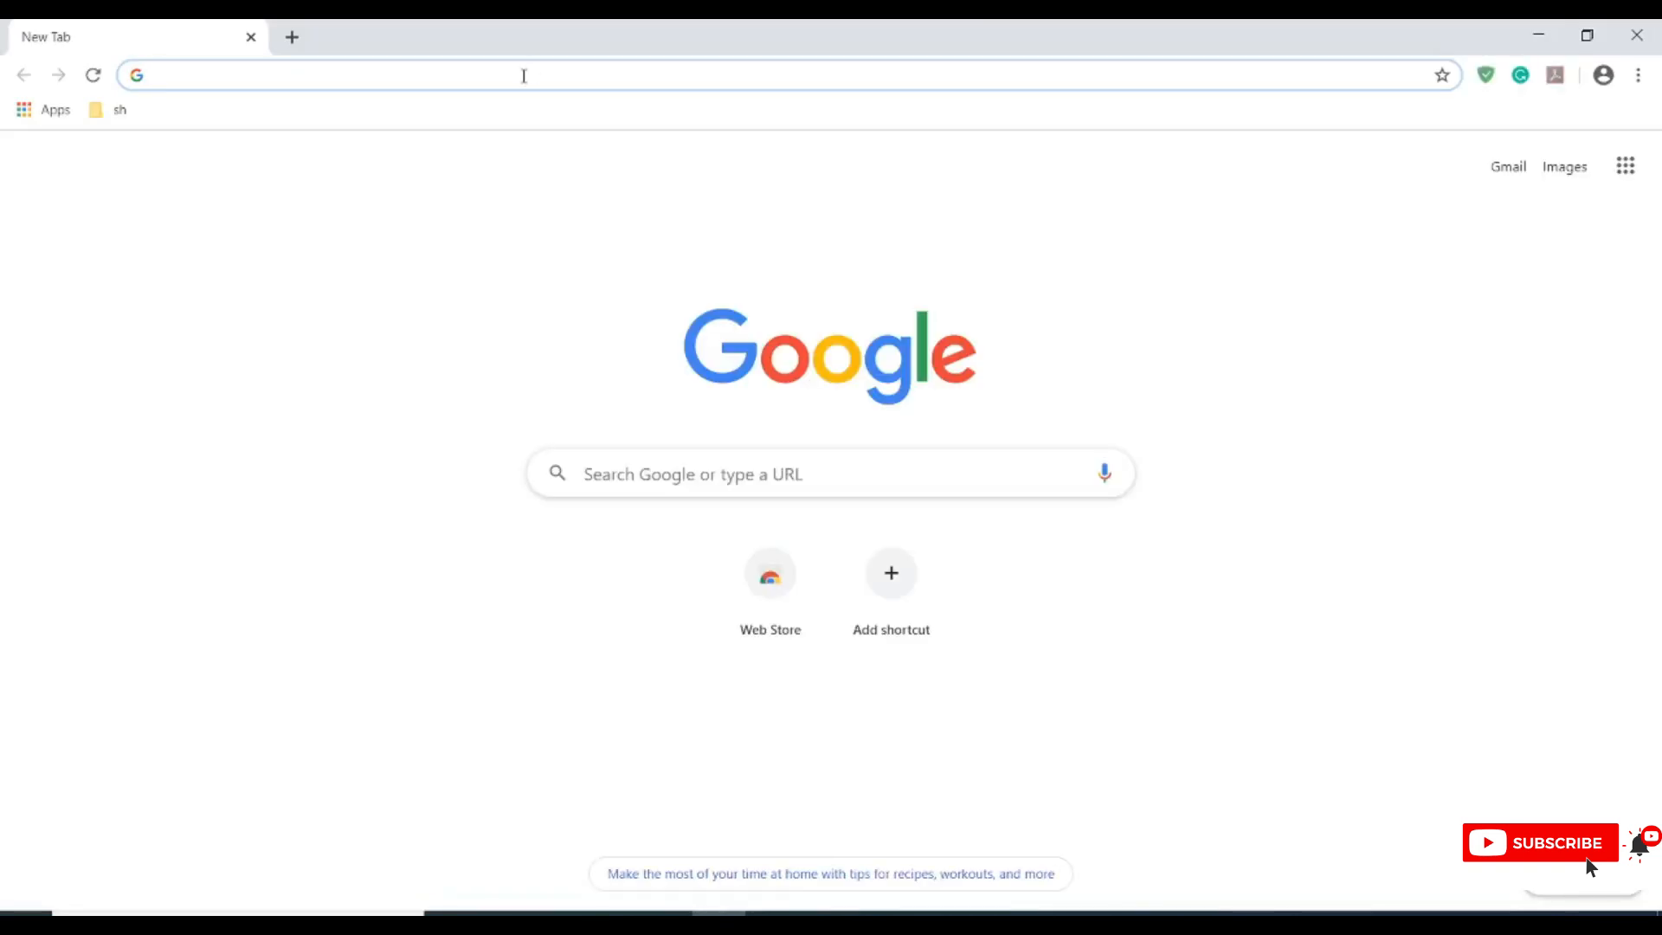
# - Search 'edge driver selenium' and reach the Microsoft Edge WebDriver developer page
pyautogui.write('edge driver selenium')
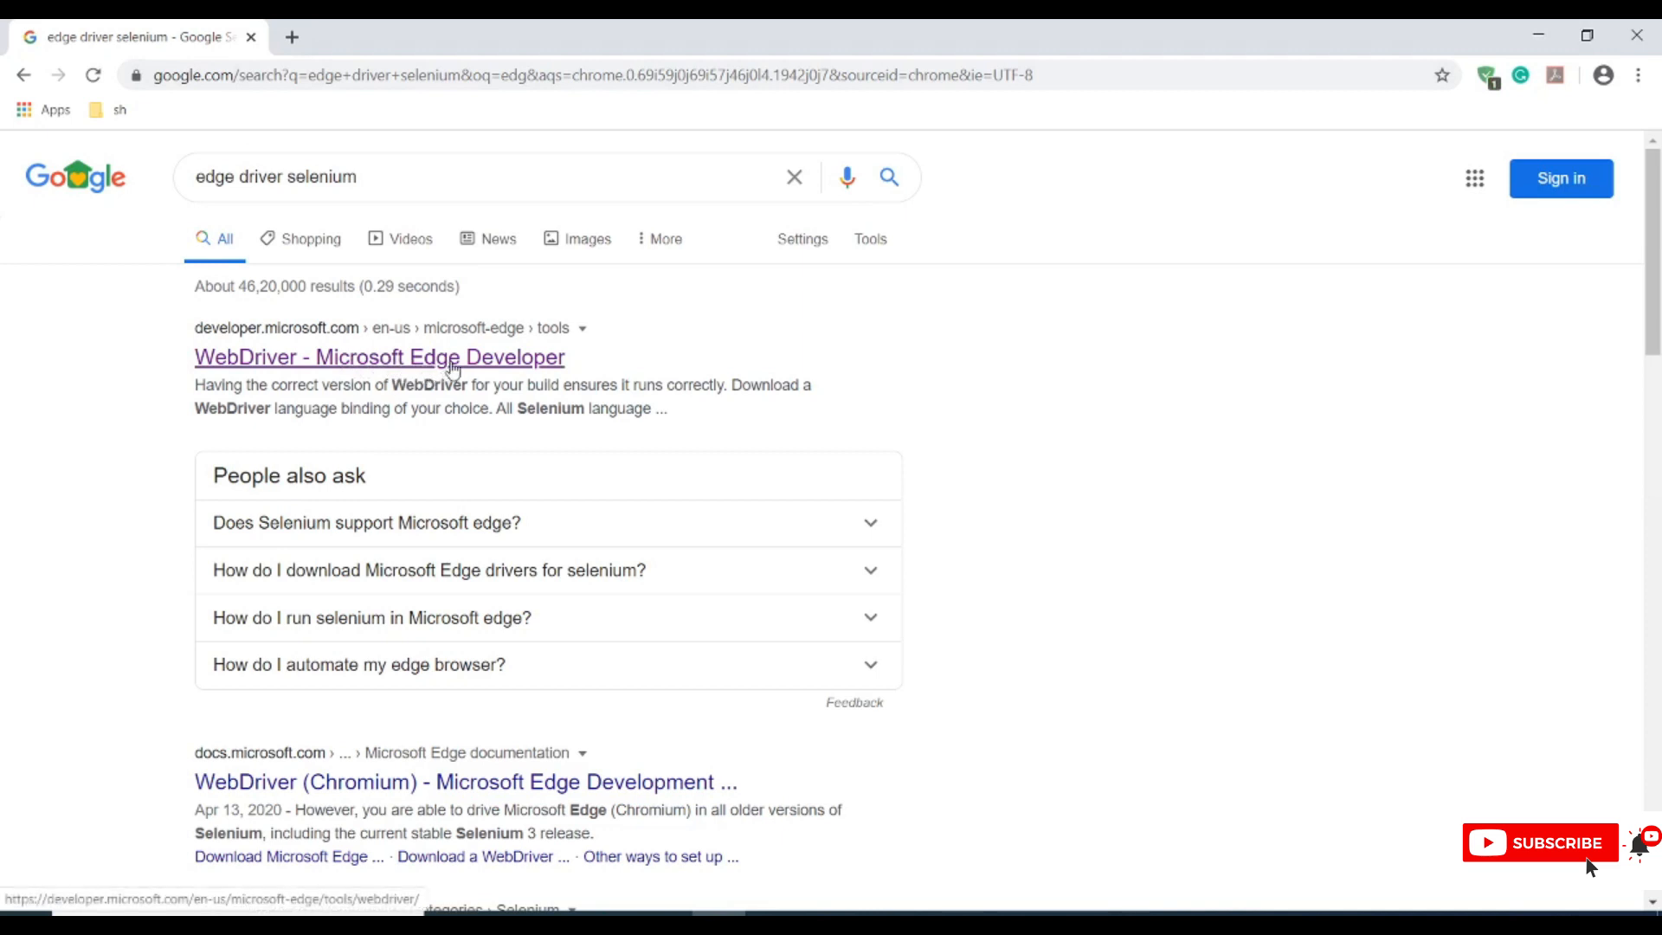
pyautogui.click(379, 357)
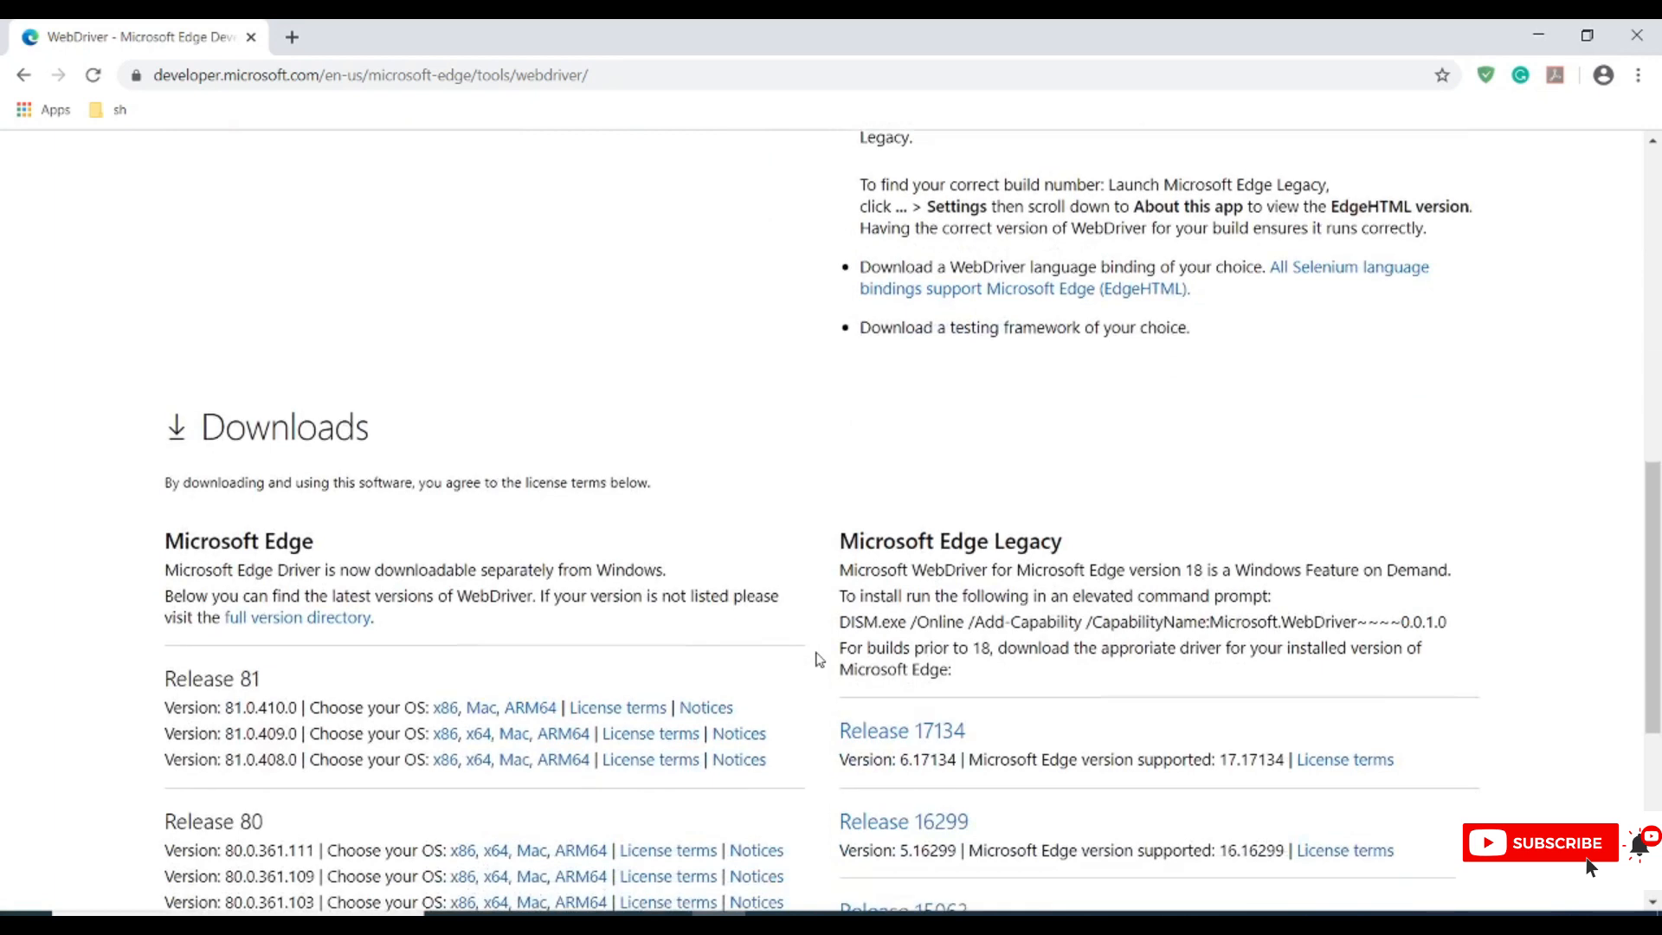
pyautogui.scroll(-3)
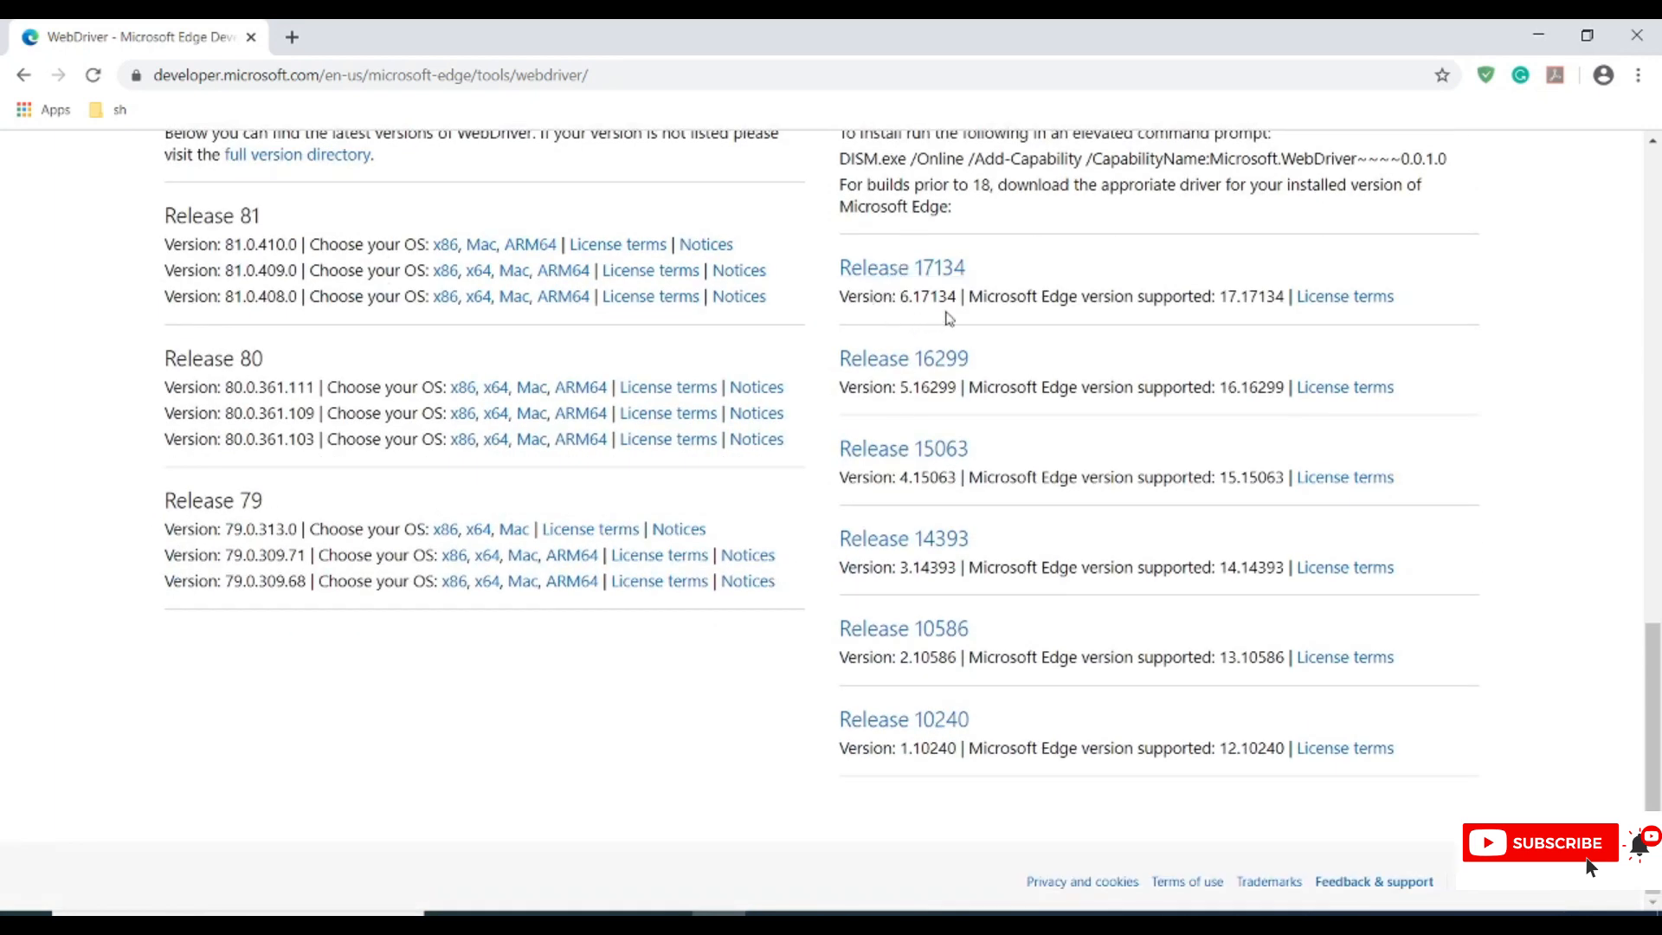
pyautogui.moveTo(774, 457)
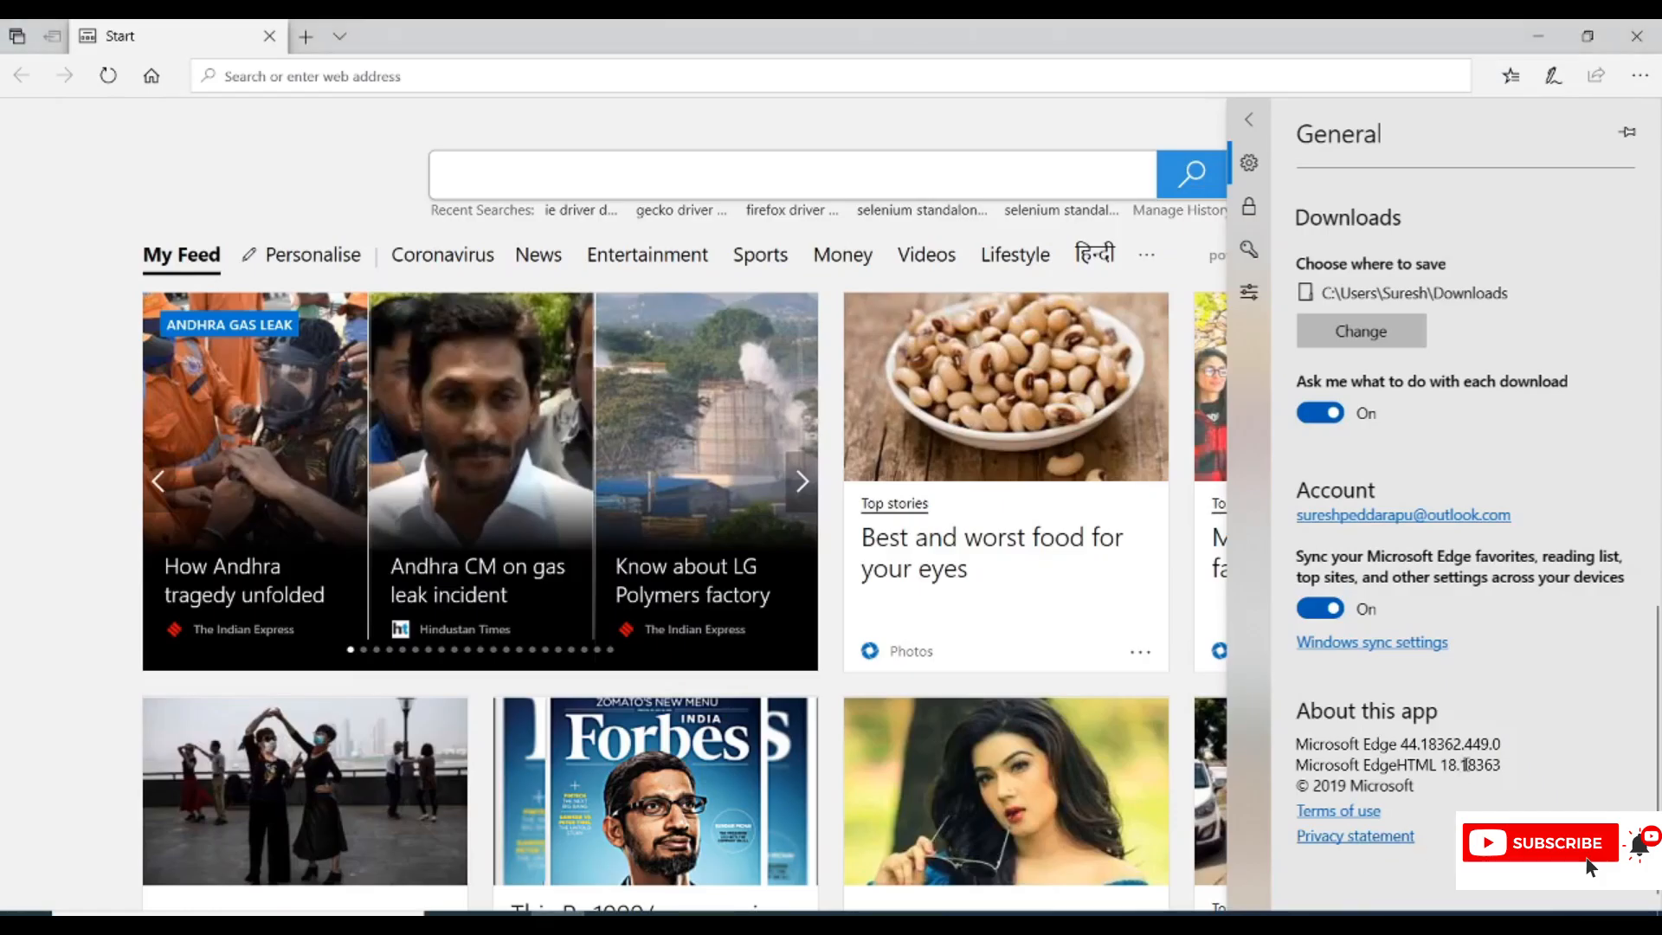
# - In Downloads, note the EdgeHTML version and select the DISM.exe install command for Edge Legacy
pyautogui.doubleClick(1485, 763)
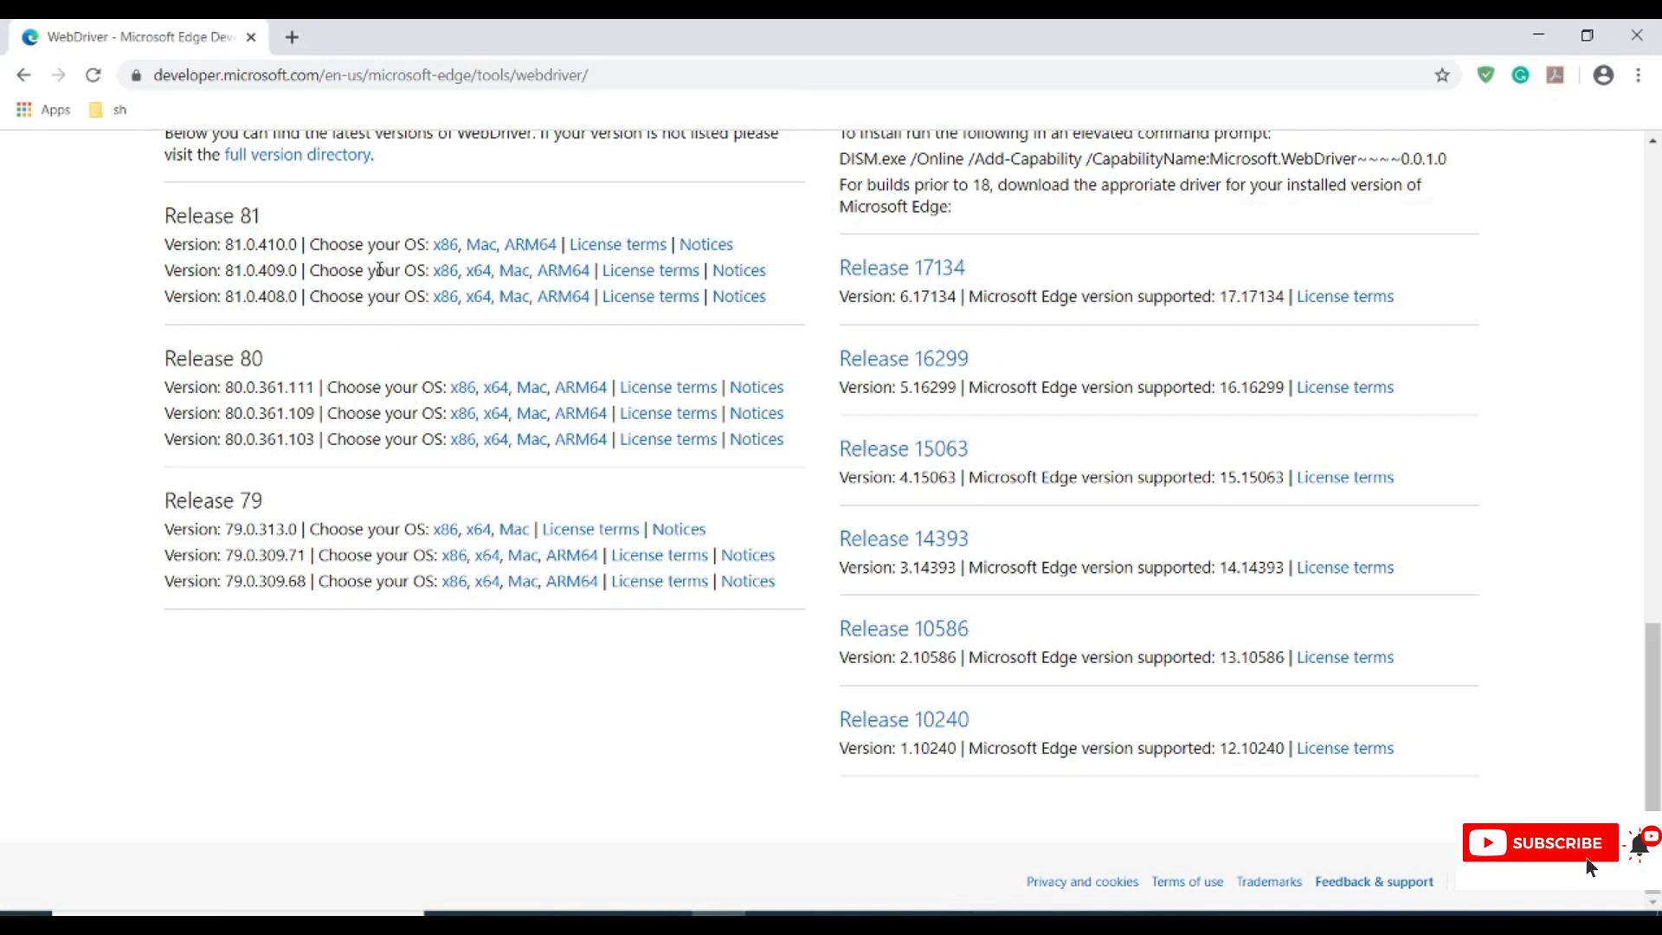
pyautogui.moveTo(319, 452)
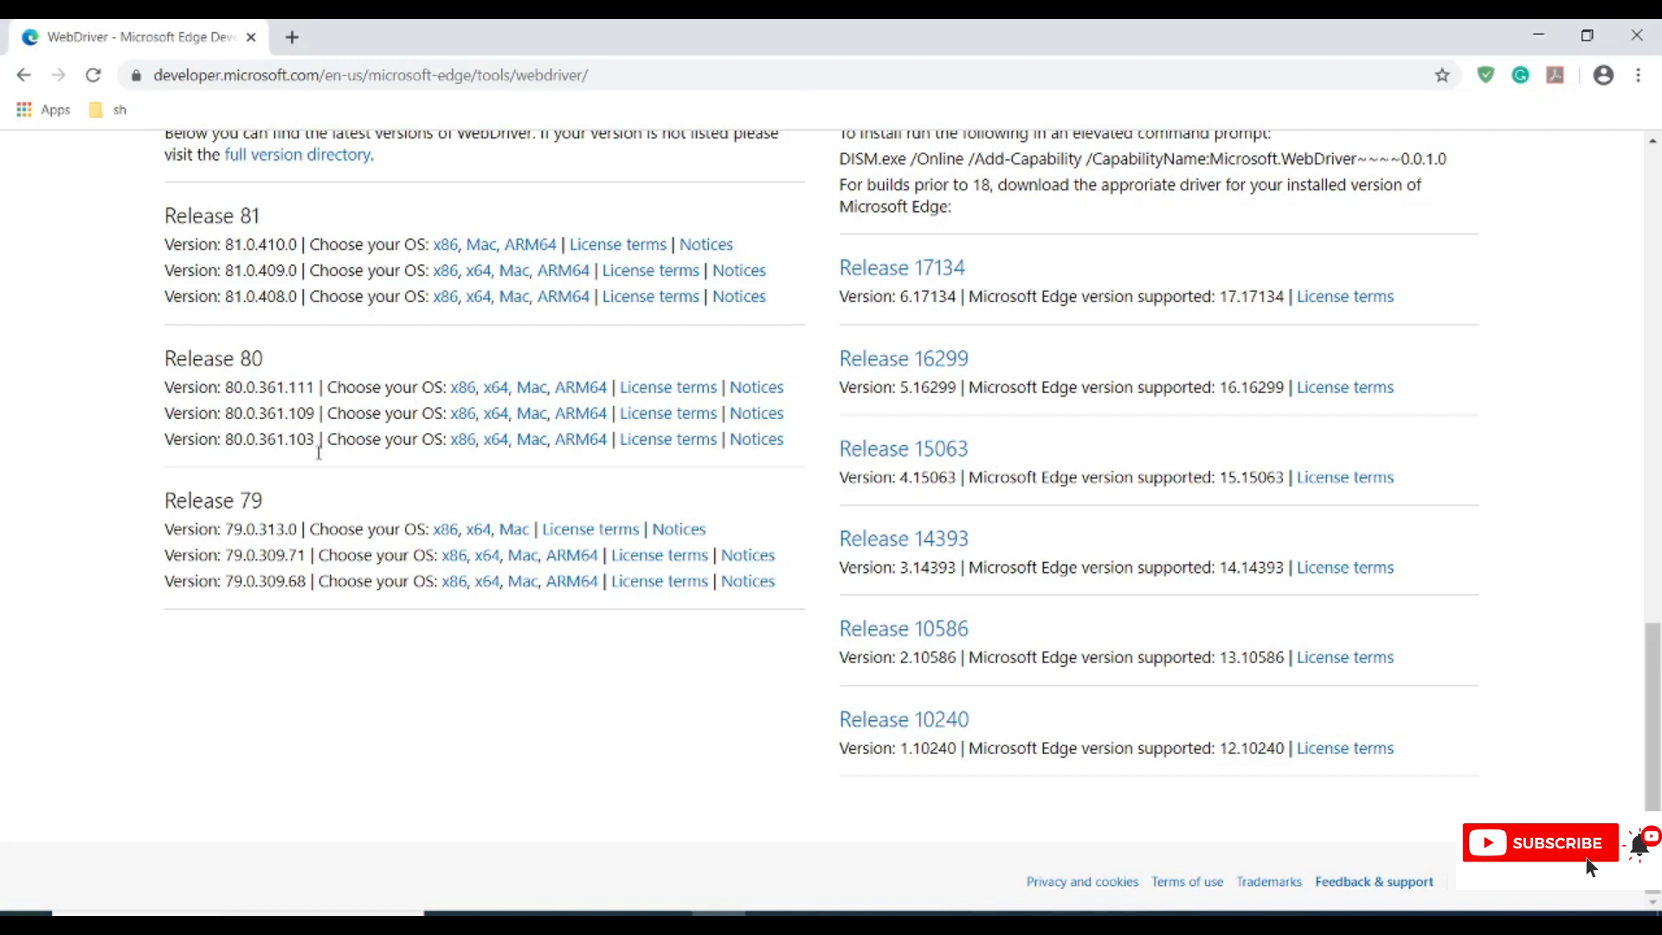
pyautogui.moveTo(431, 486)
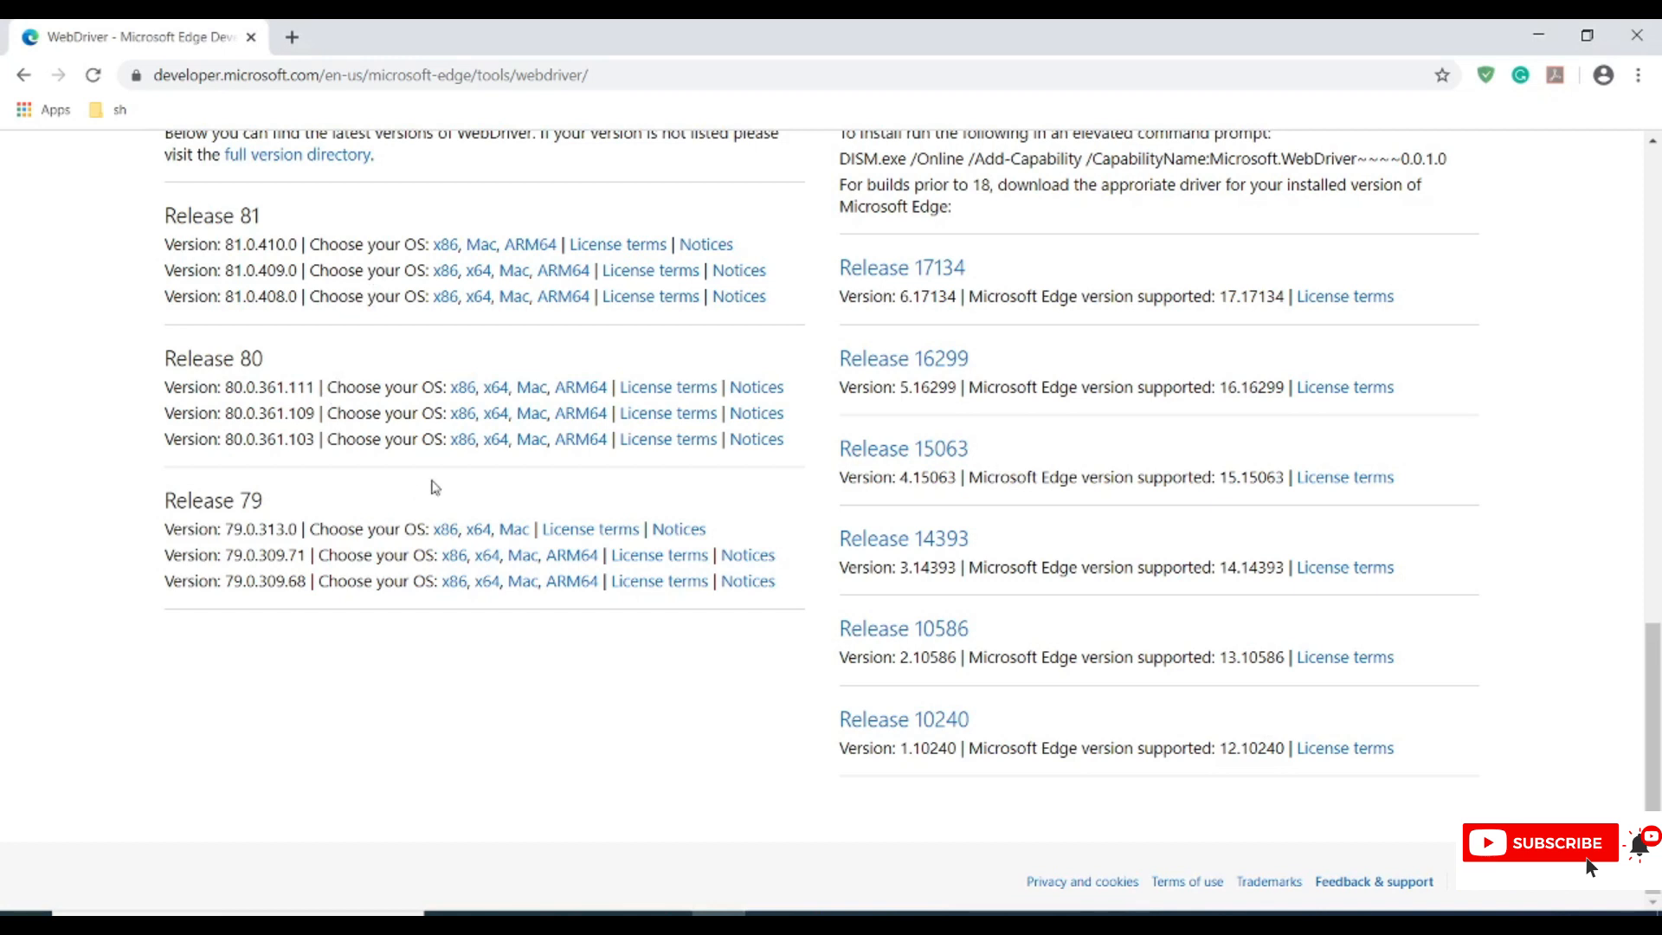
pyautogui.scroll(3)
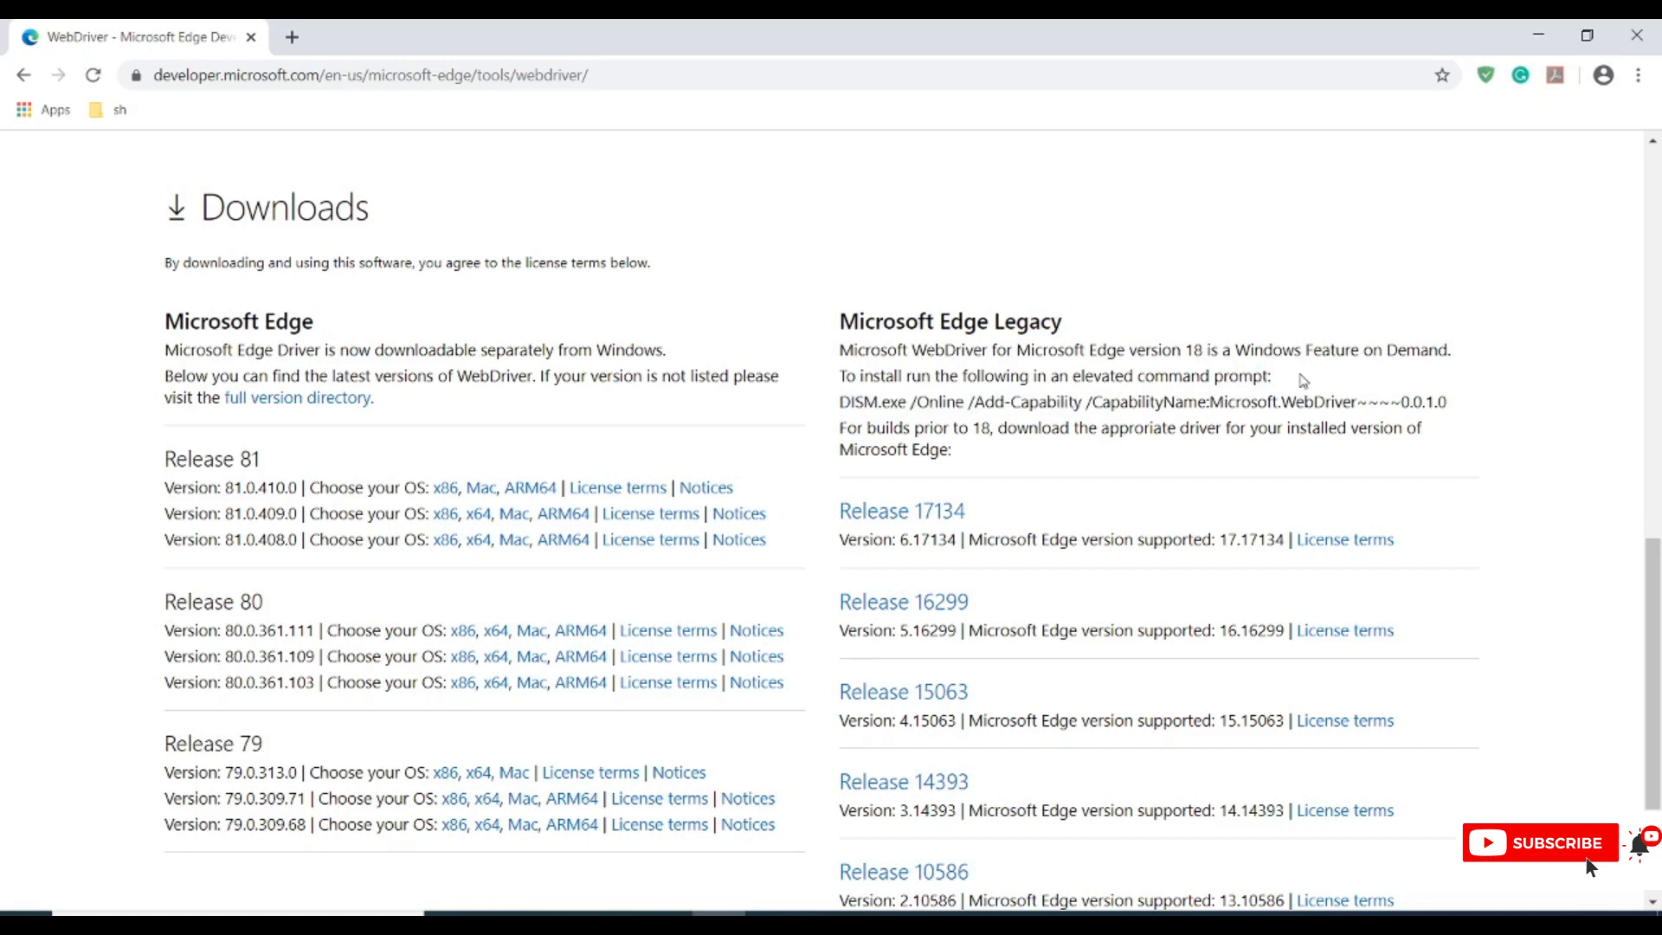
pyautogui.moveTo(838, 402); pyautogui.dragTo(1444, 402)
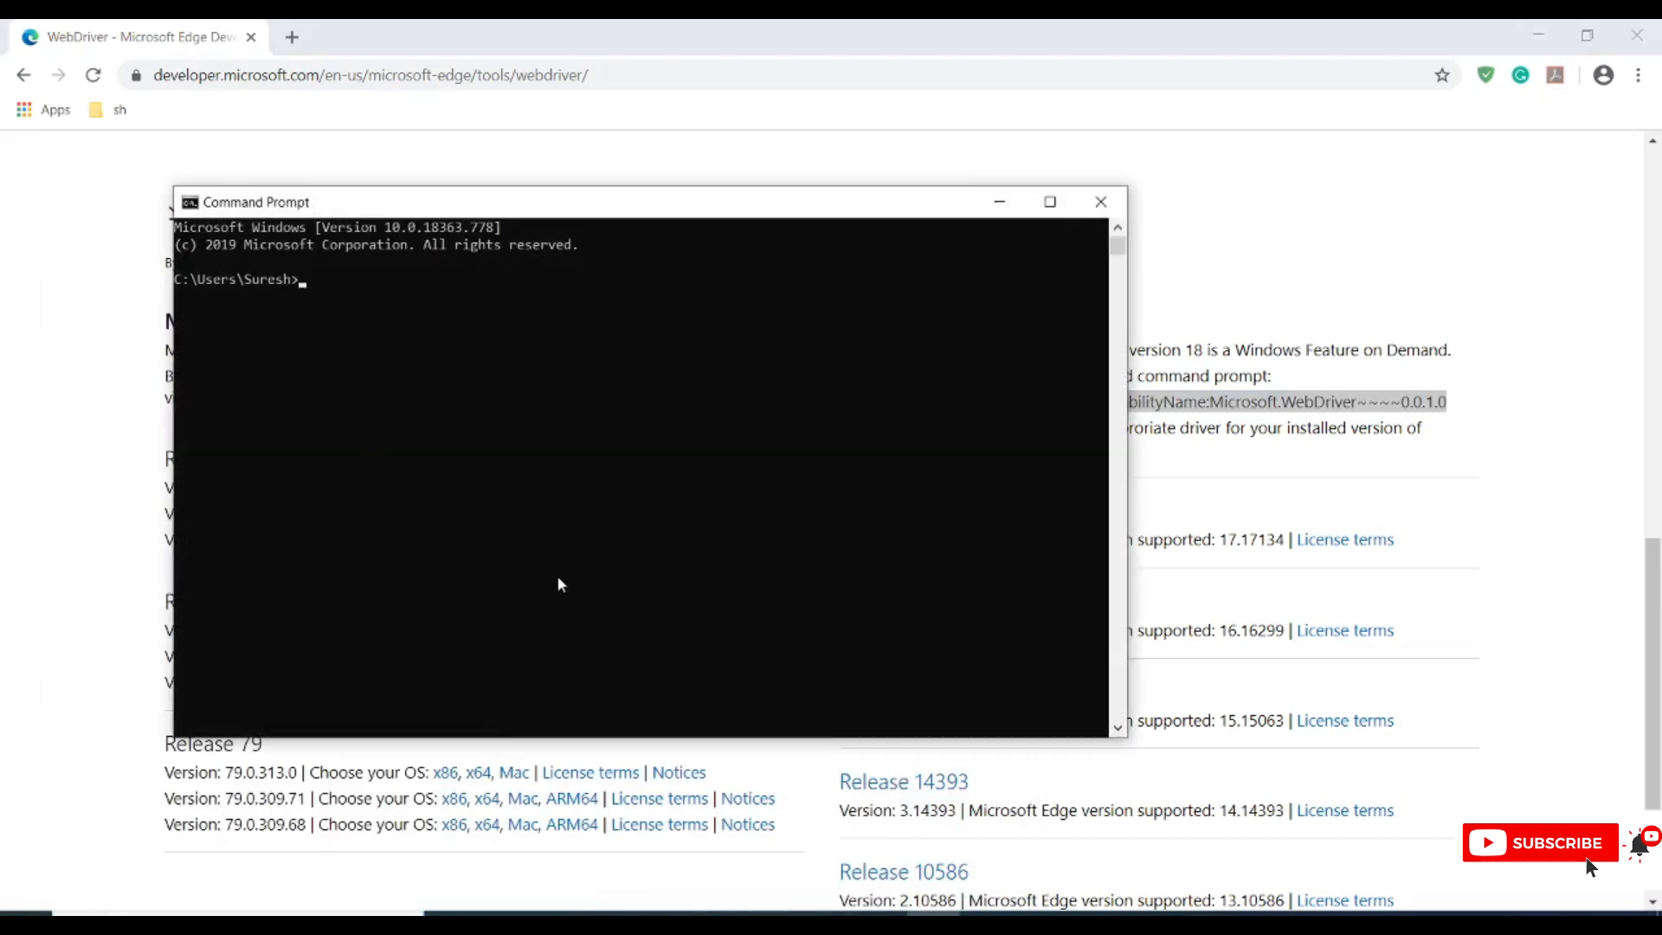
# - Run DISM.exe /Online /Add-Capability Microsoft.WebDriver in a normal Command Prompt, hitting Error 740
pyautogui.write('DISM.exe /Online /Add-Capability /CapabilityName:Microsoft.WebDriver~~~~0.0.1.0')
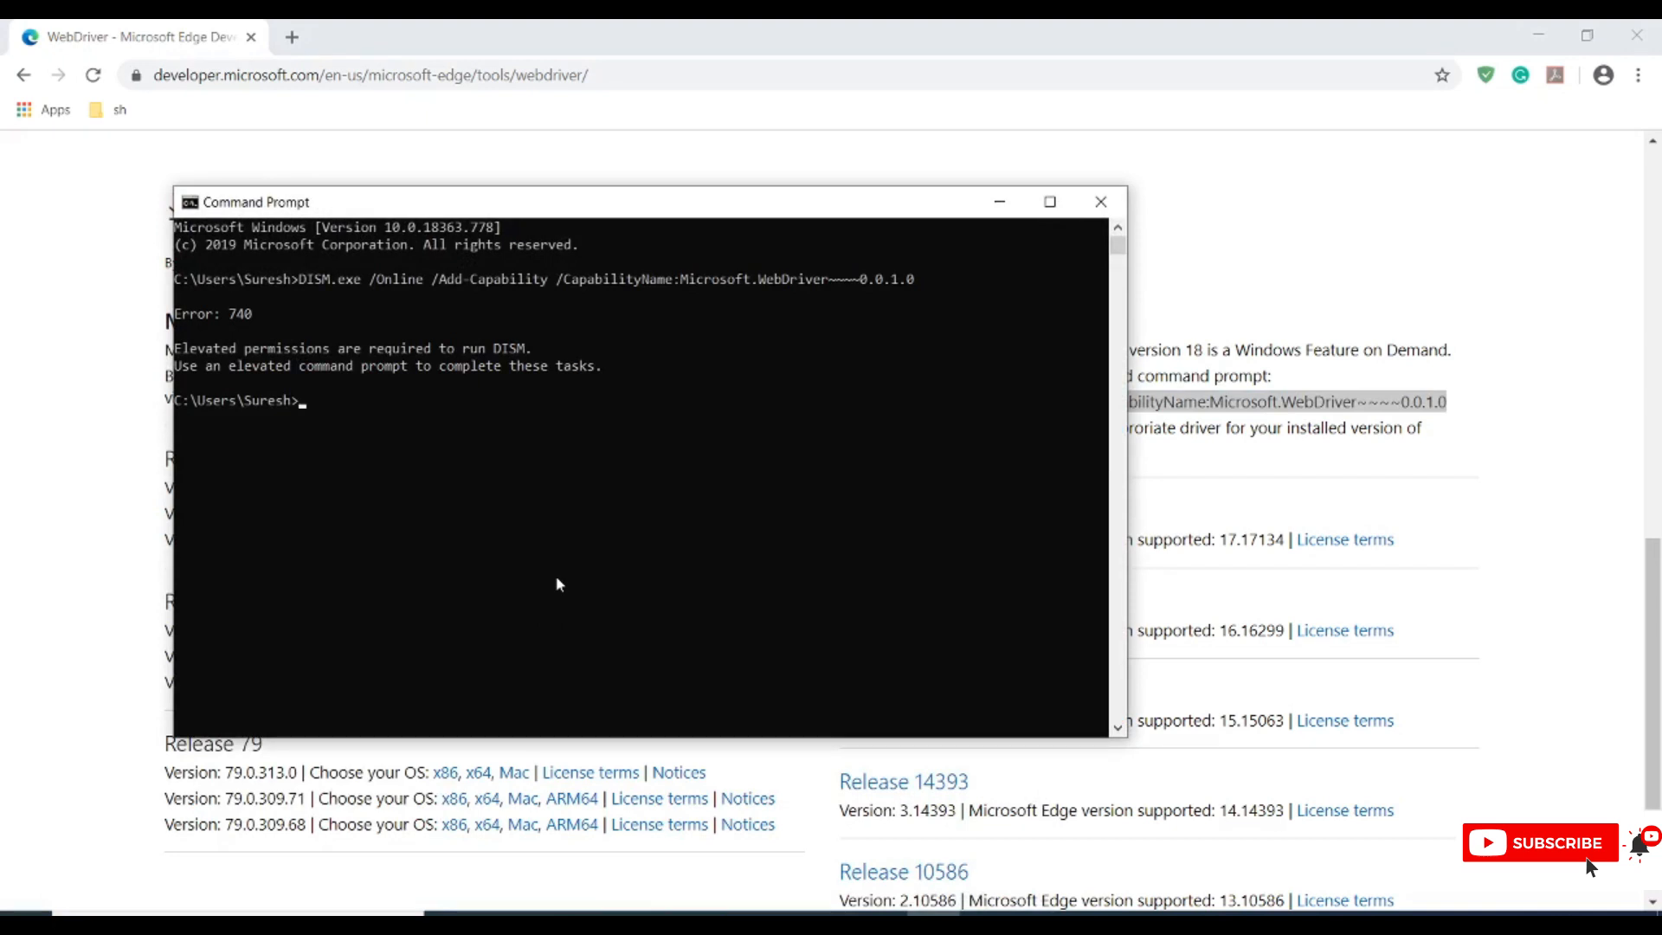
pyautogui.moveTo(410, 457)
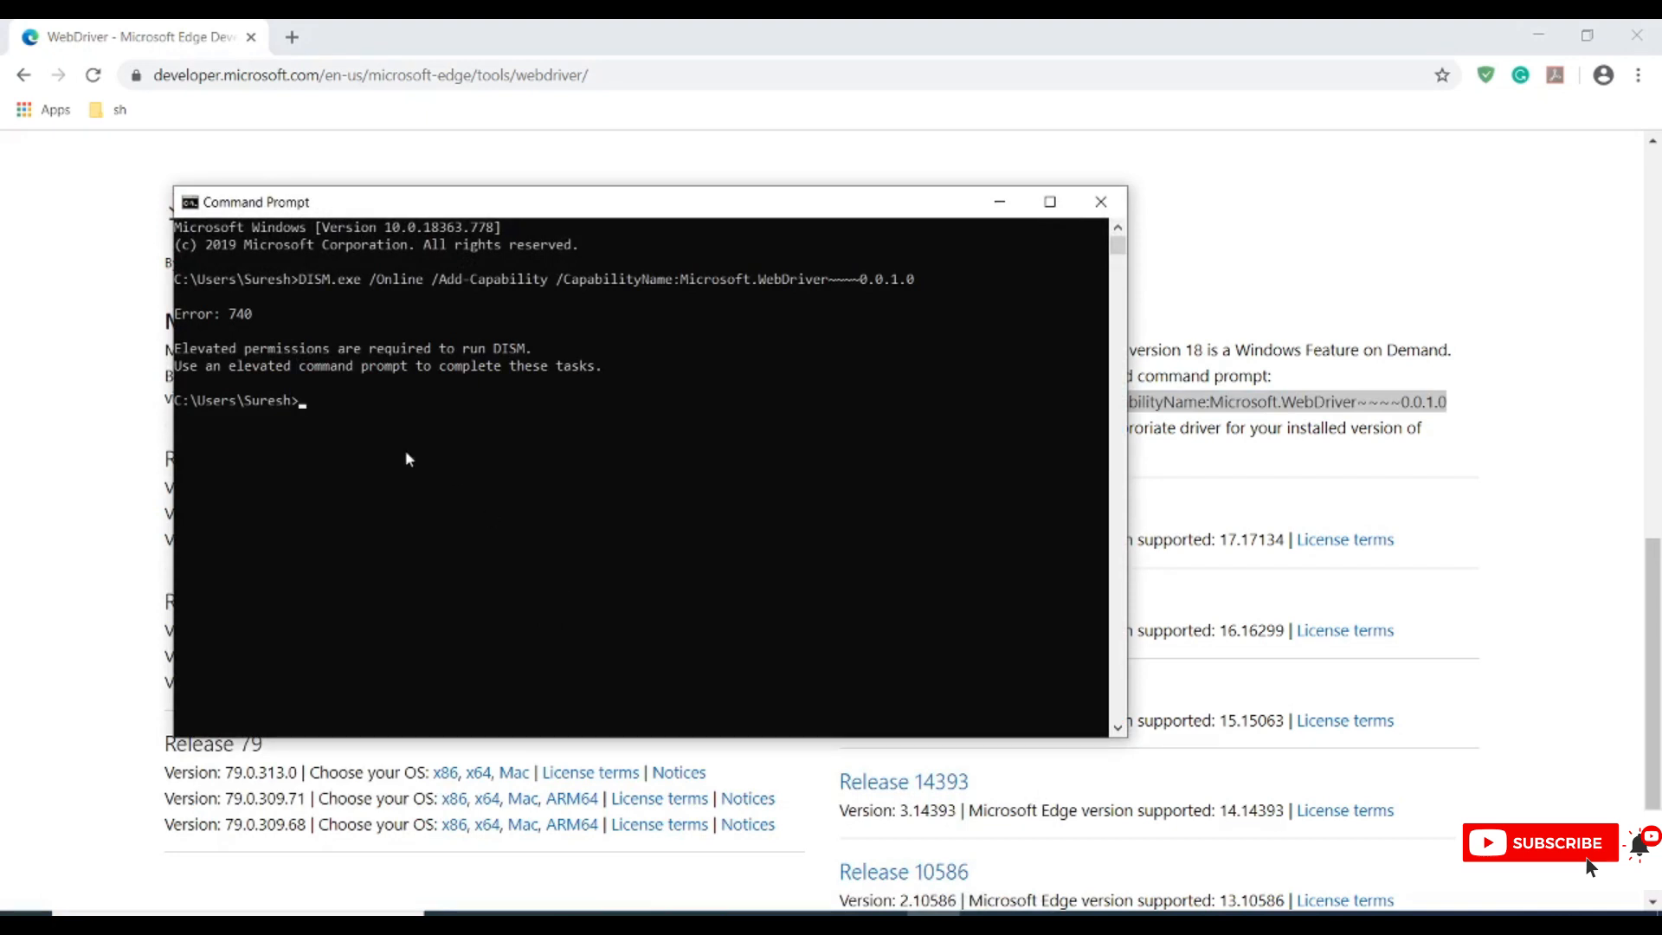
pyautogui.moveTo(327, 398)
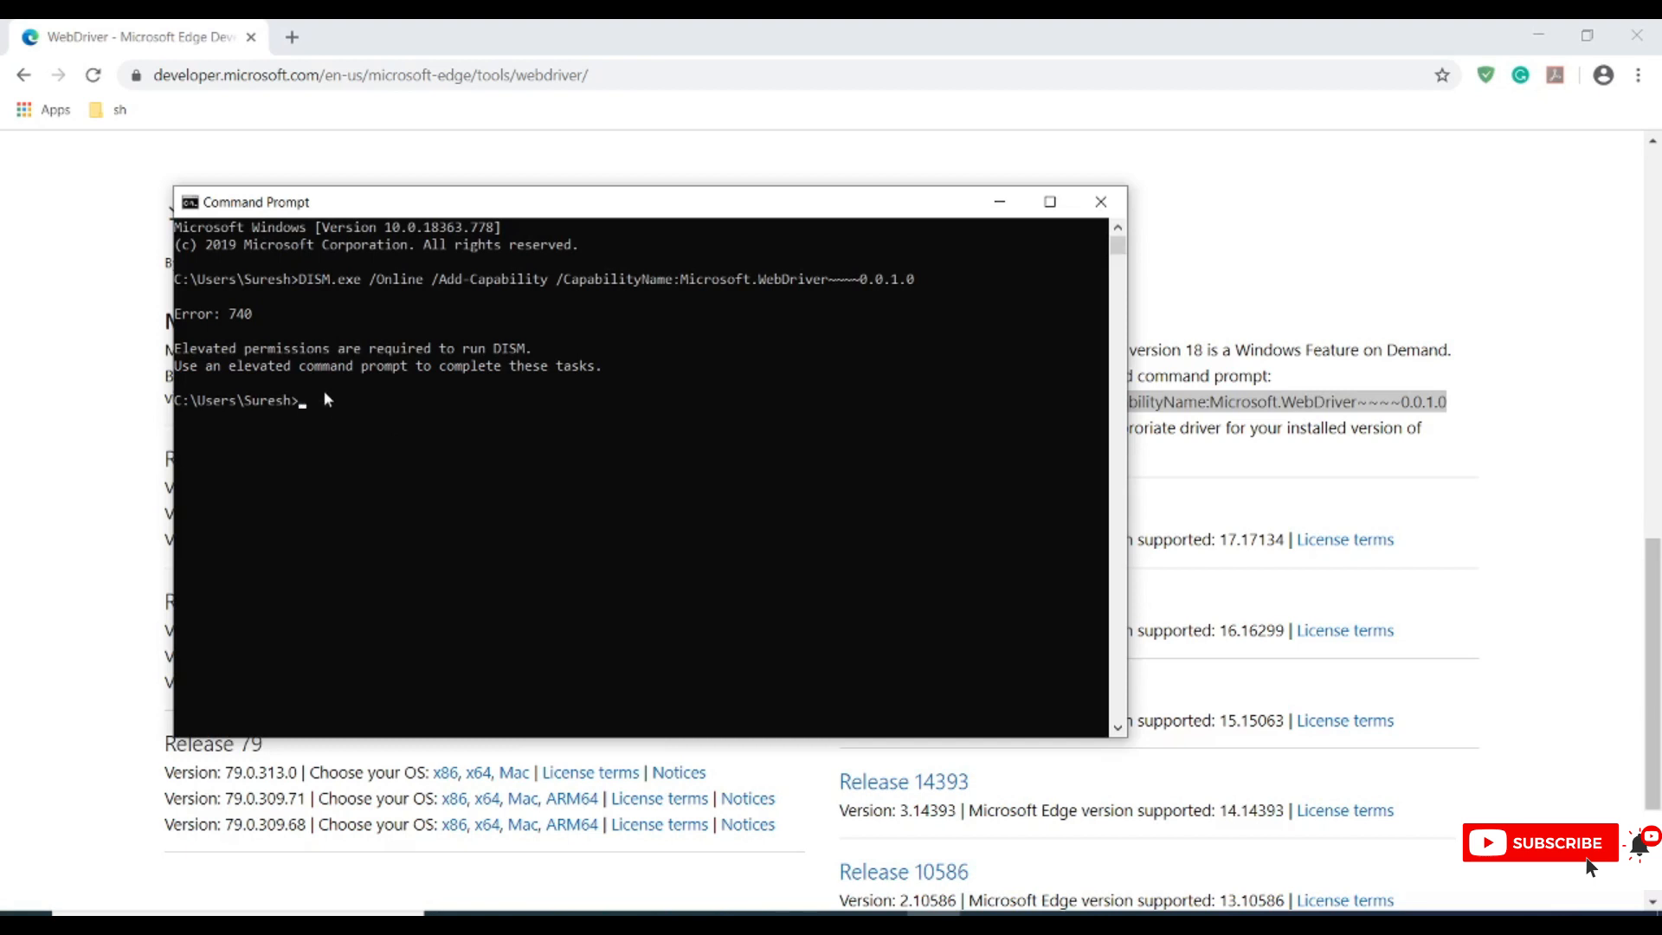
pyautogui.moveTo(821, 395)
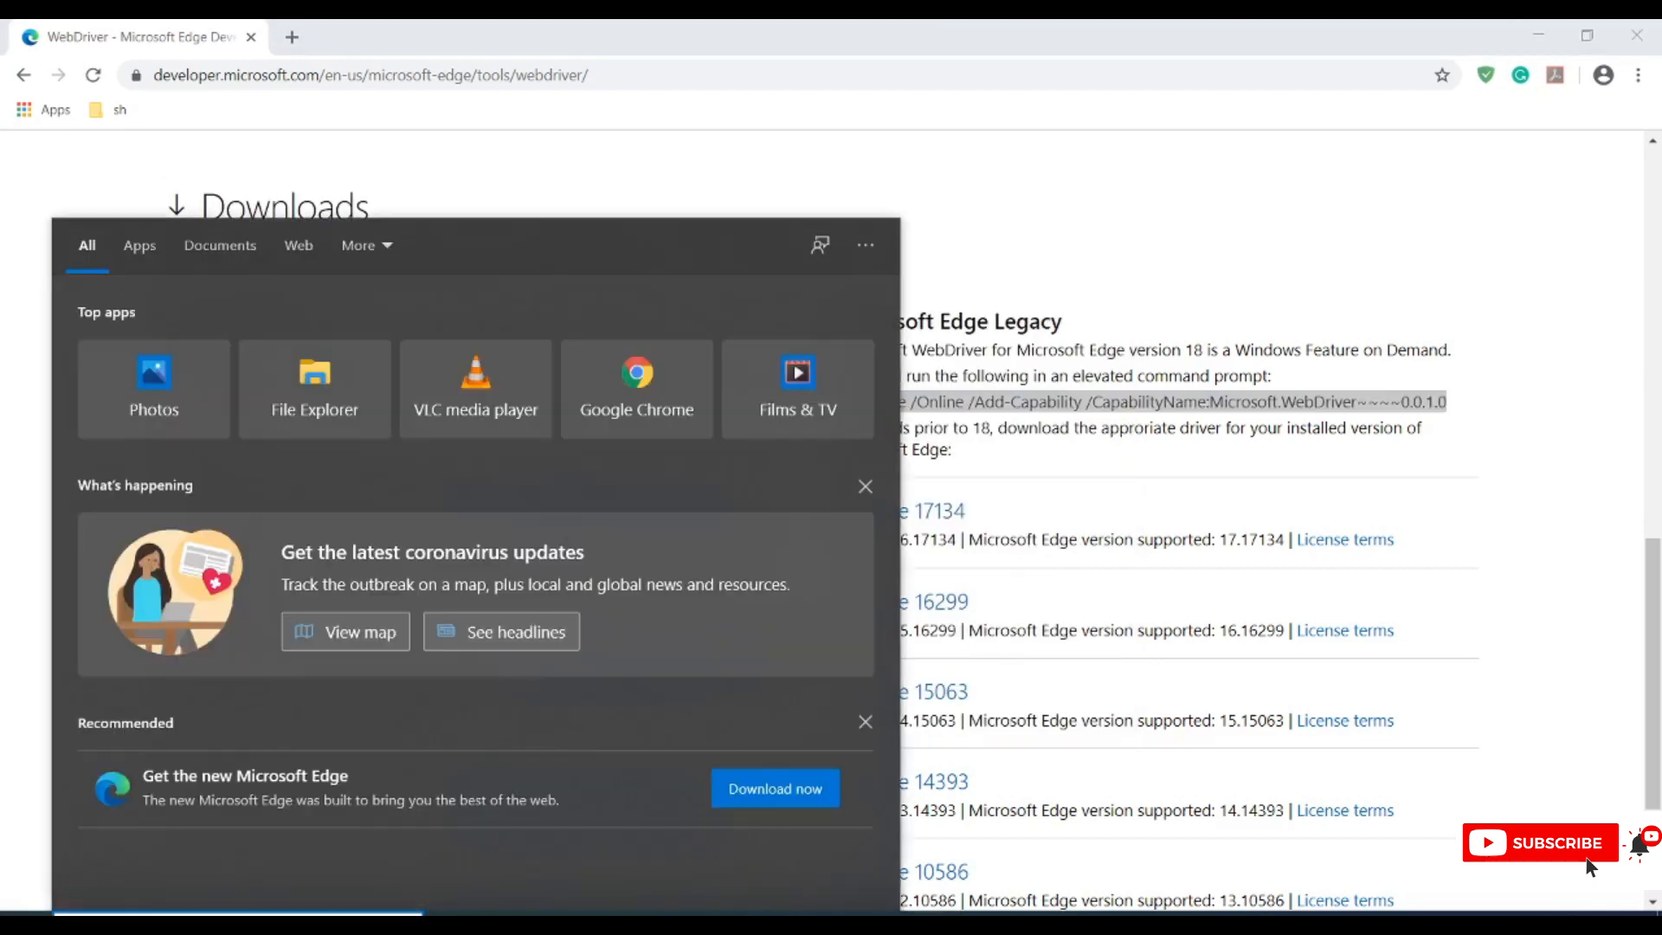
# - Run cmd as administrator and rerun the DISM.exe Microsoft.WebDriver install until it completes successfully
pyautogui.write('cmd')
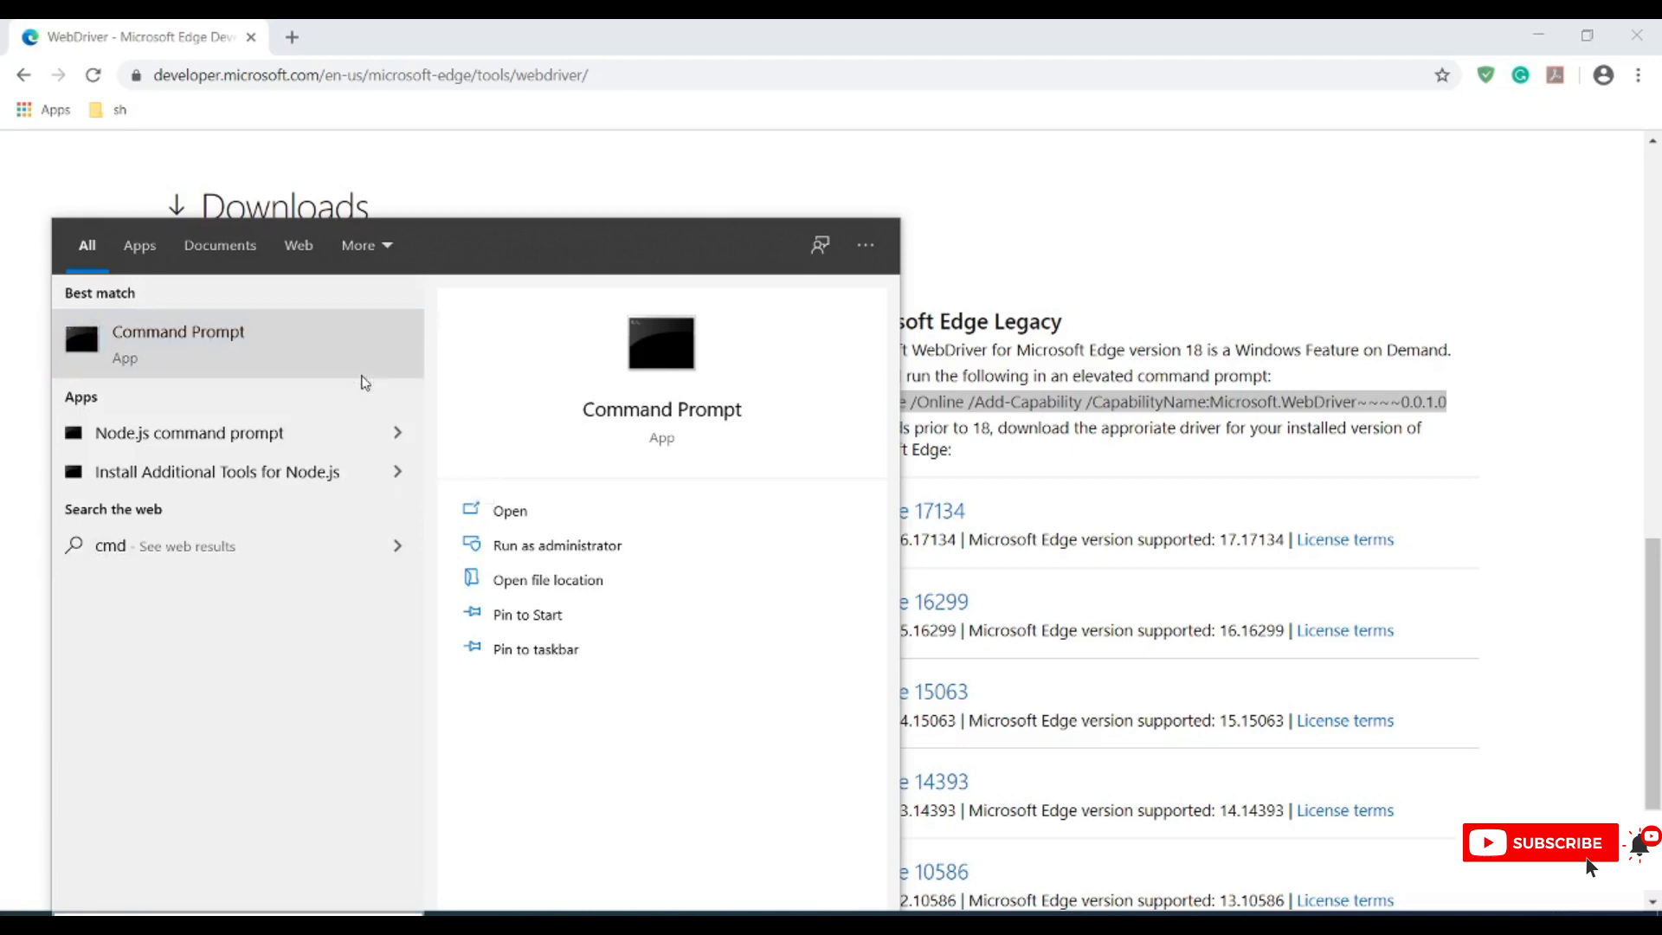
pyautogui.click(556, 545)
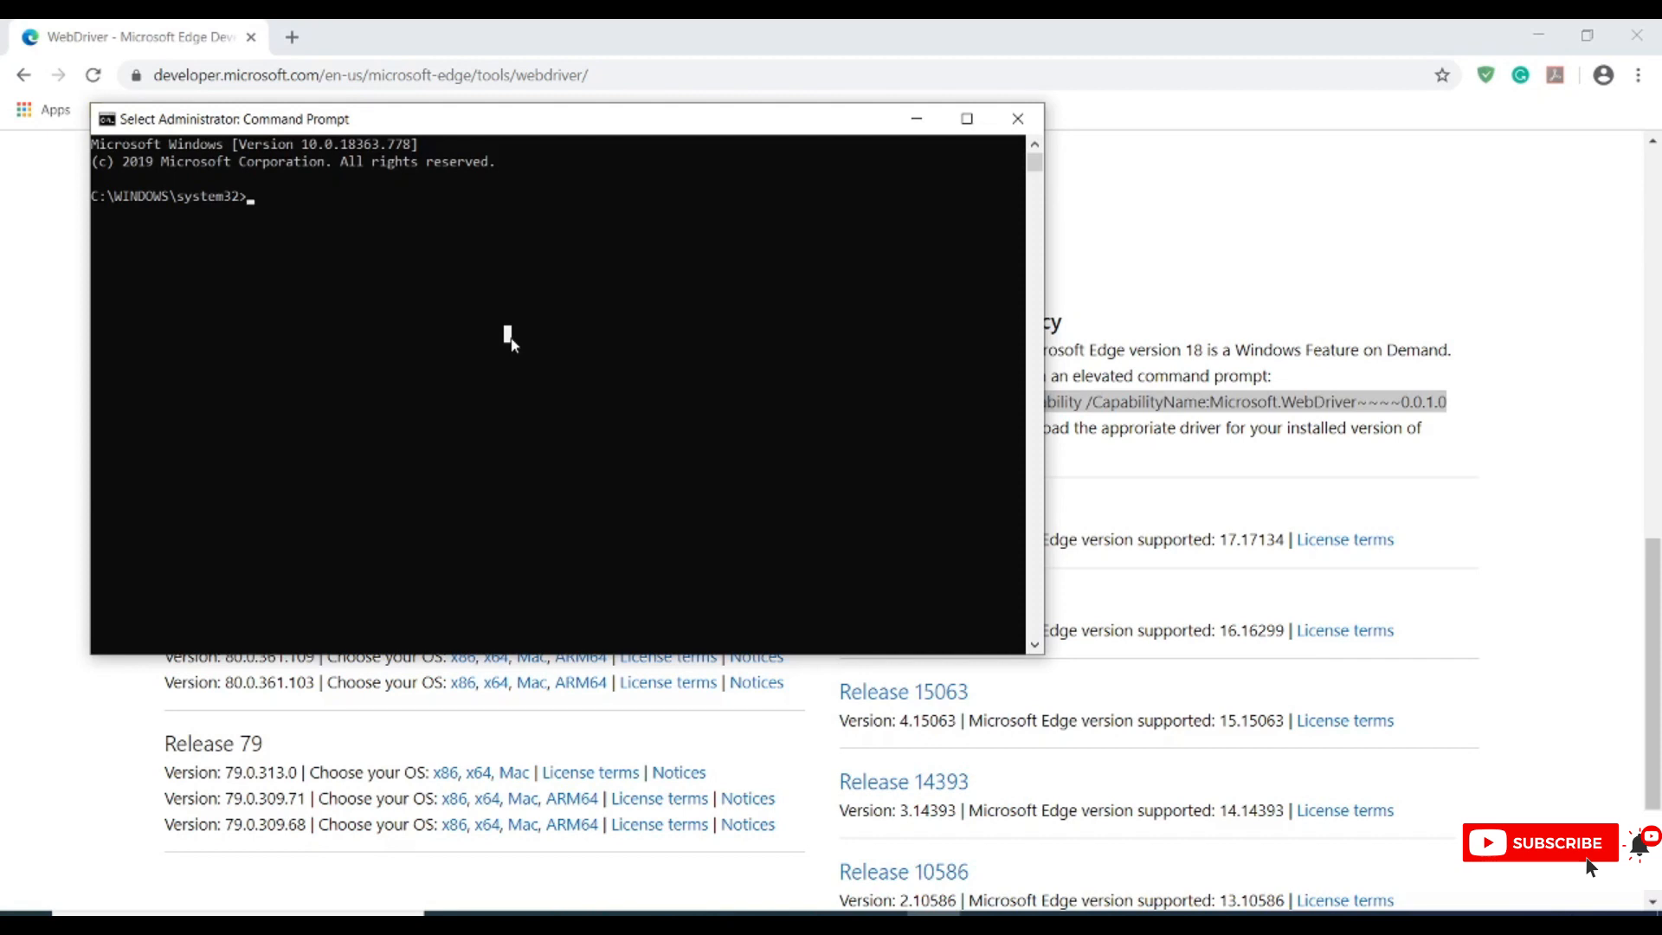
pyautogui.write('DISM.exe /Online /Add-Capability /CapabilityName:Microsoft.WebDriver~~~~0.0.1.0')
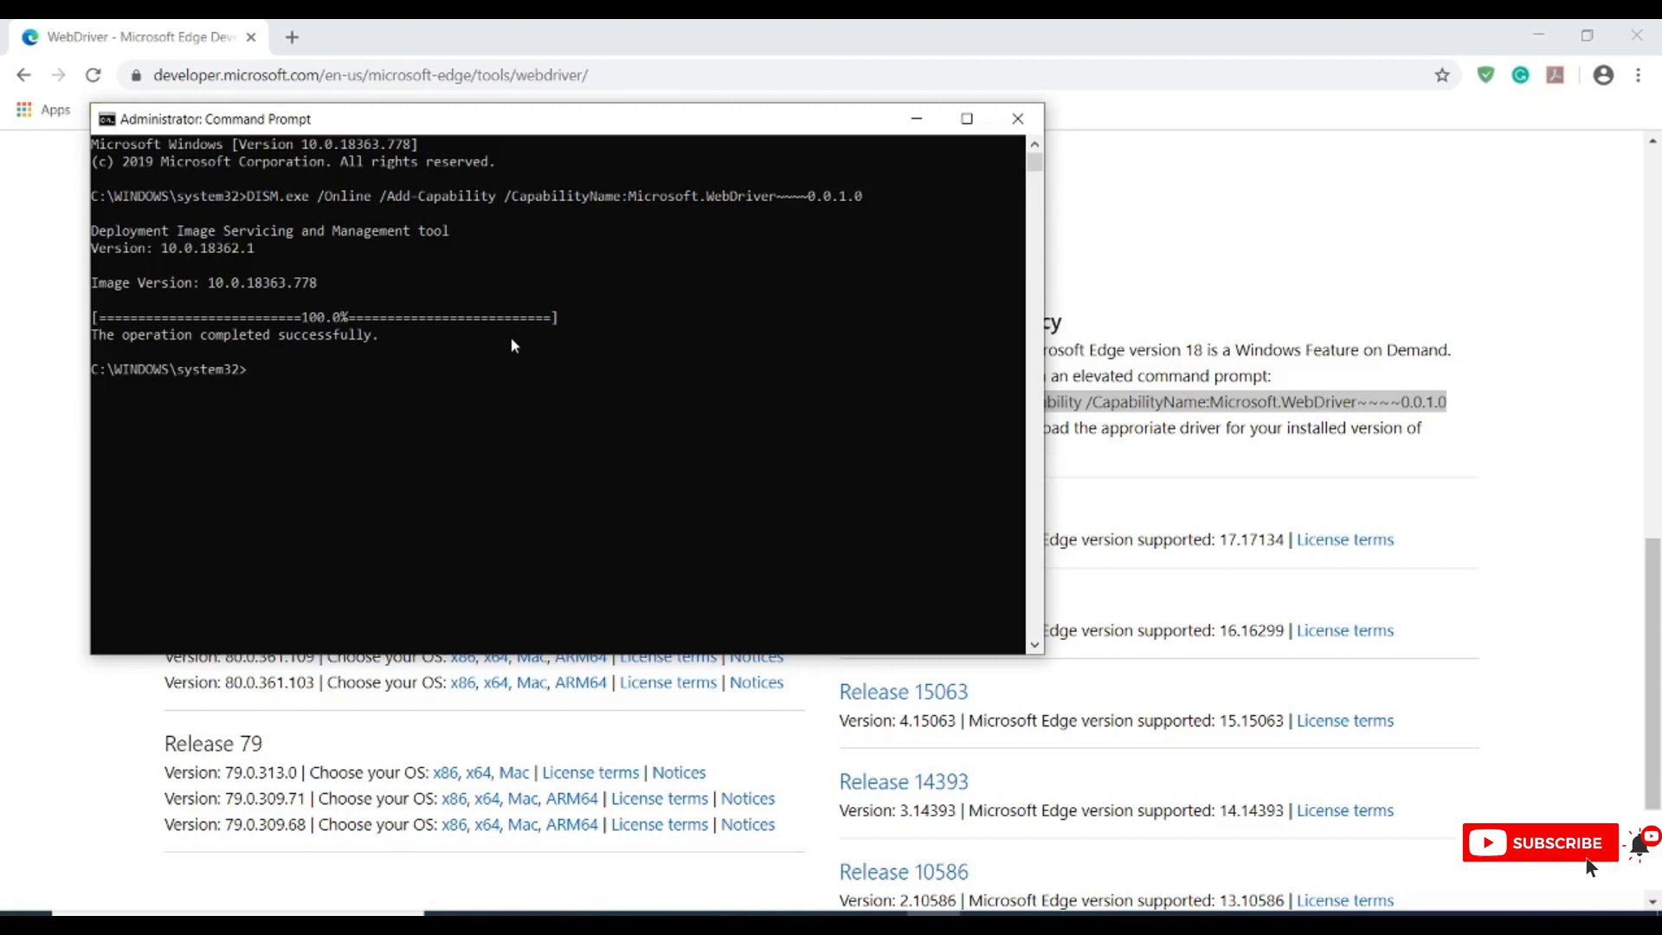
pyautogui.moveTo(478, 337)
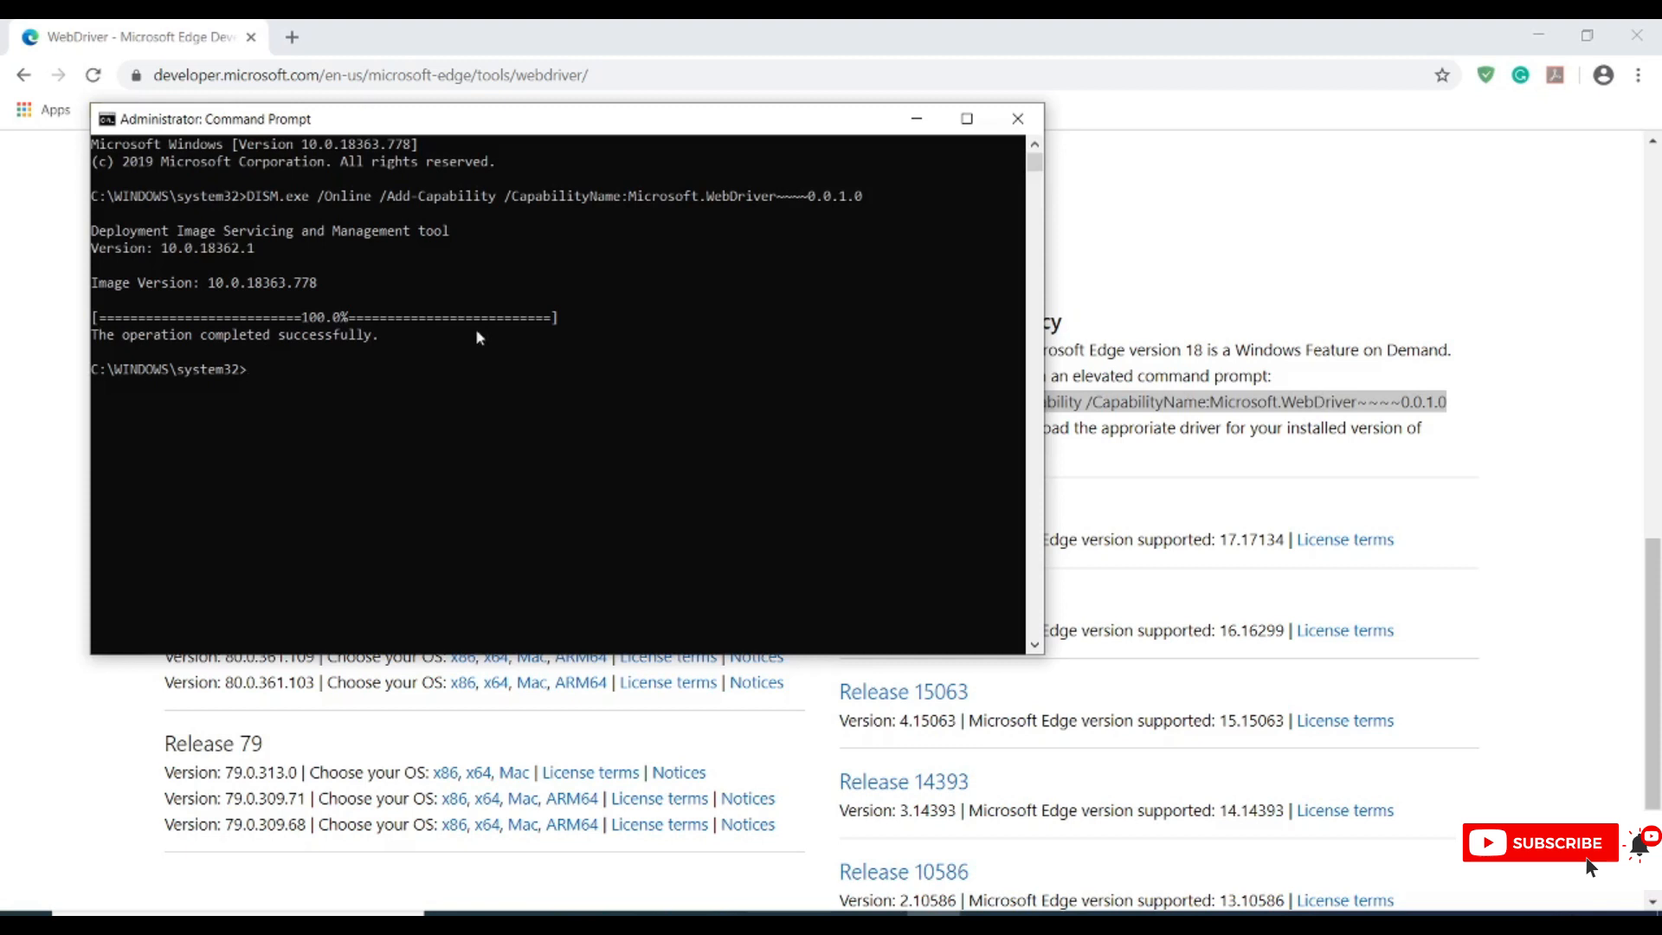
pyautogui.moveTo(634, 197)
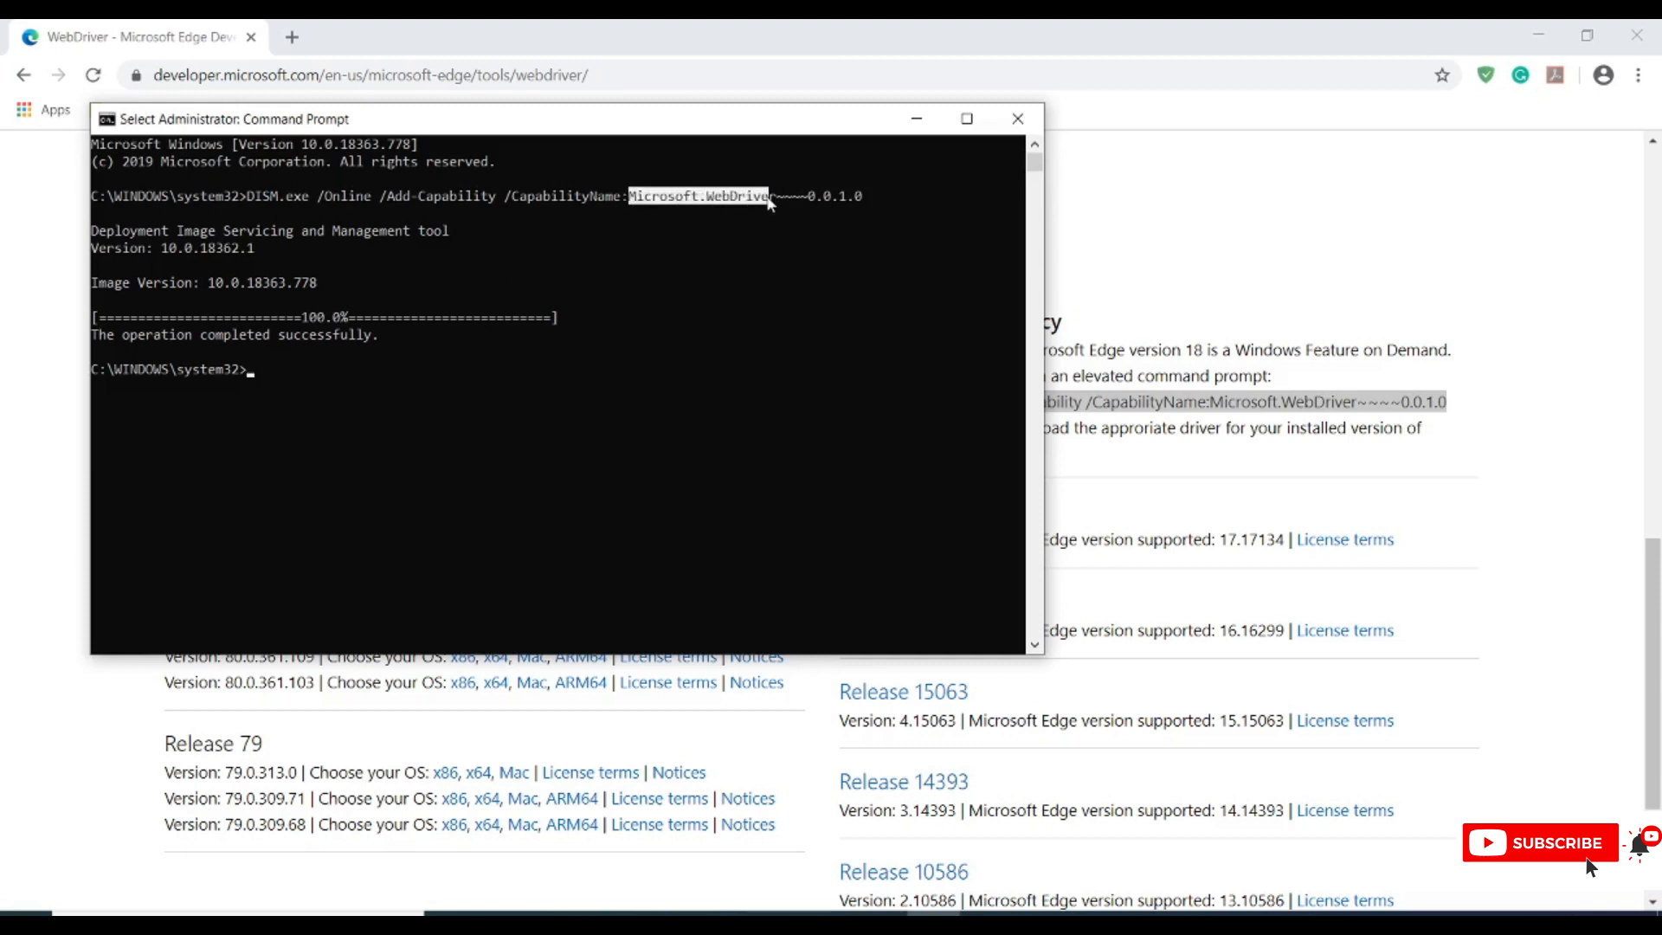
pyautogui.click(726, 277)
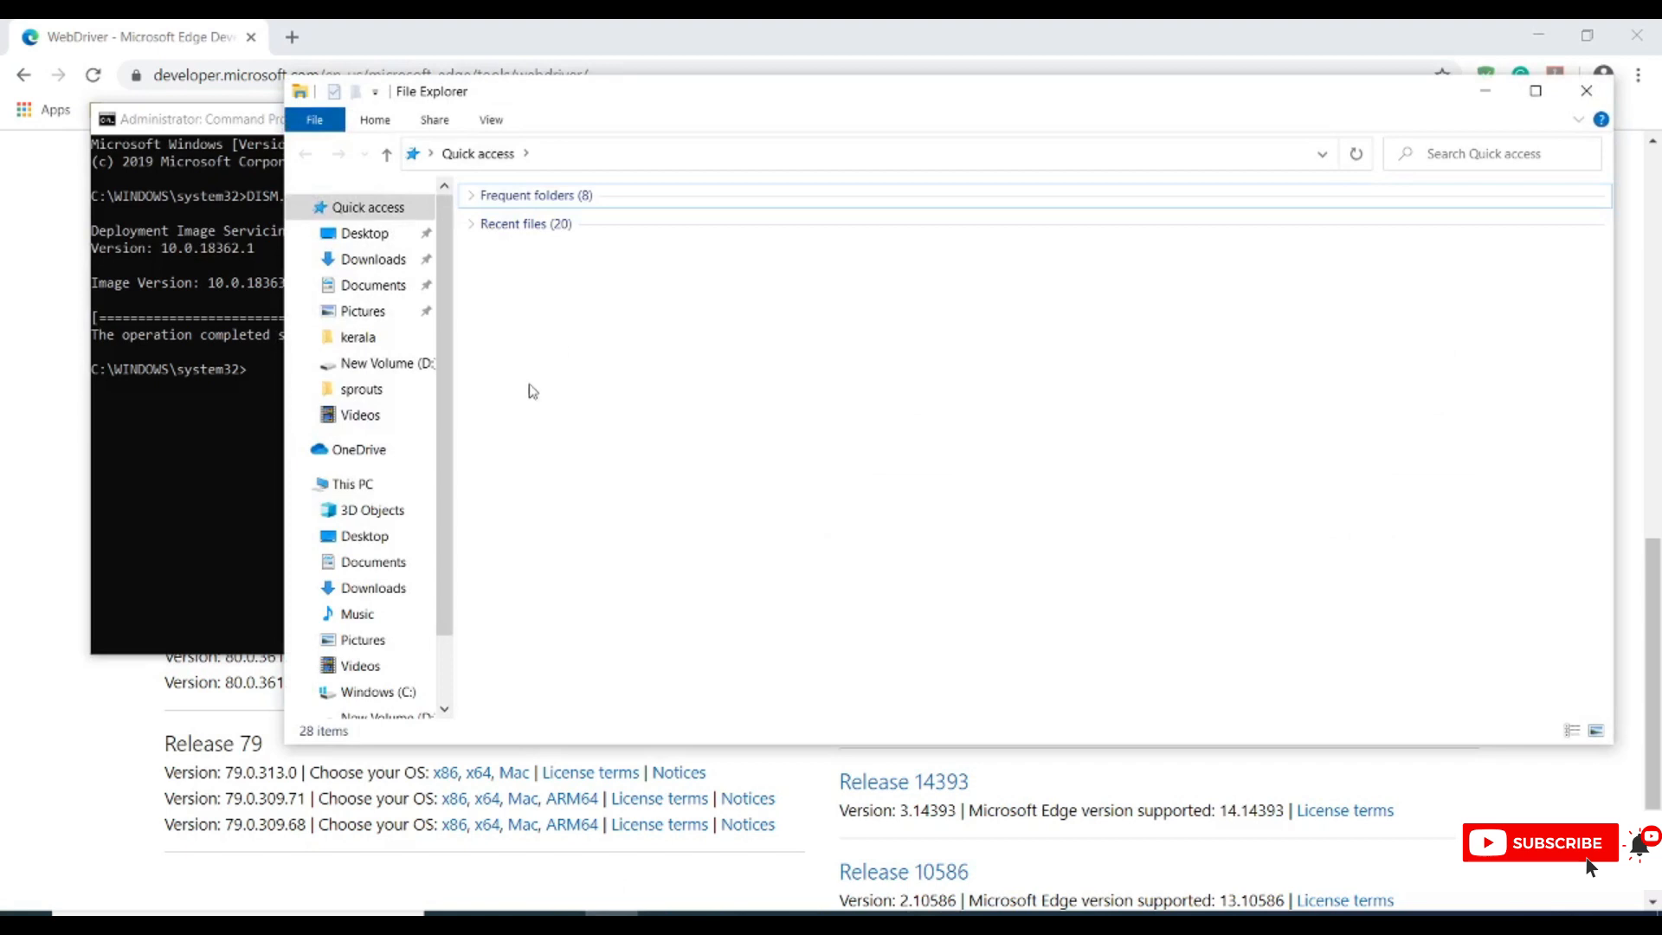
# - Navigate from This PC into C:\Windows\System32
pyautogui.click(352, 483)
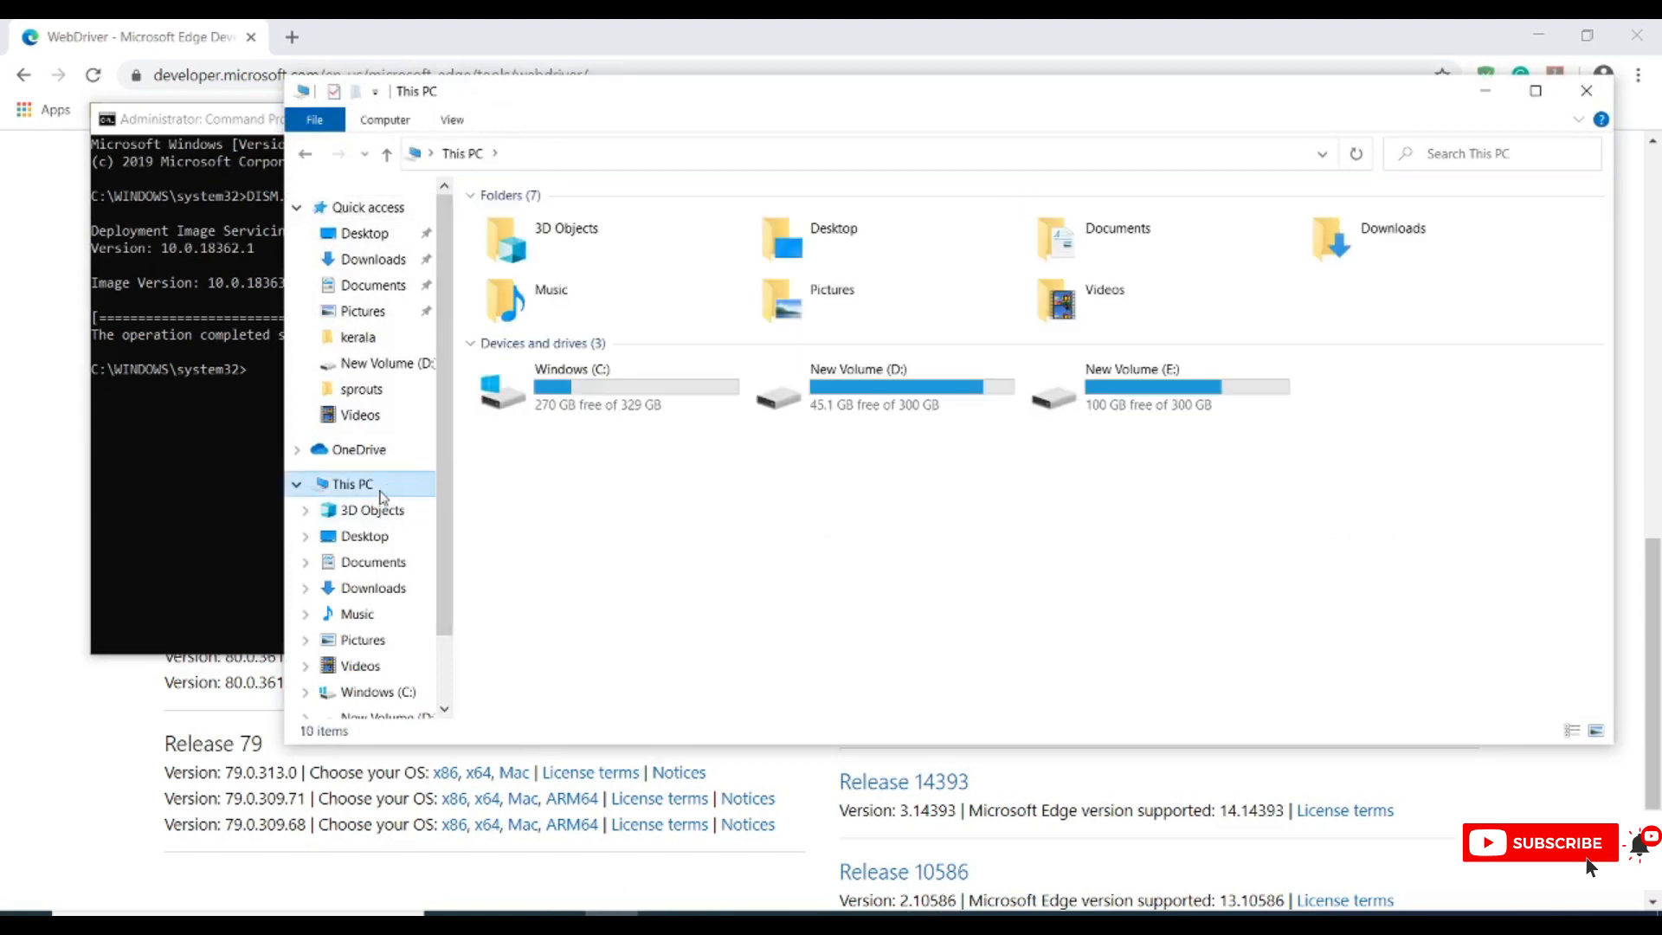
pyautogui.doubleClick(574, 386)
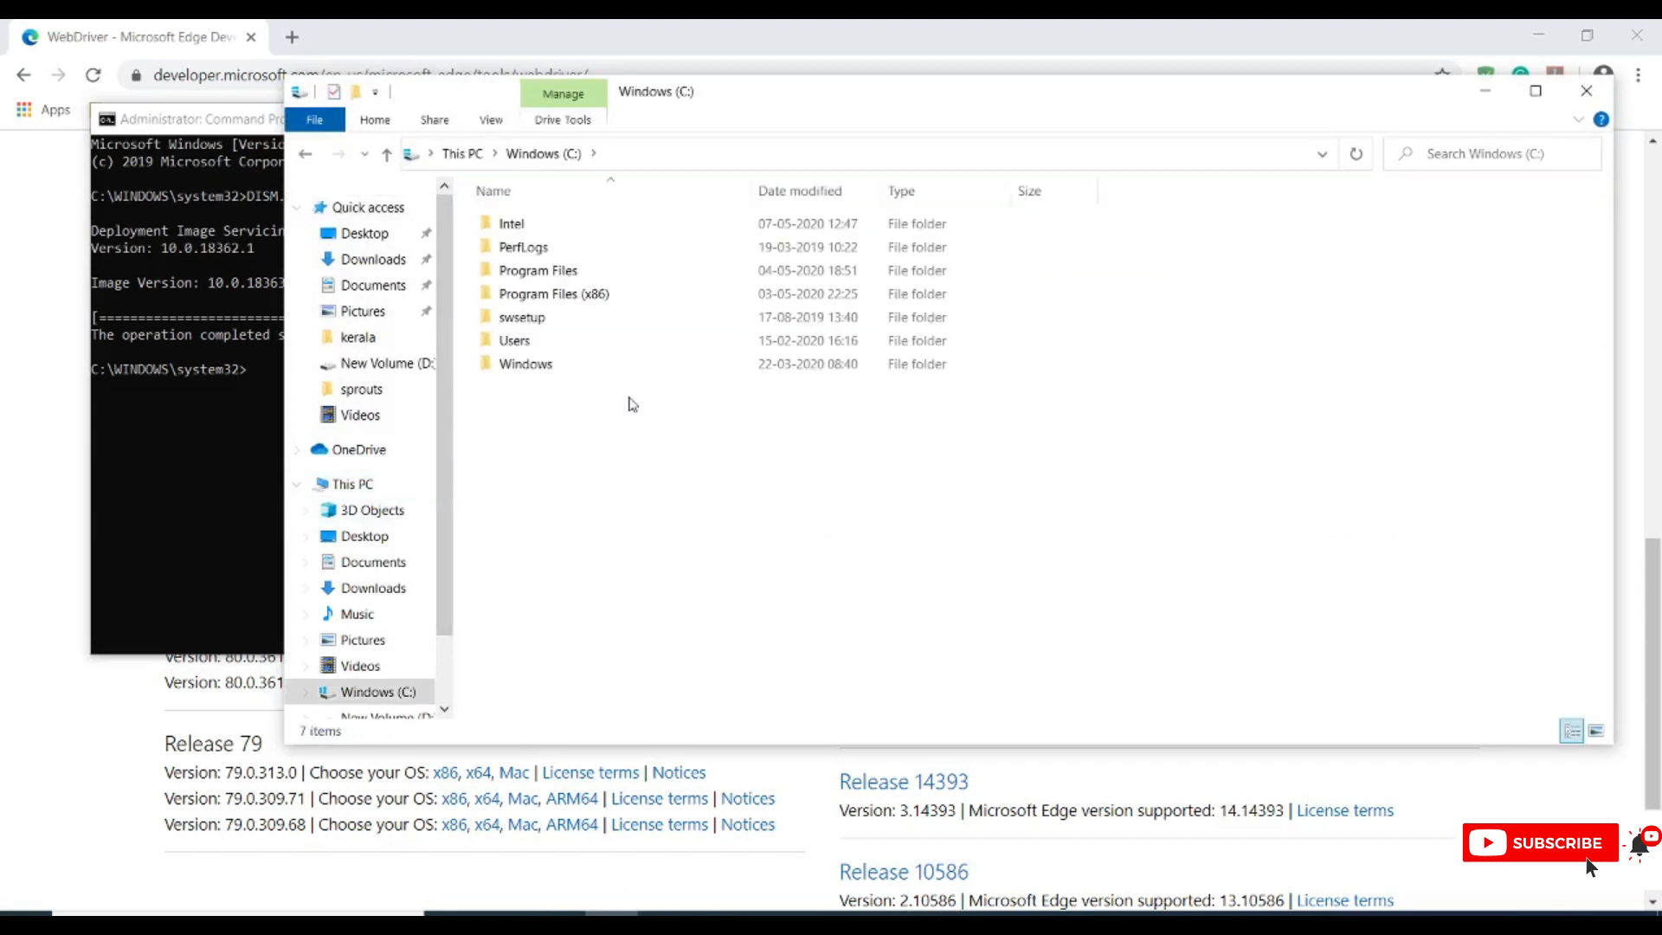
pyautogui.doubleClick(525, 364)
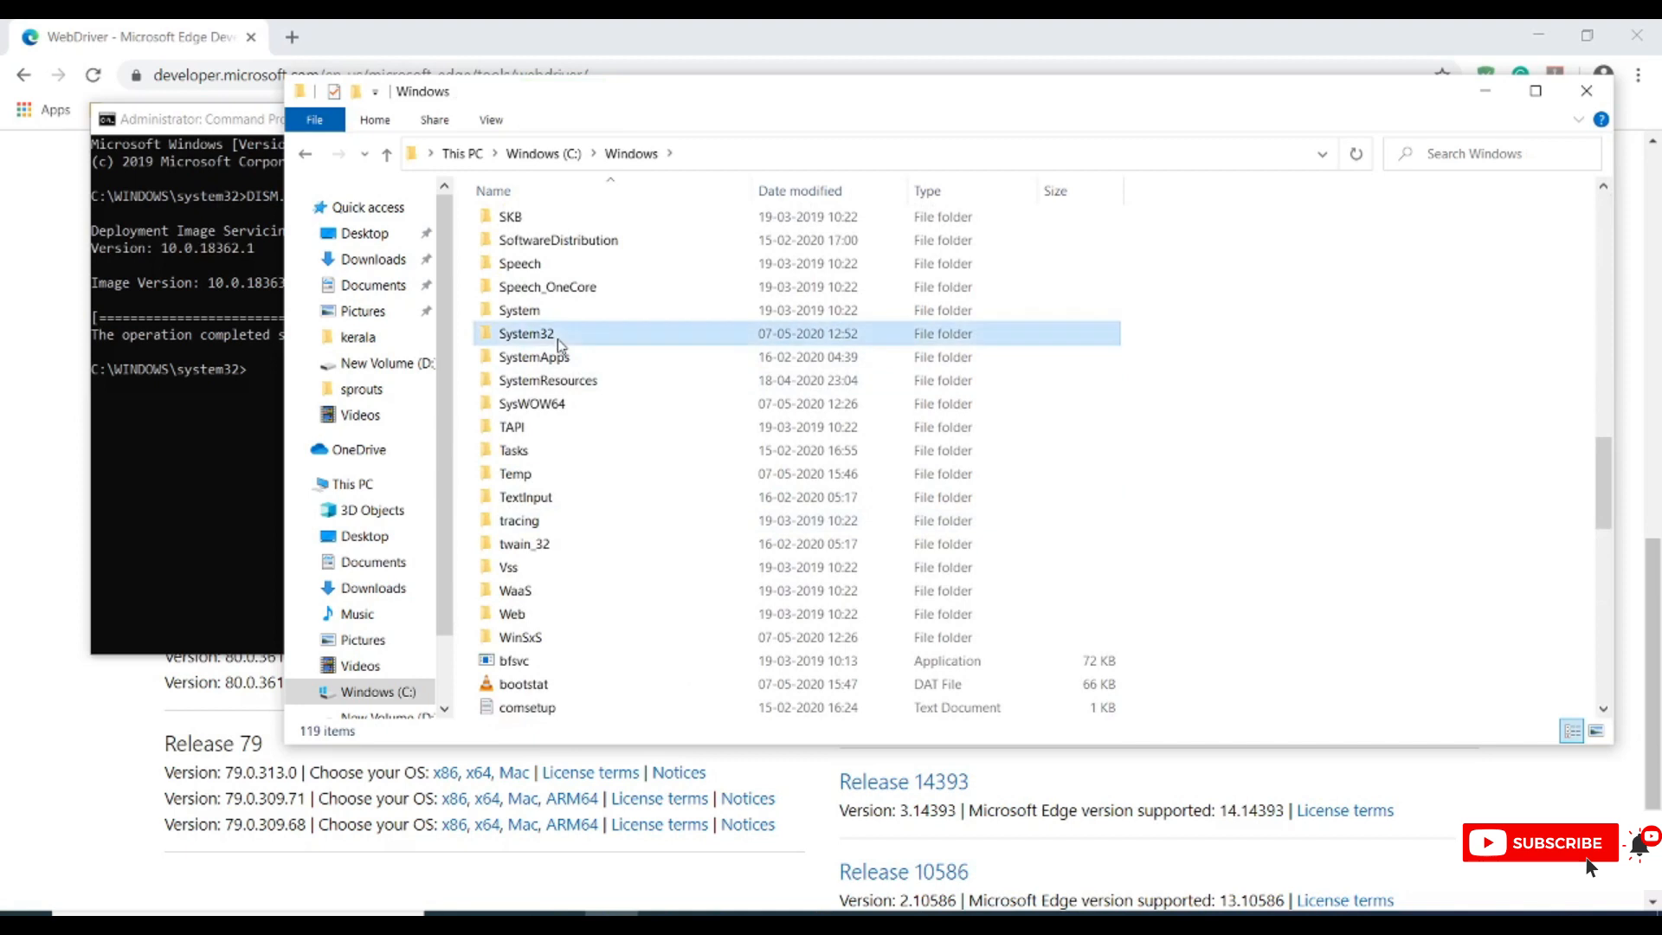
pyautogui.doubleClick(526, 333)
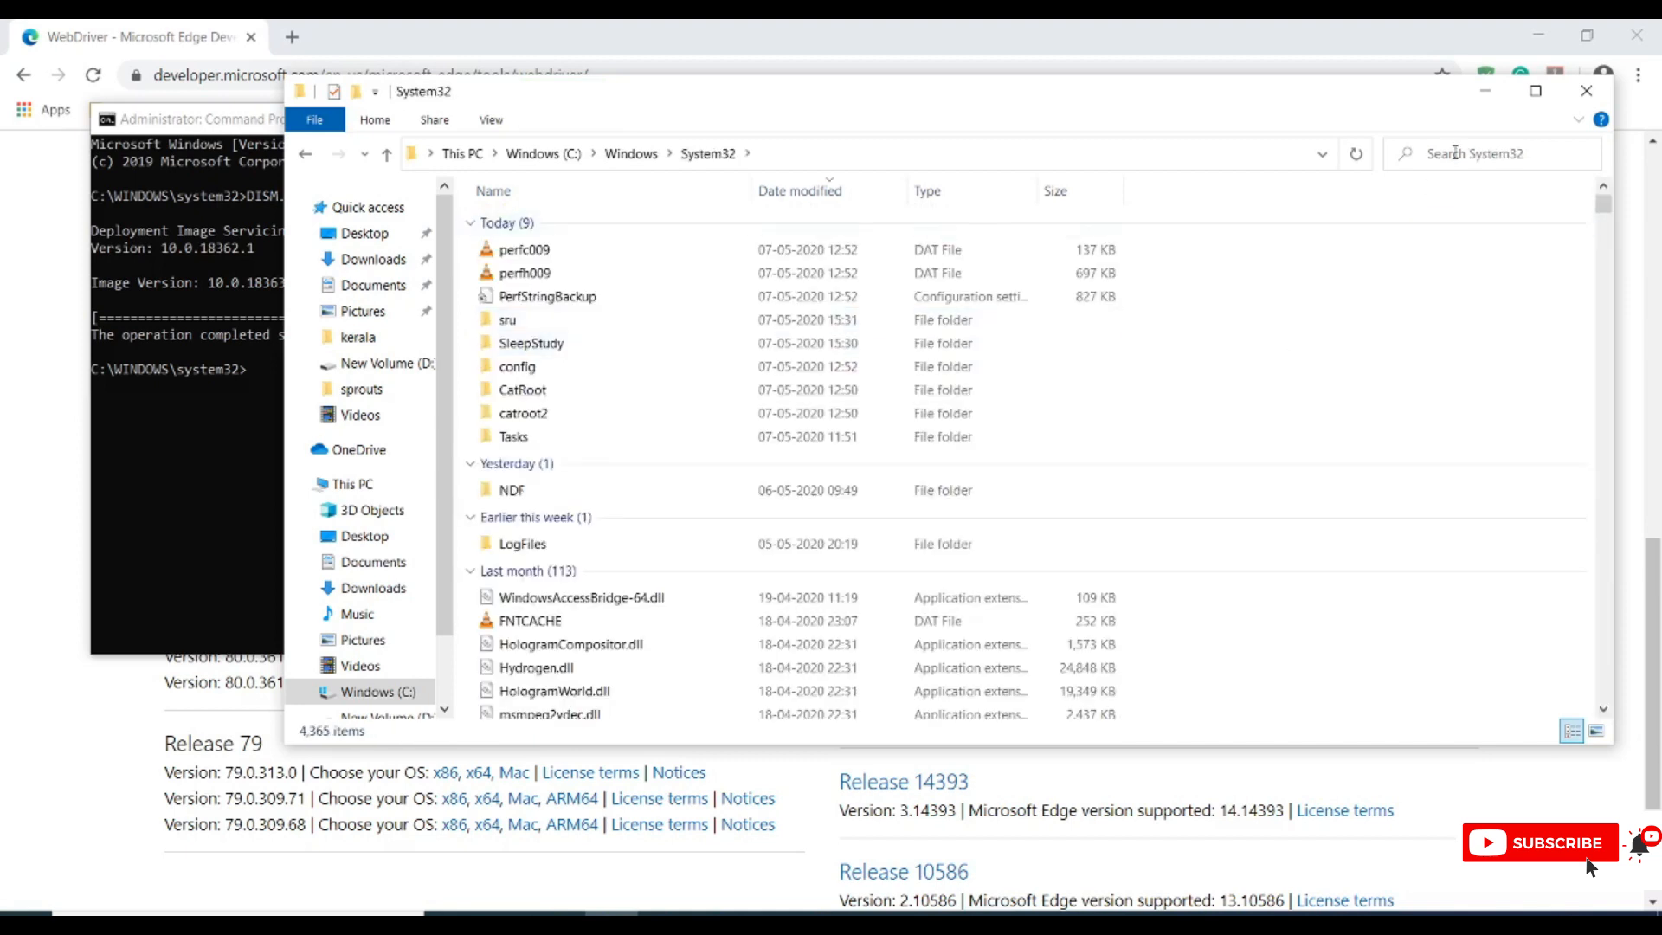
# - Search System32 for MicrosoftWebDriver and select the found application
pyautogui.click(1483, 154)
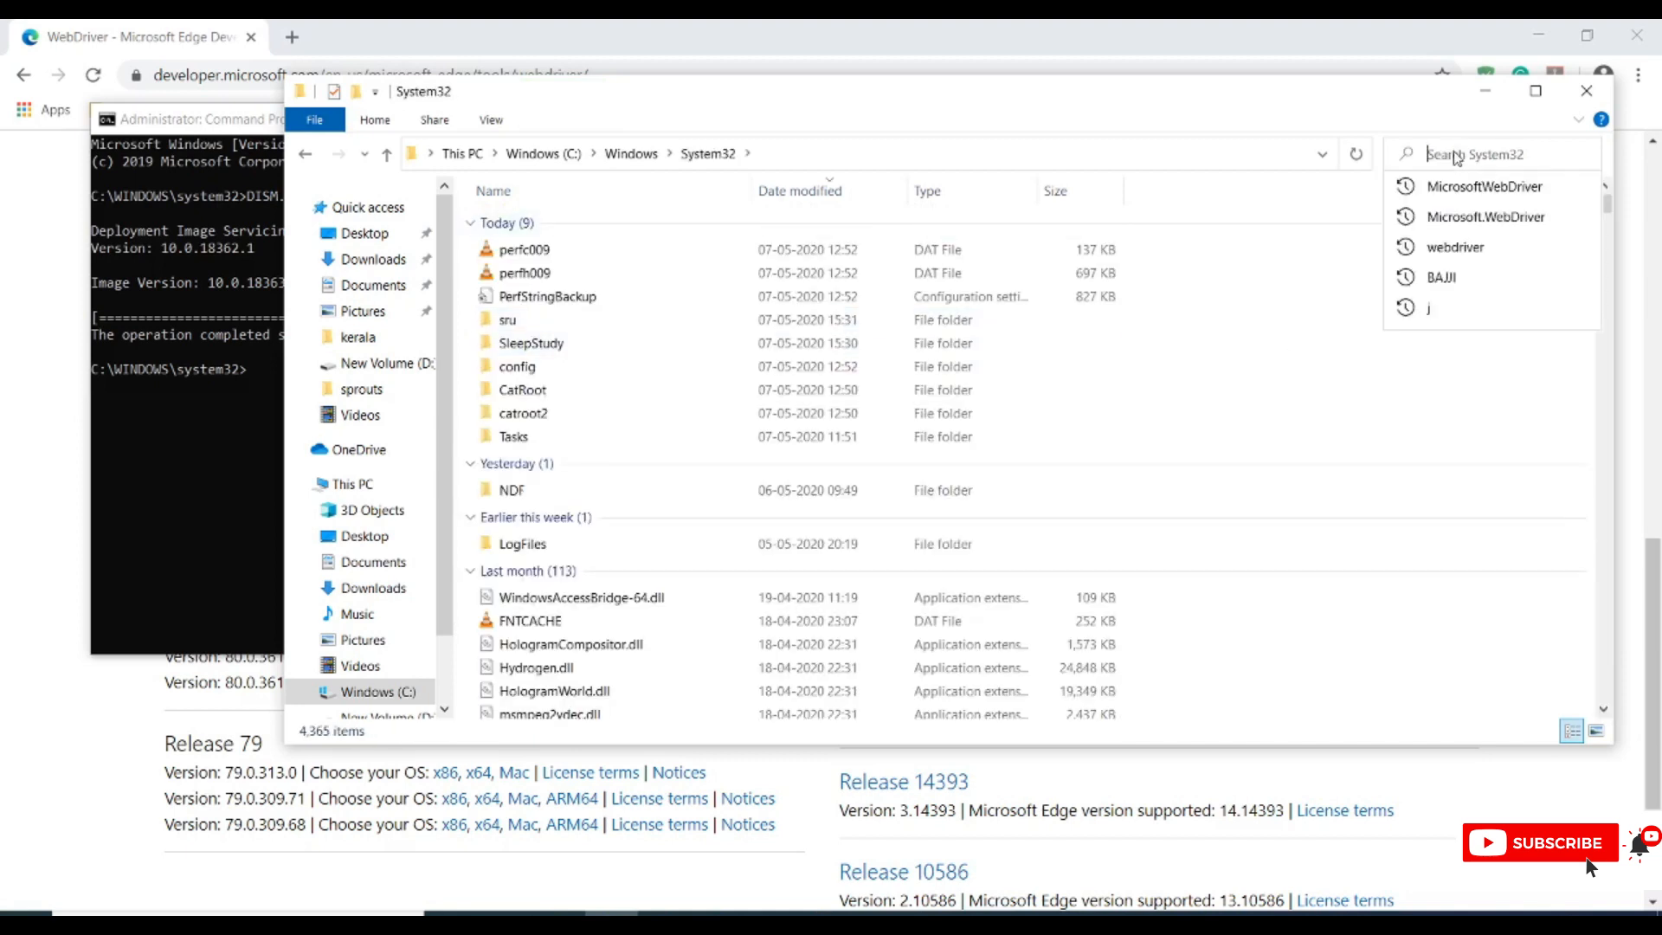
pyautogui.click(1484, 185)
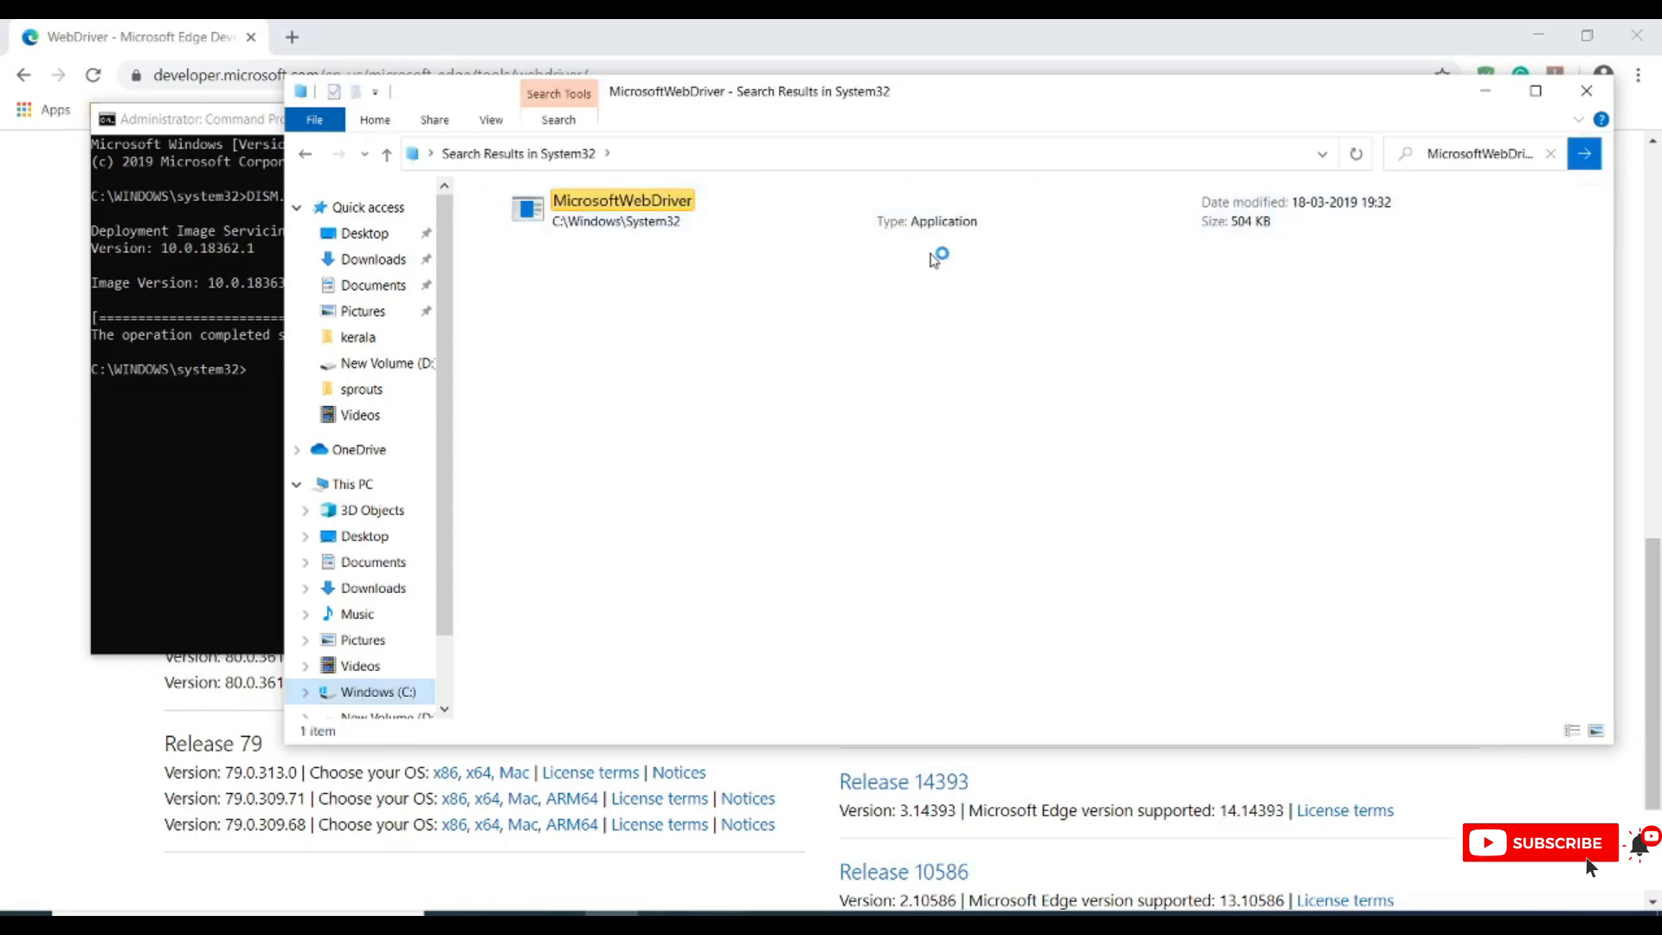
pyautogui.click(623, 208)
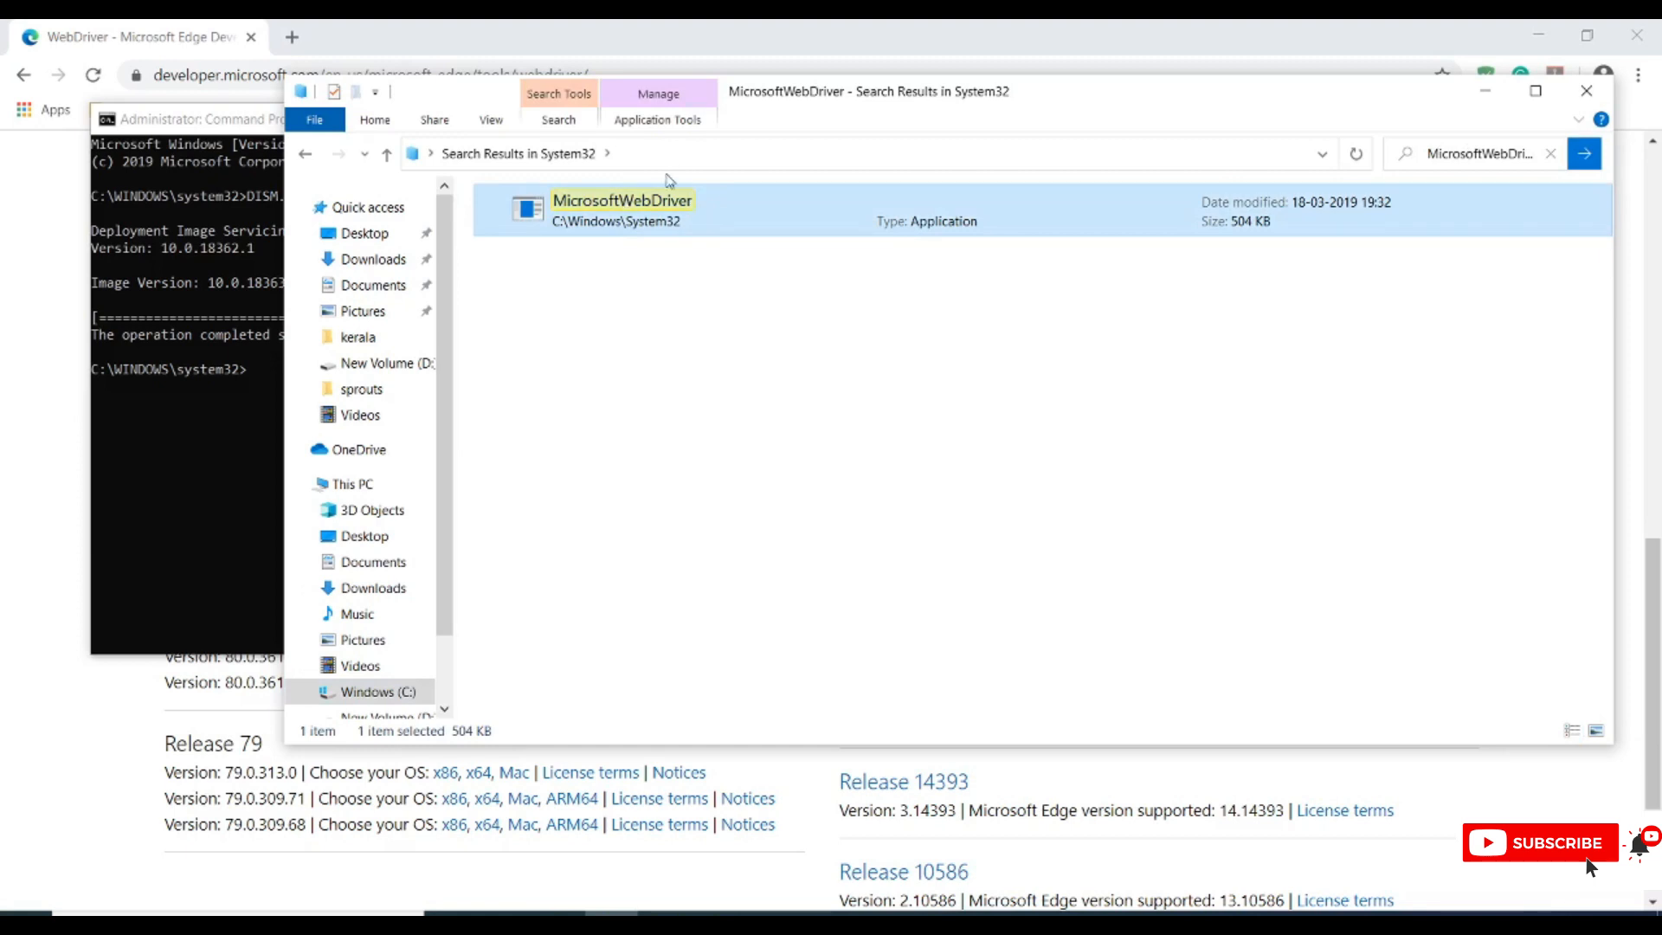
pyautogui.moveTo(705, 224)
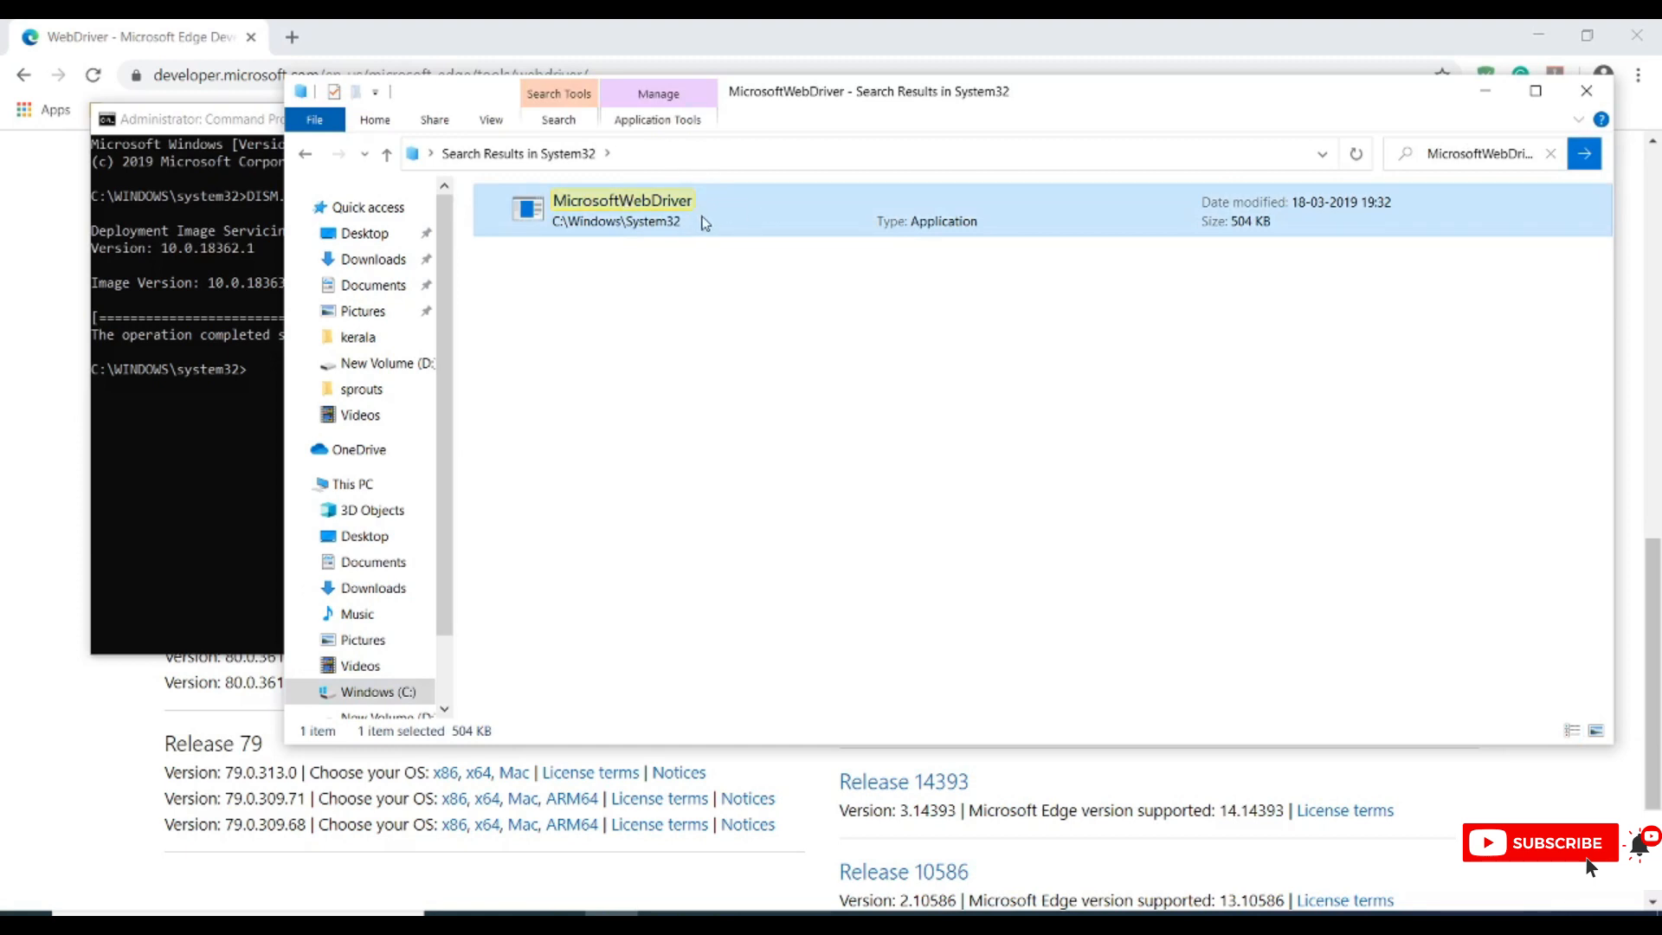
# - Check the driver file's Location in its Properties dialog
pyautogui.rightClick(621, 209)
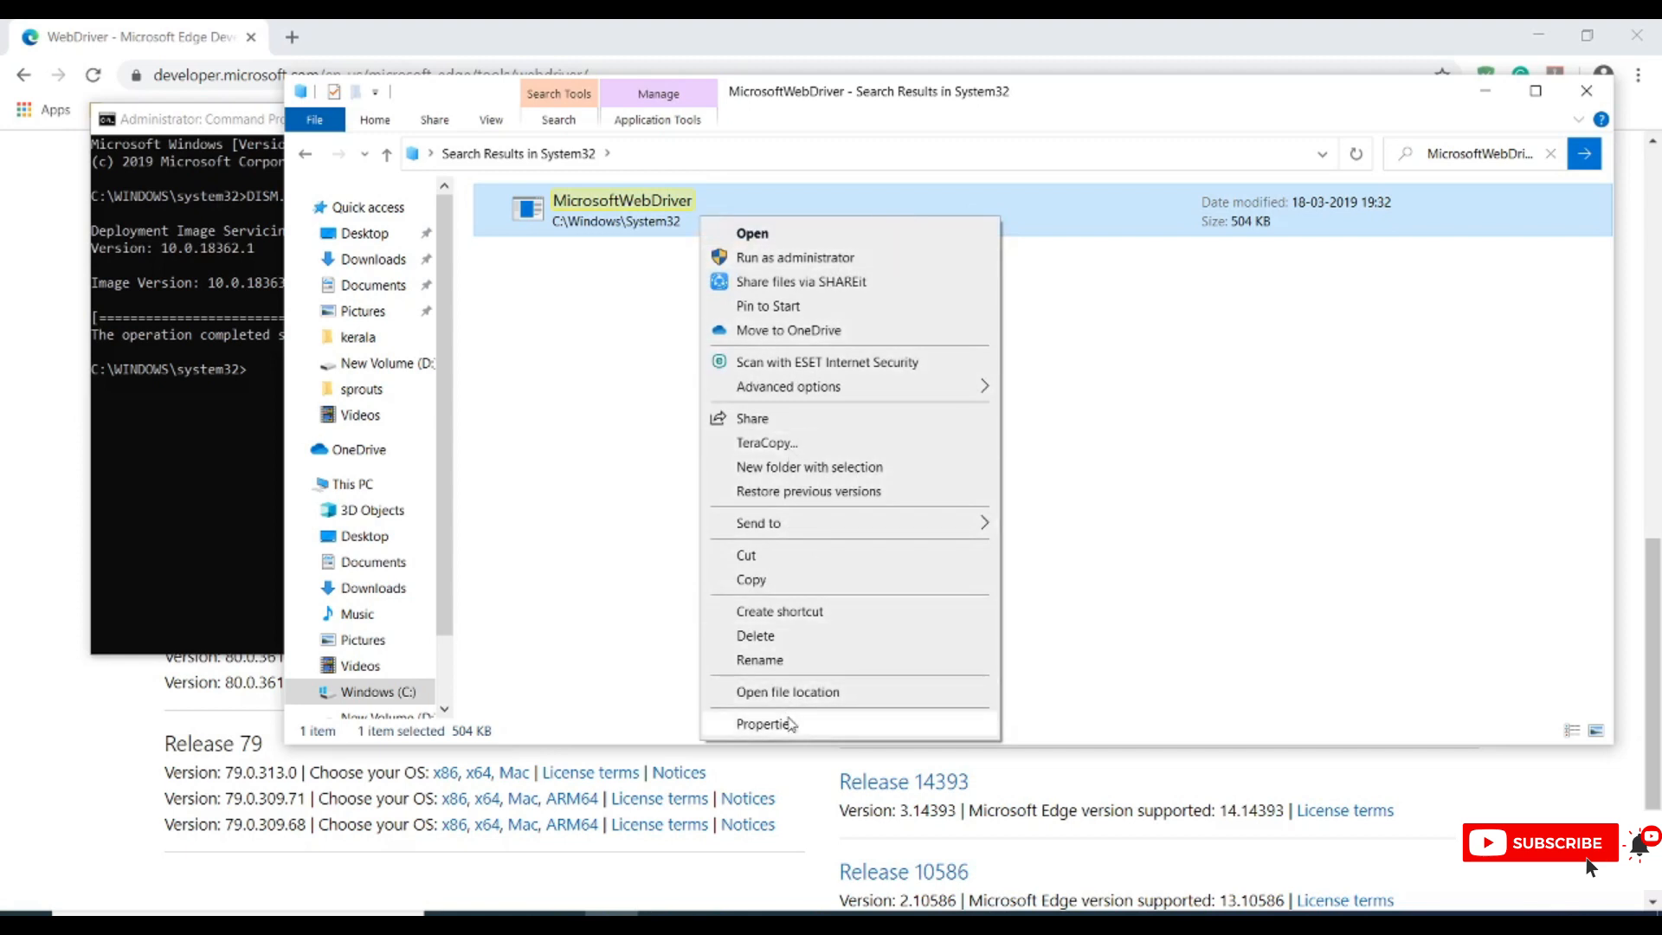
pyautogui.click(765, 724)
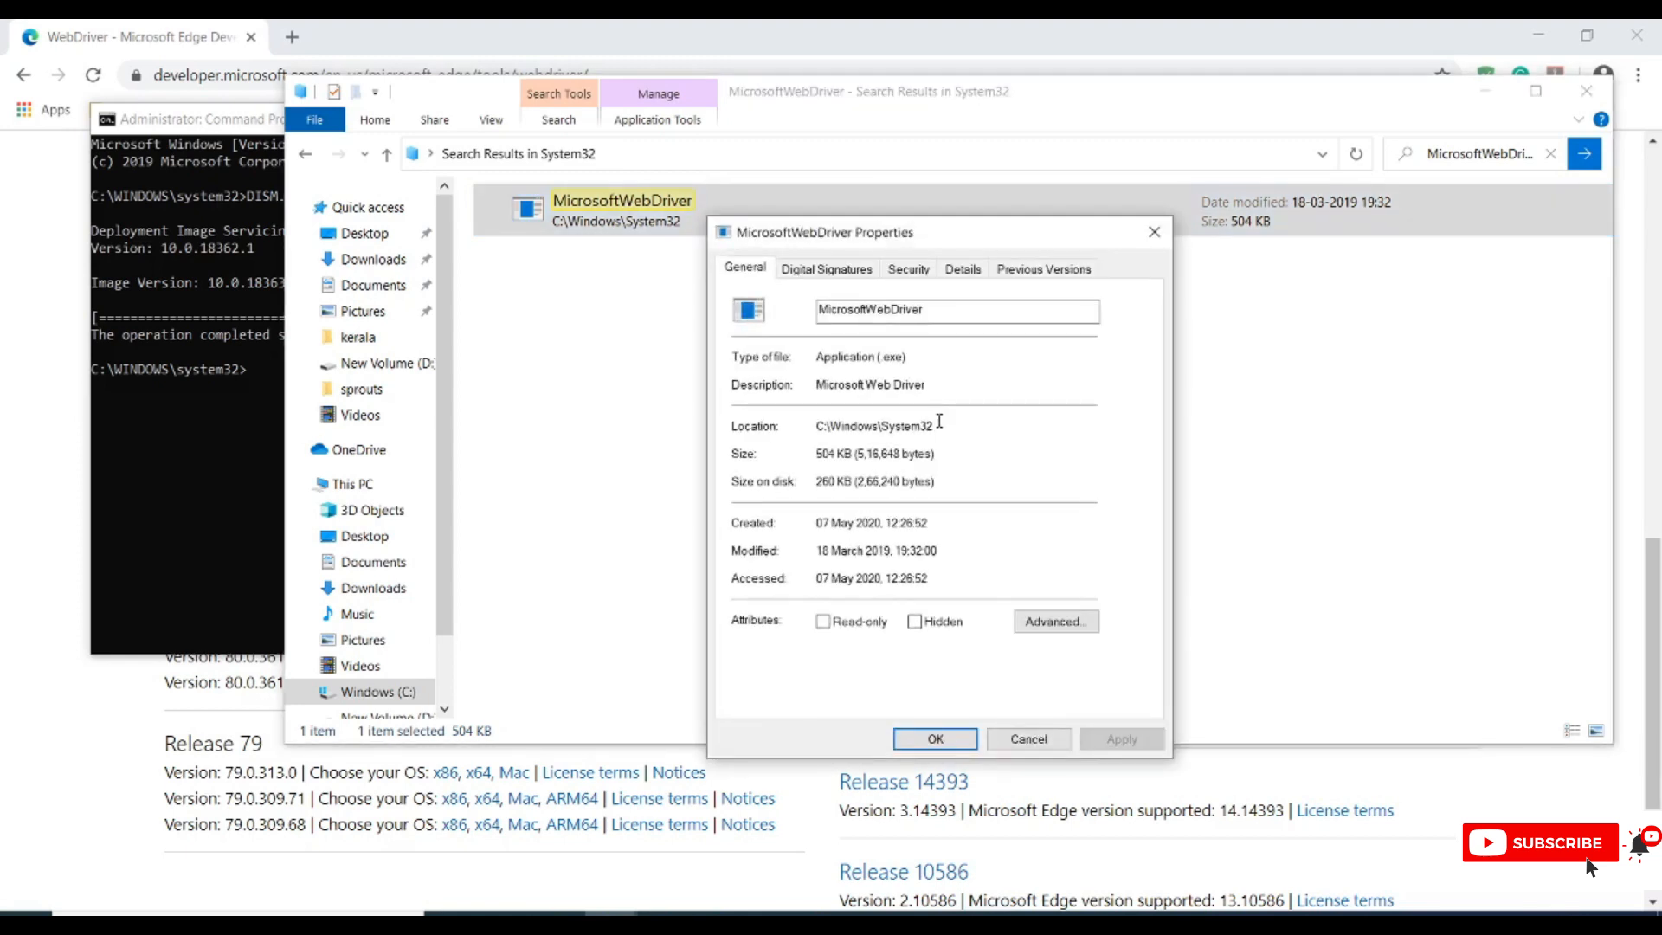
pyautogui.doubleClick(871, 426)
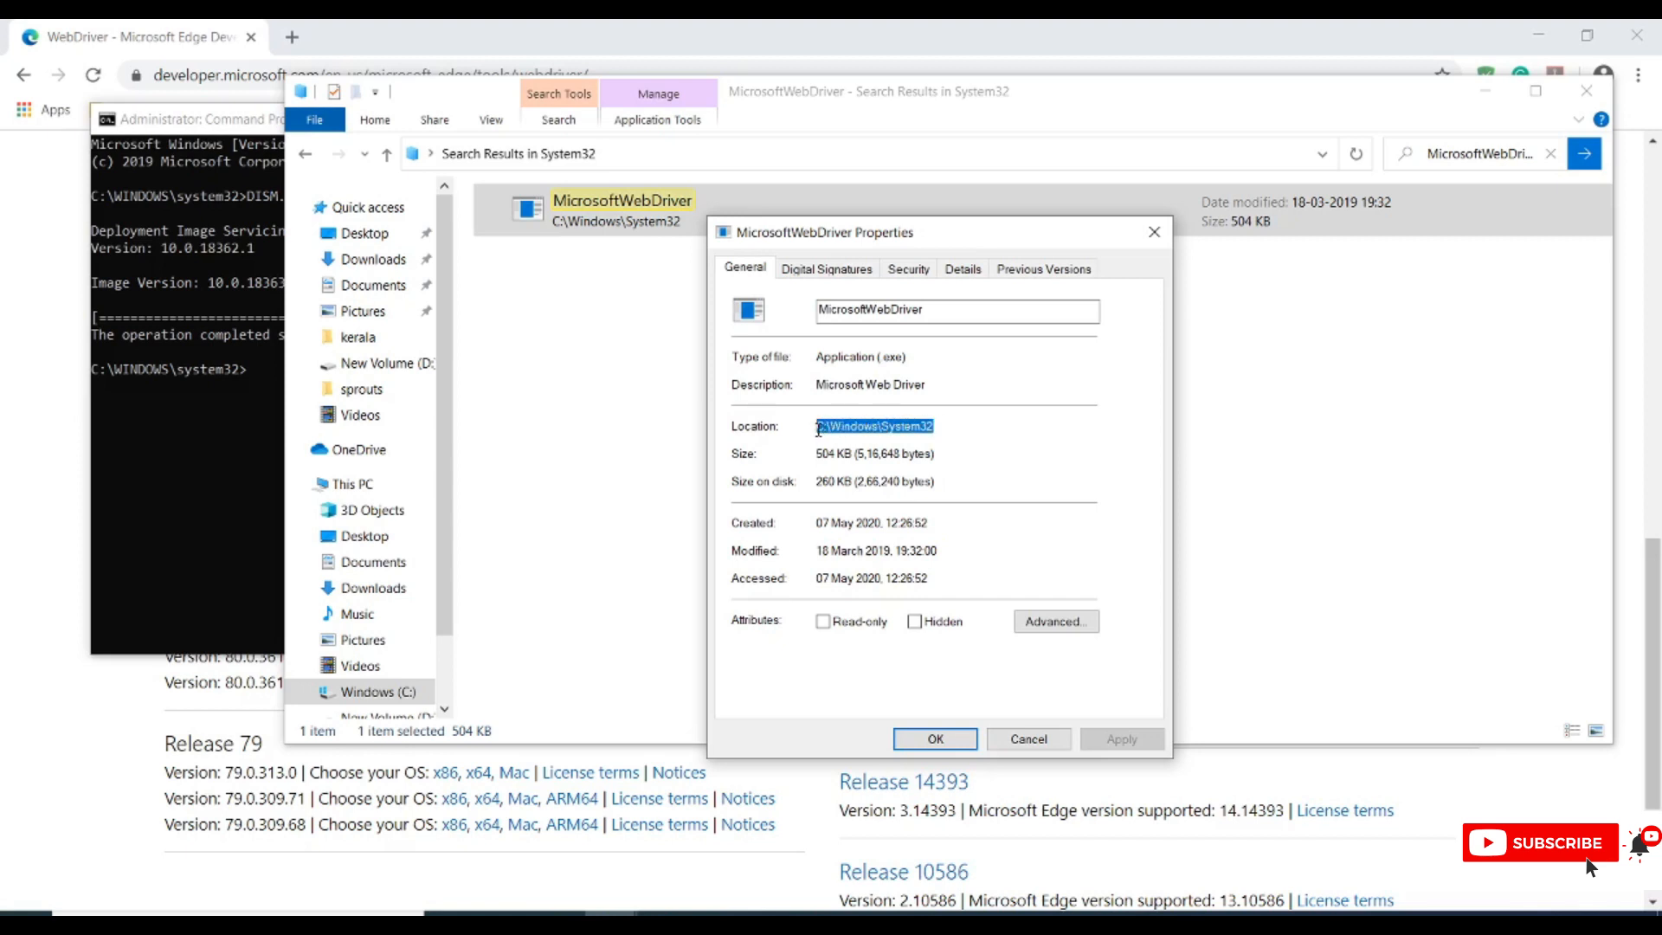
pyautogui.click(933, 739)
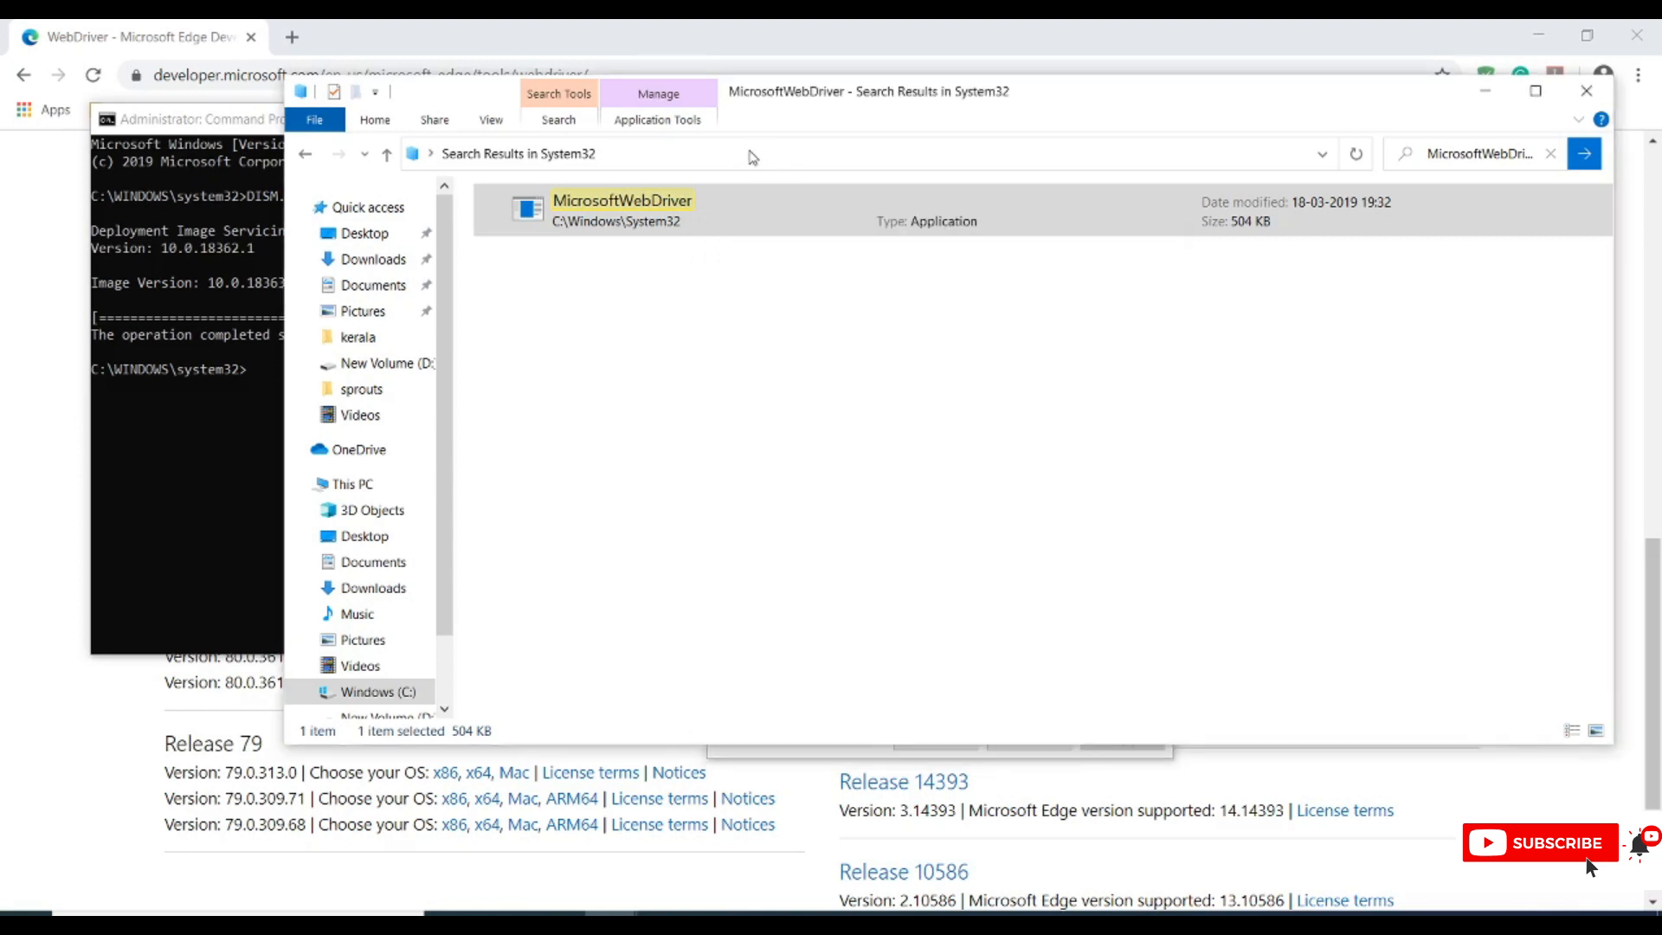
# - Compose C:\Windows\System32\MicrosoftWebDriver.exe in the address bar via the path suggestion
pyautogui.click(750, 152)
pyautogui.write('C:\\Windows\\System32\\')
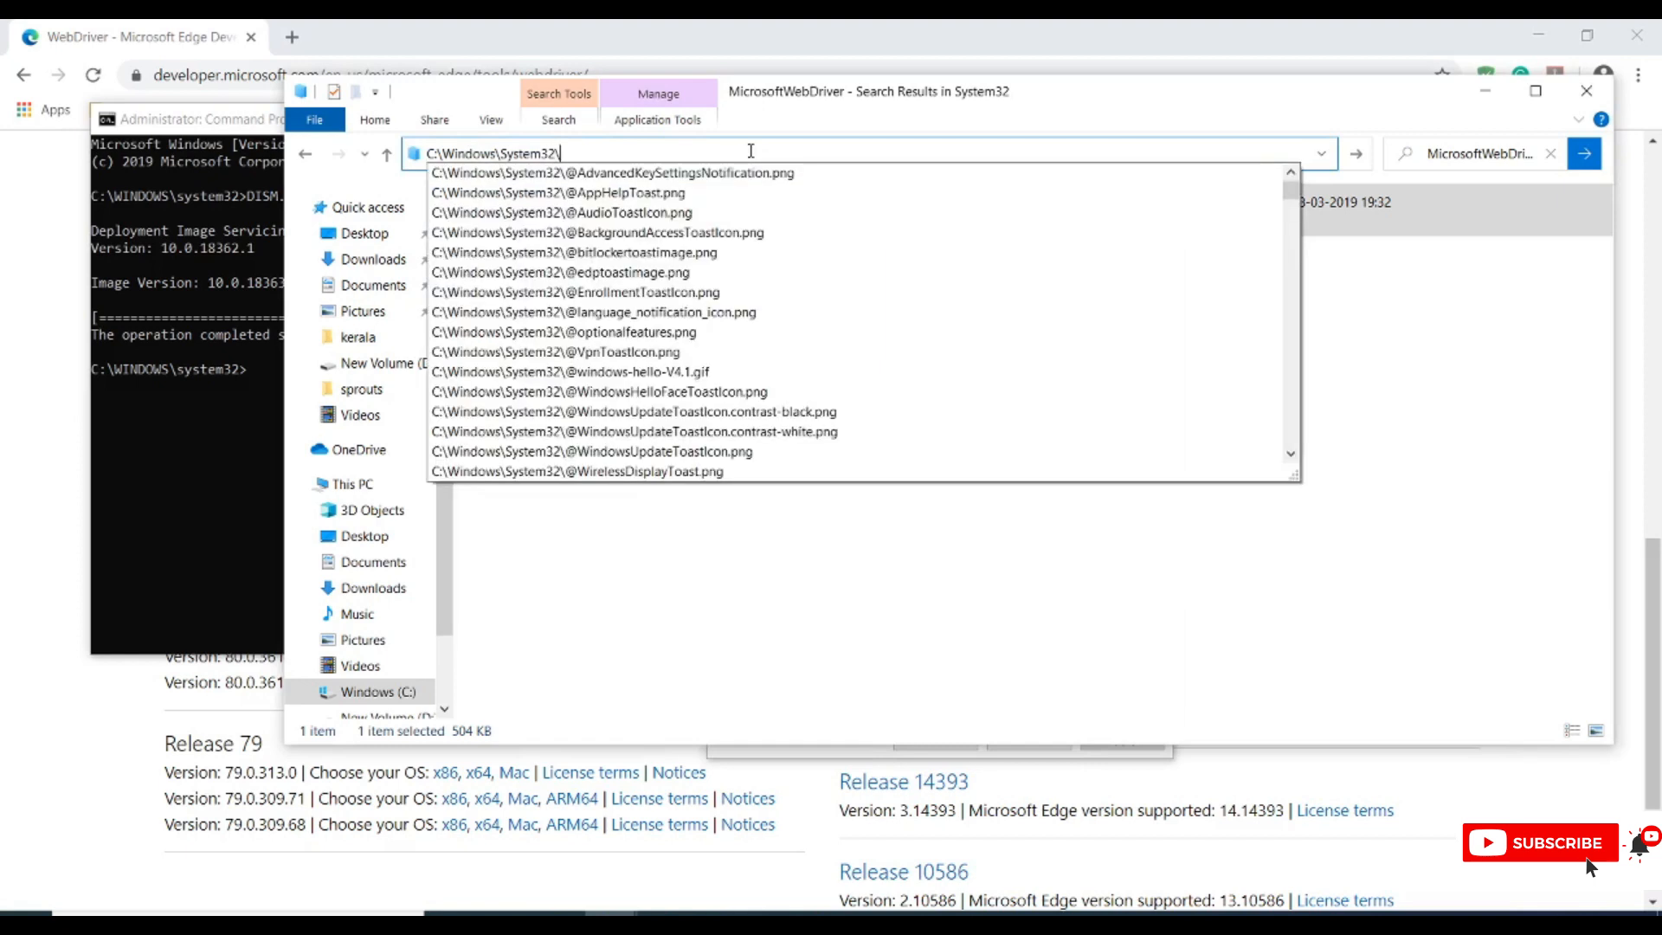
pyautogui.write('miceosoft')
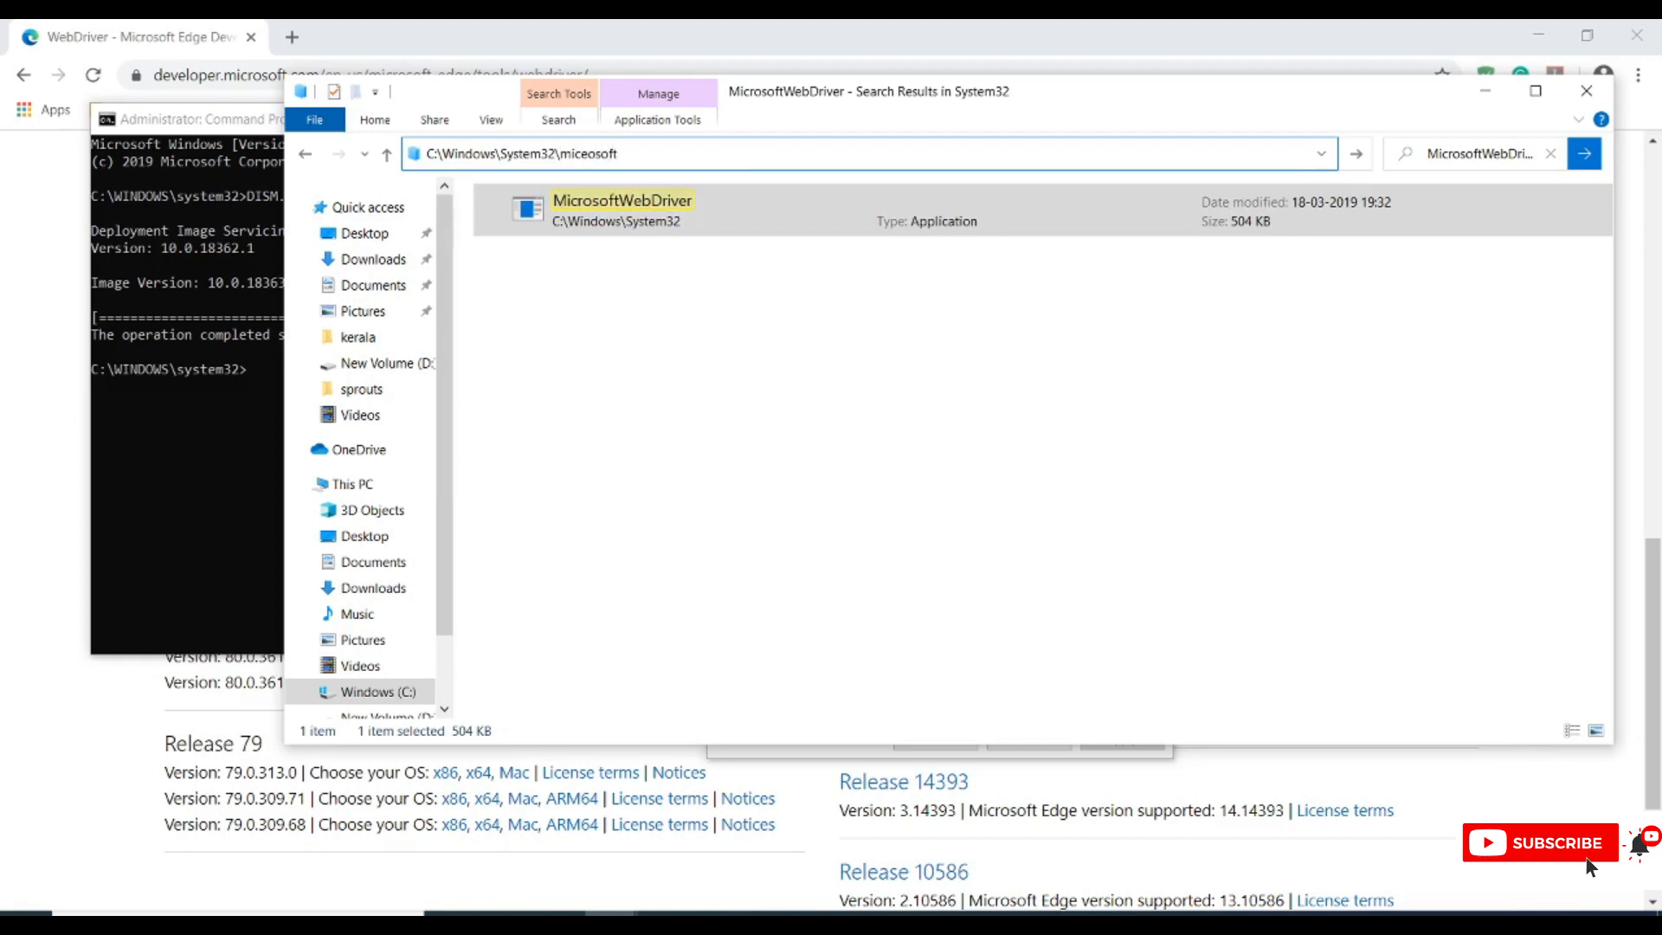
pyautogui.write('w')
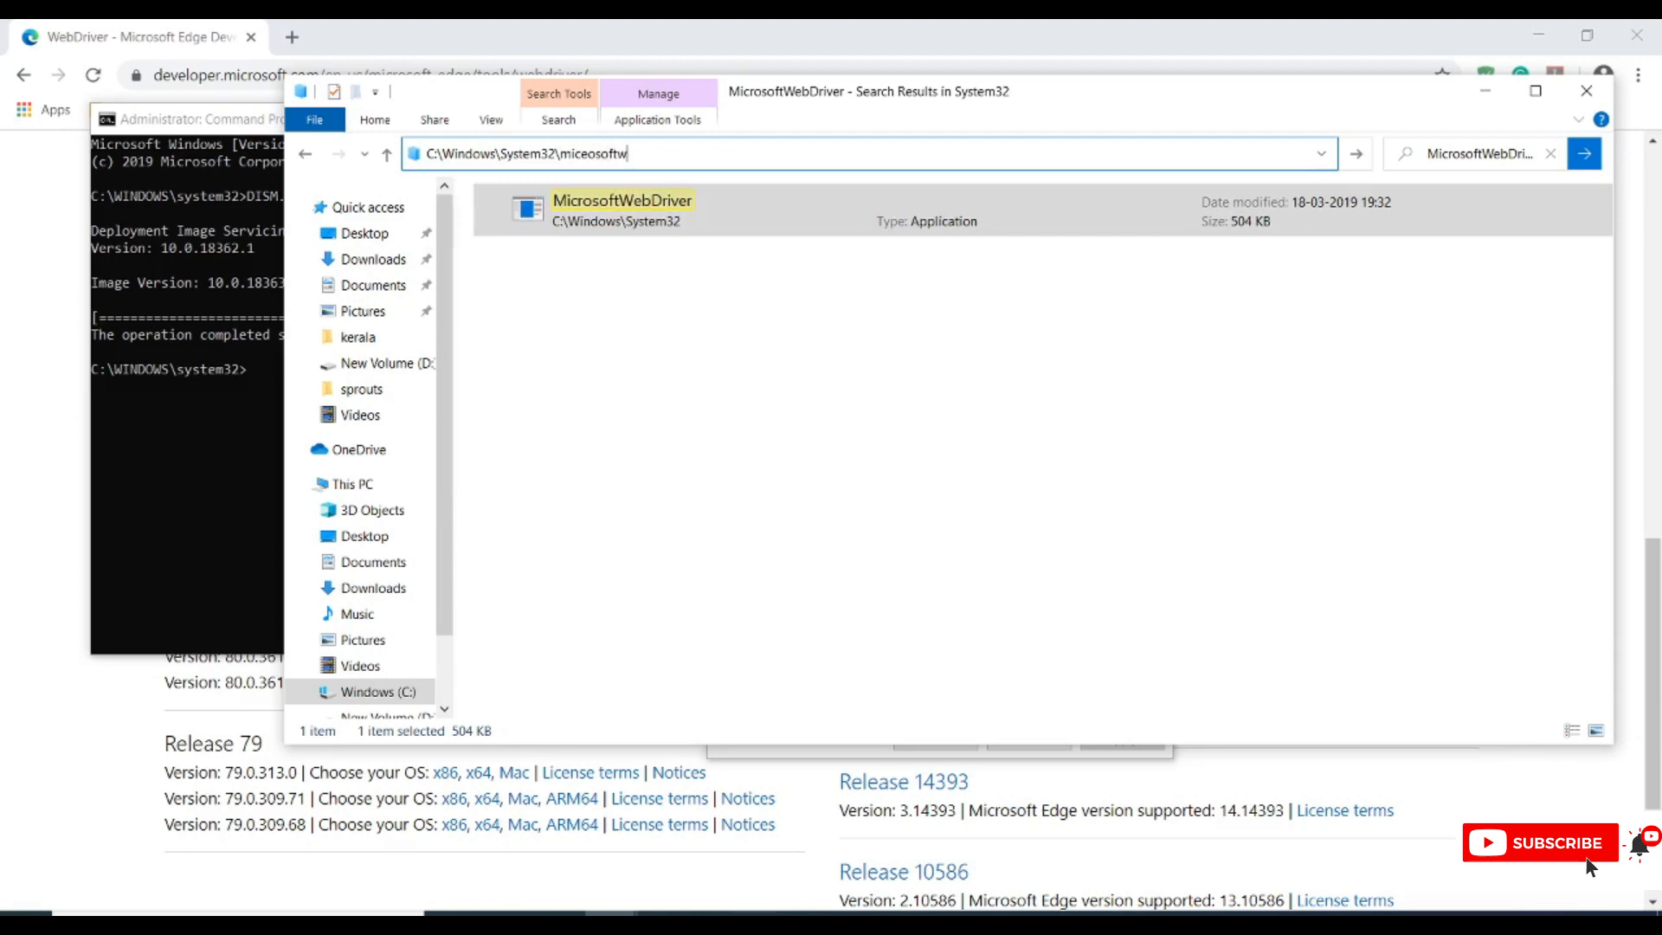
pyautogui.write('ebdriver.exe')
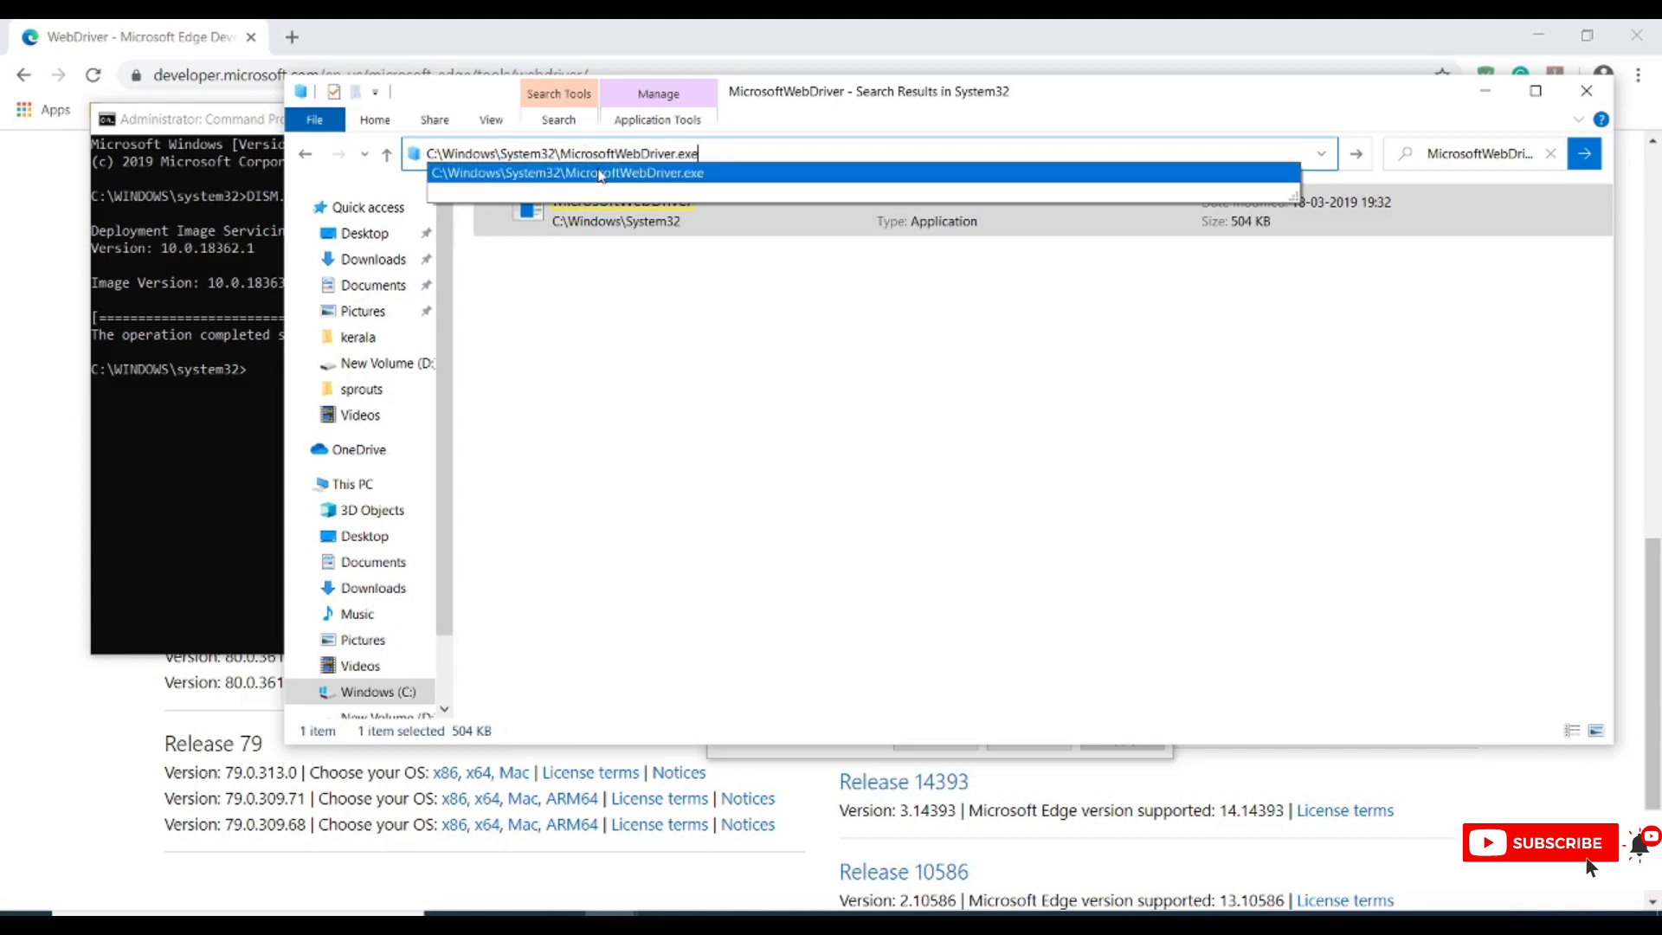
pyautogui.click(600, 172)
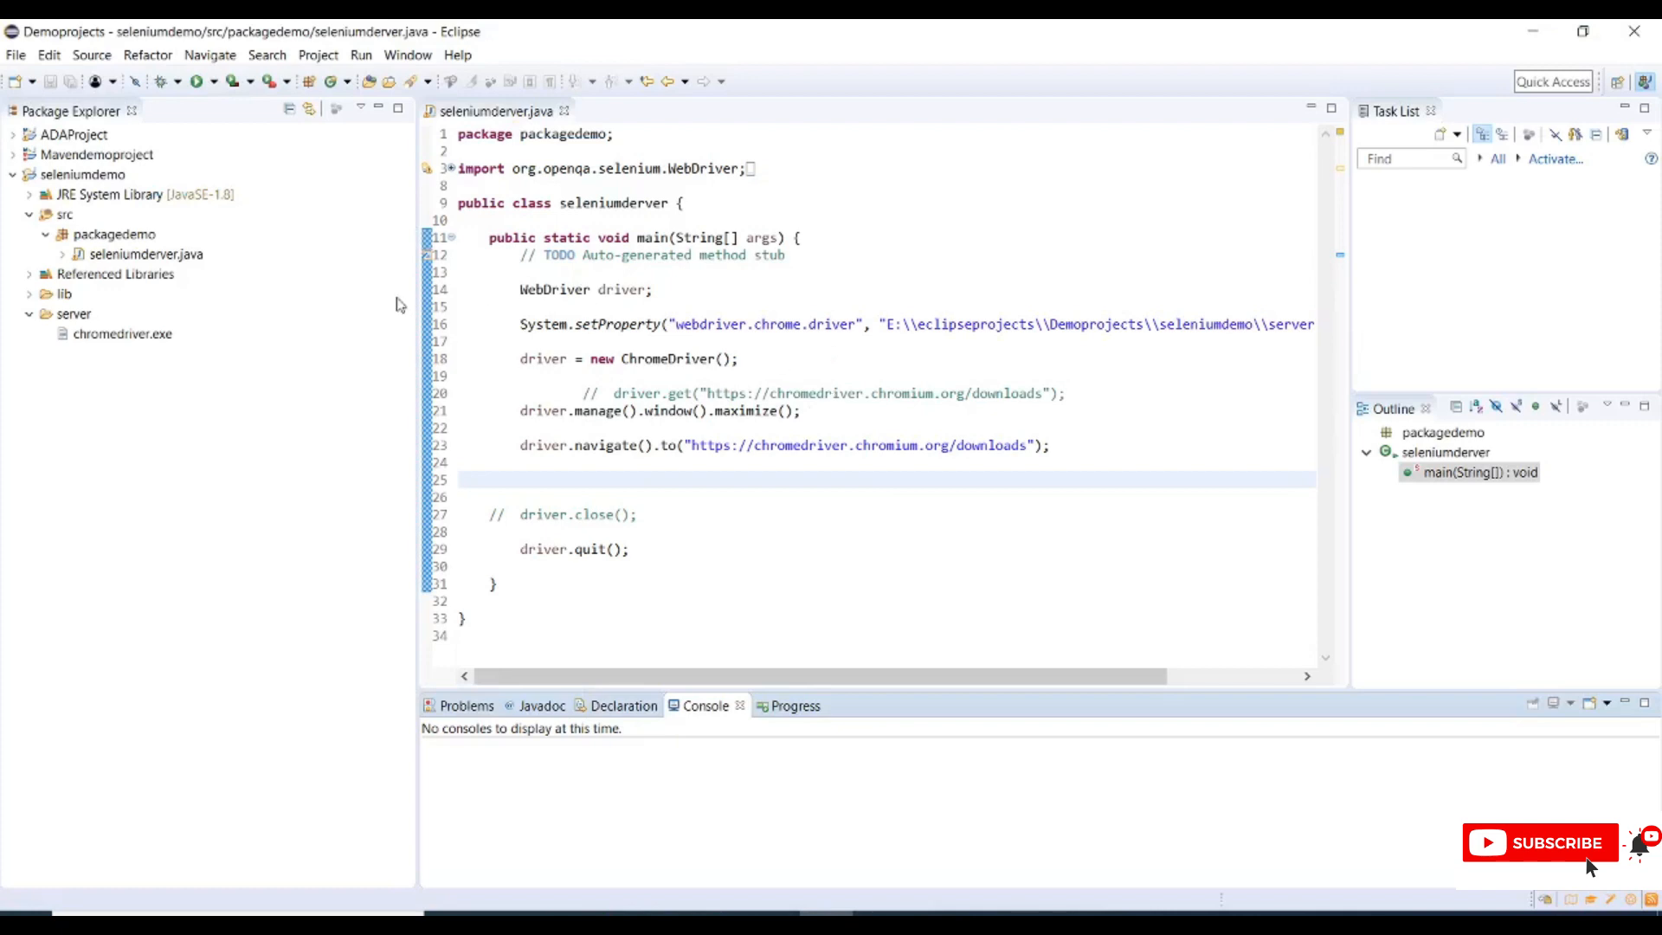
# - Start a new Java class inside the packagedemo package
pyautogui.click(110, 234)
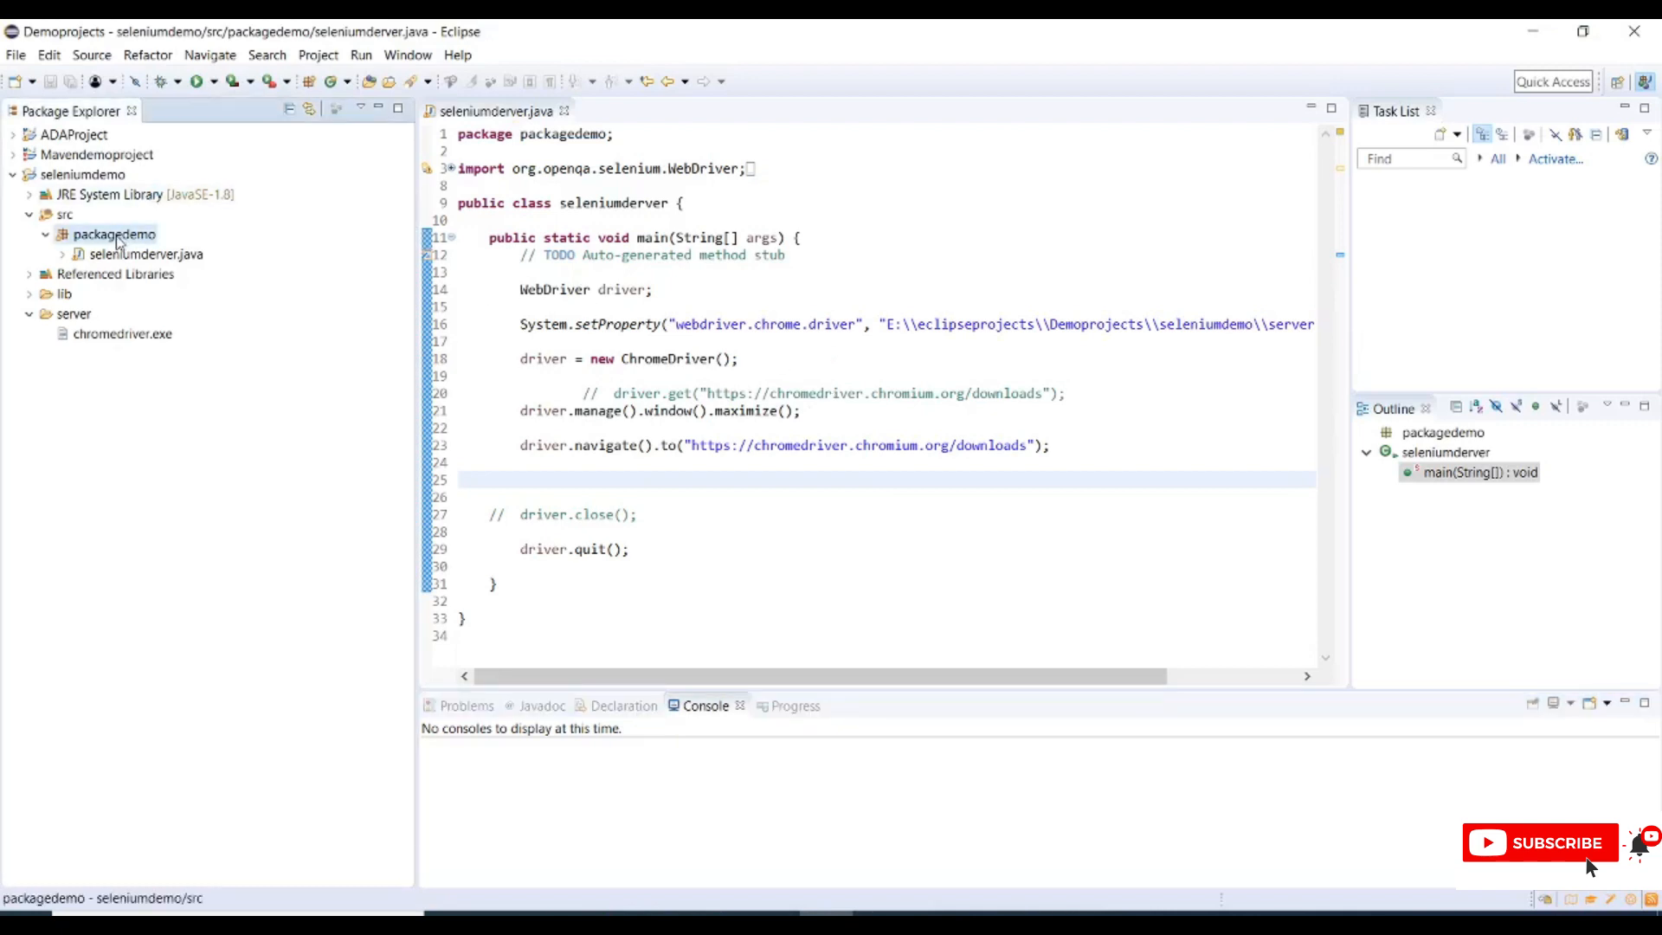
pyautogui.rightClick(114, 234)
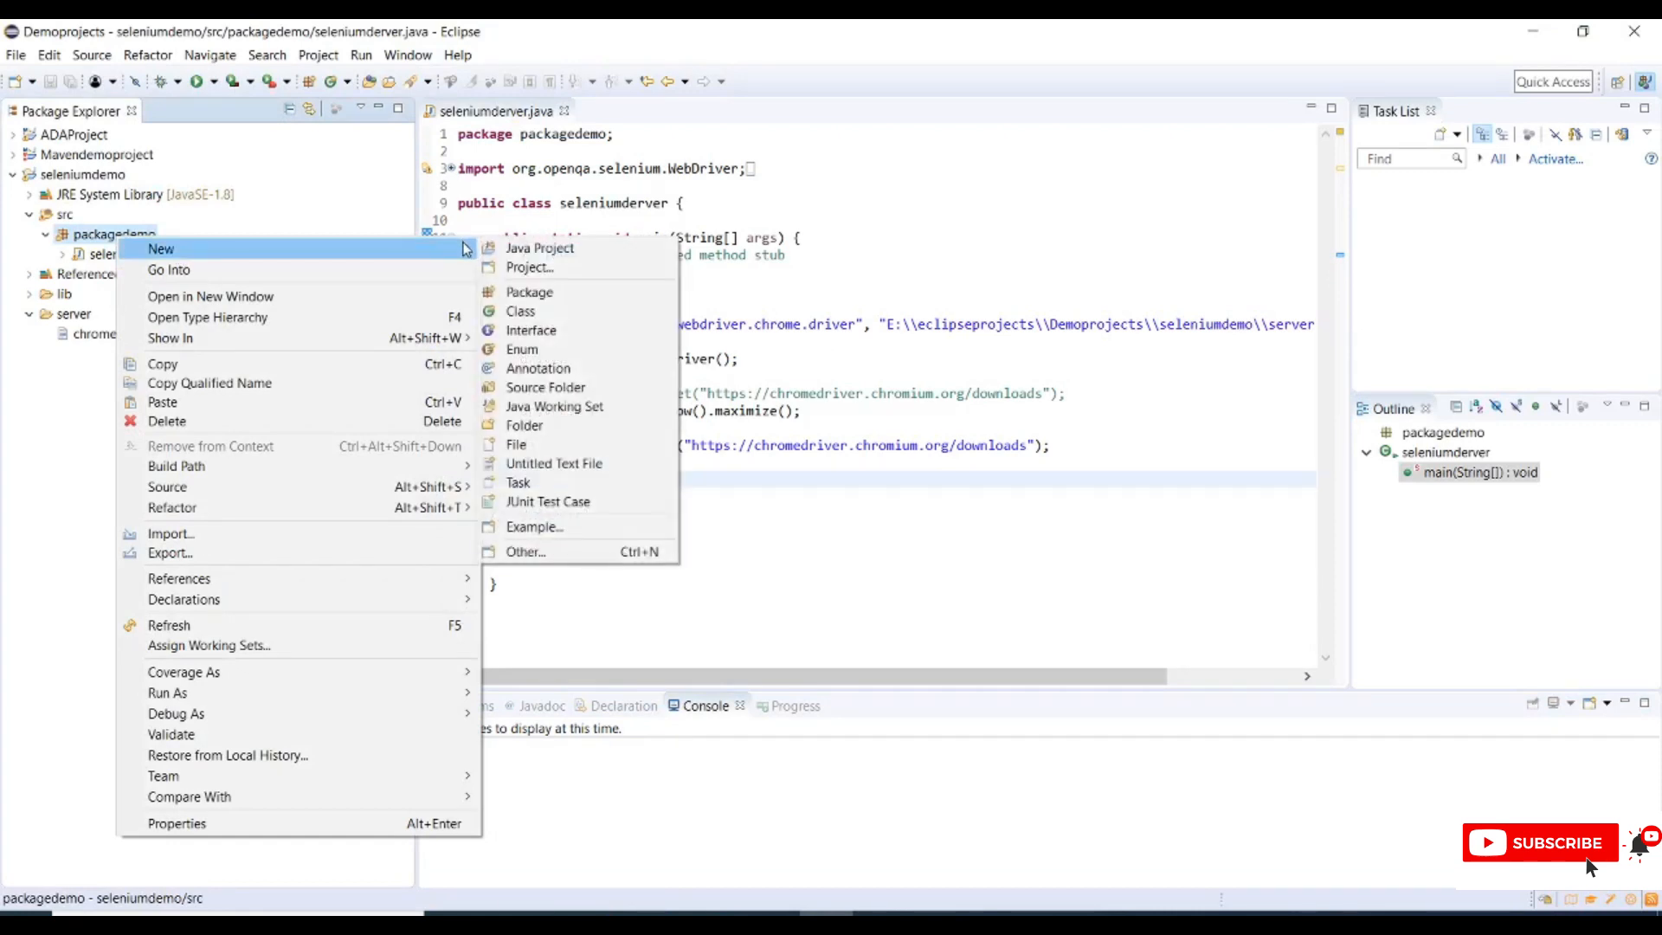
pyautogui.moveTo(519, 310)
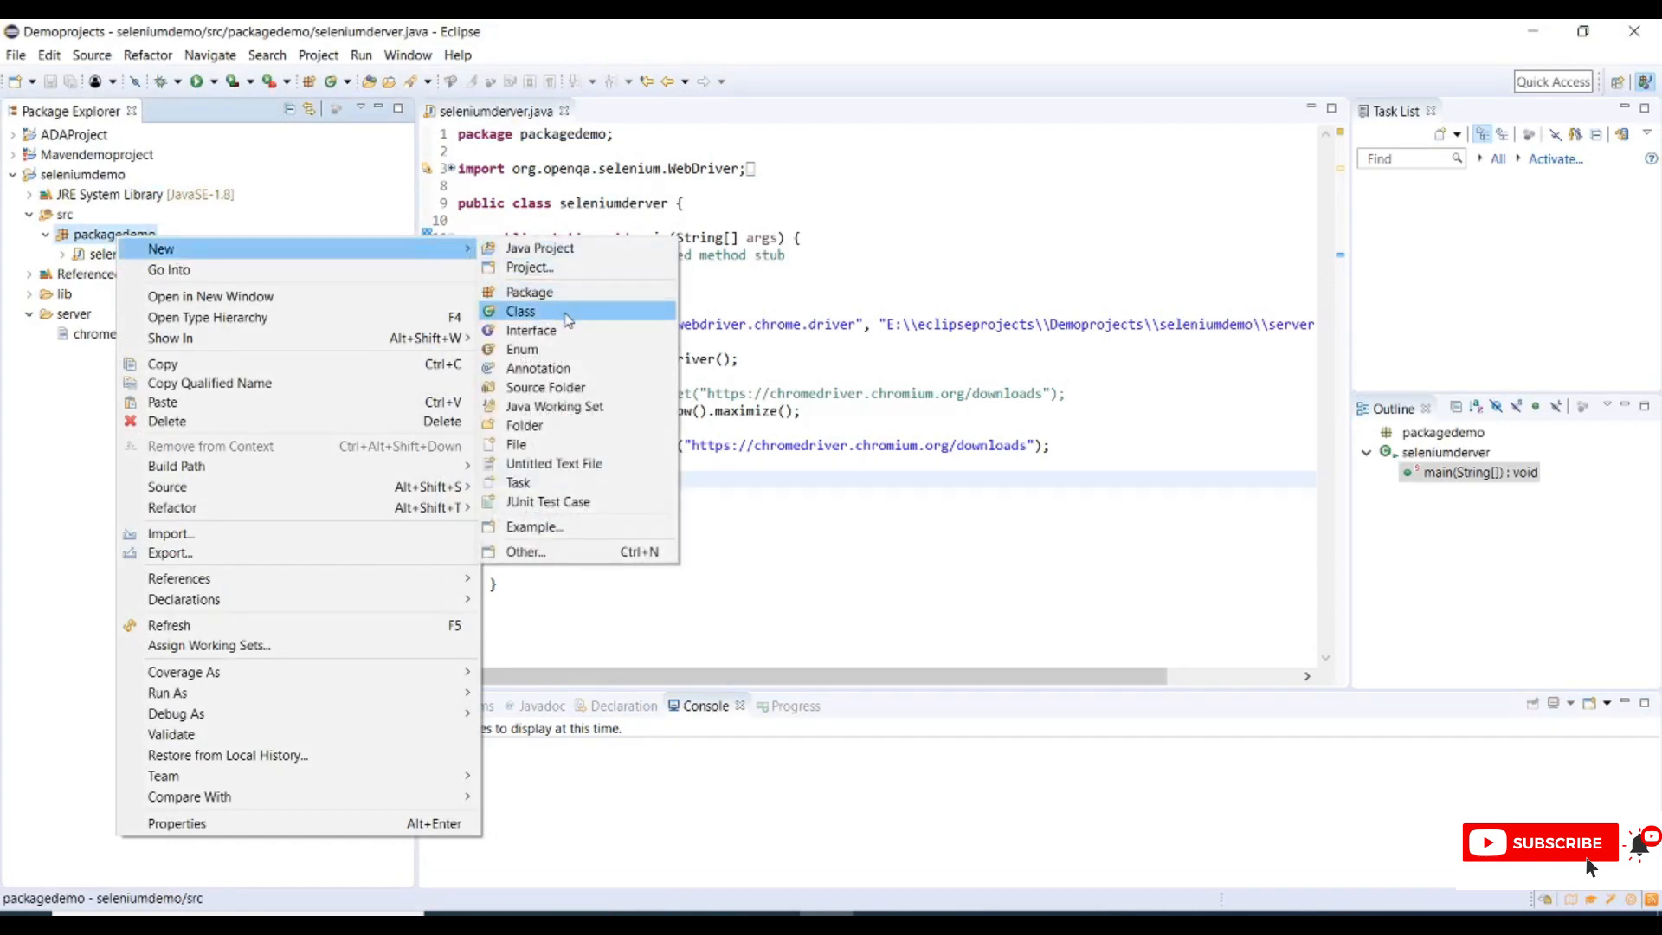
pyautogui.click(521, 310)
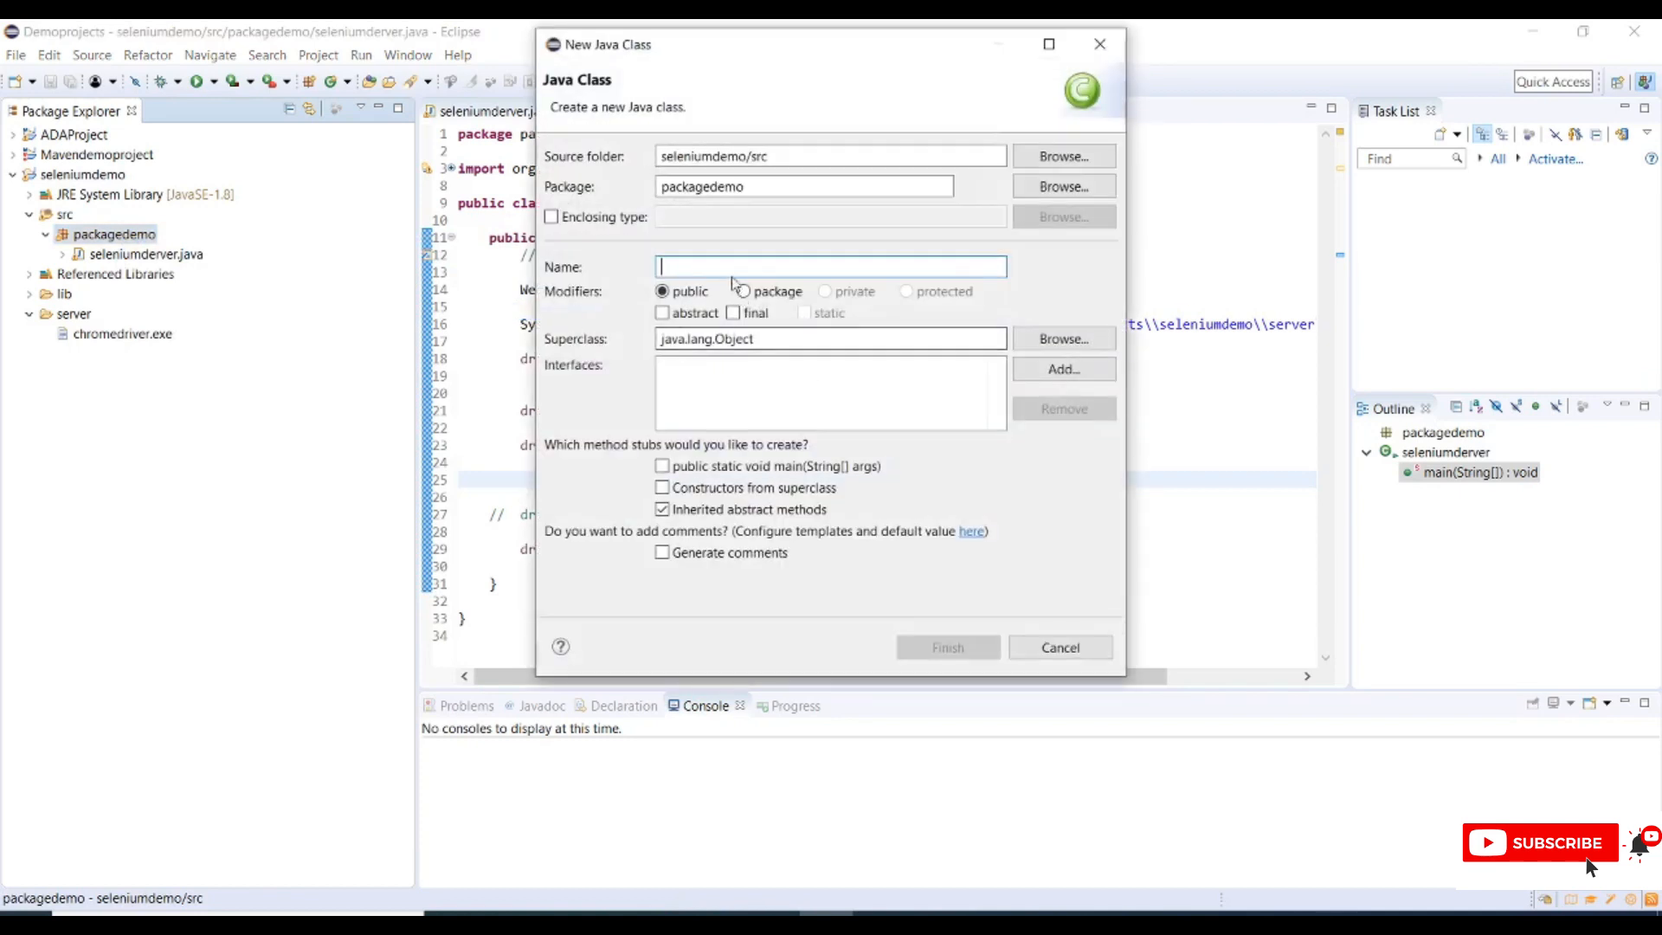
# - Name the class edgedriversetup, include a public static void main stub, and finish
pyautogui.write('e')
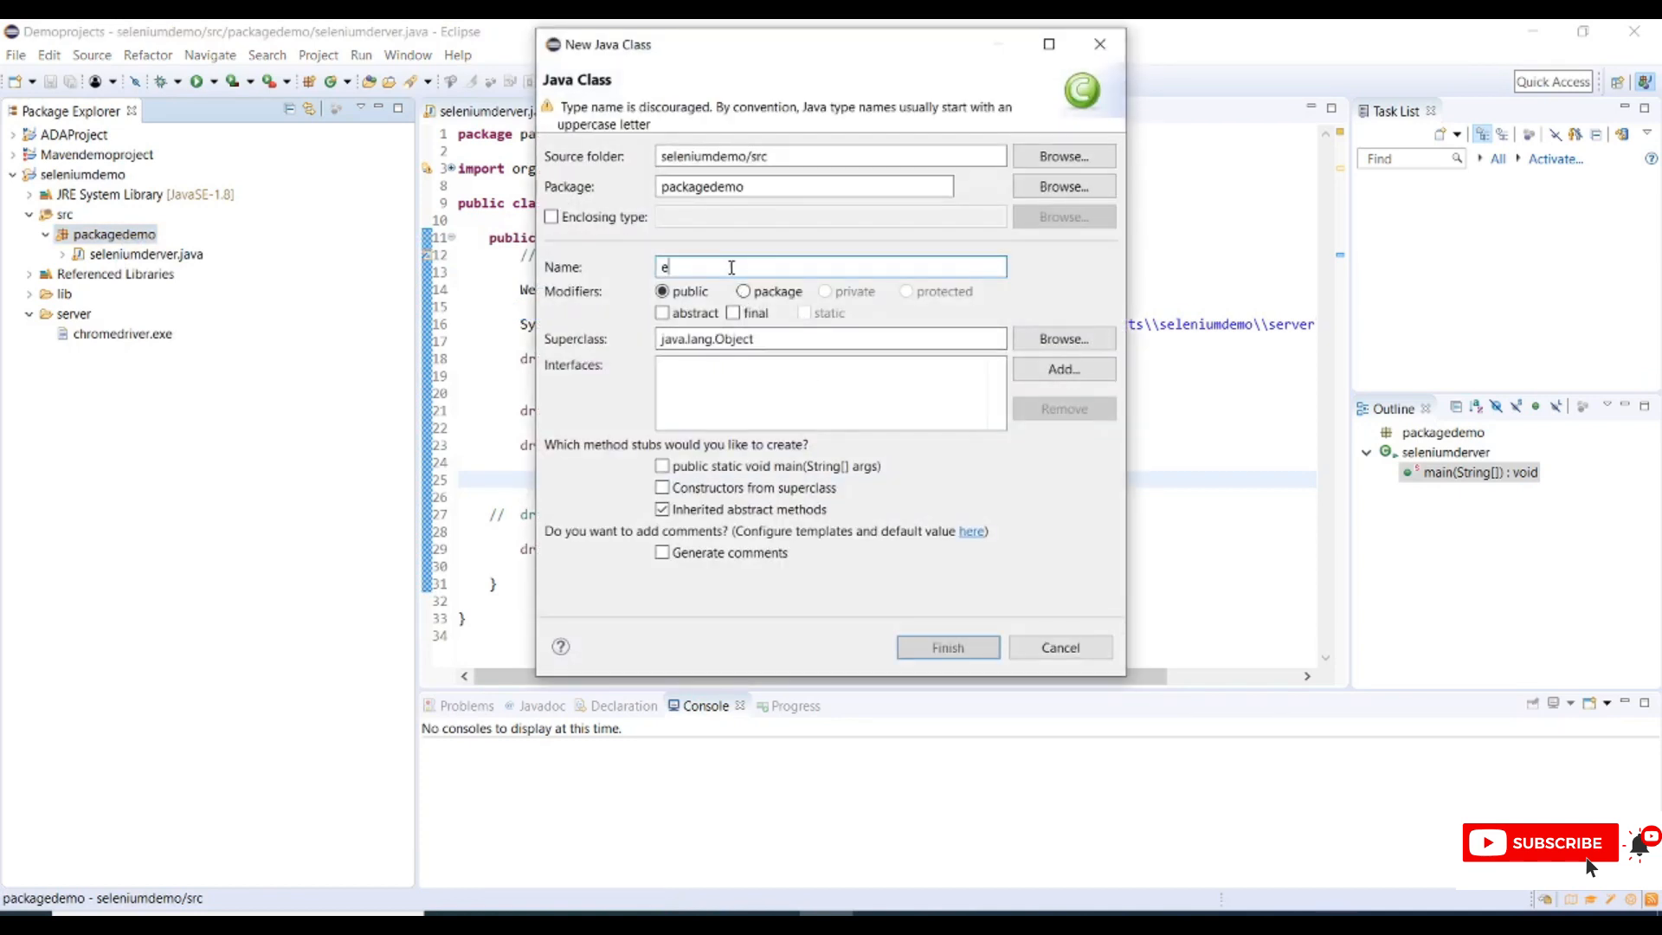
pyautogui.write('dge')
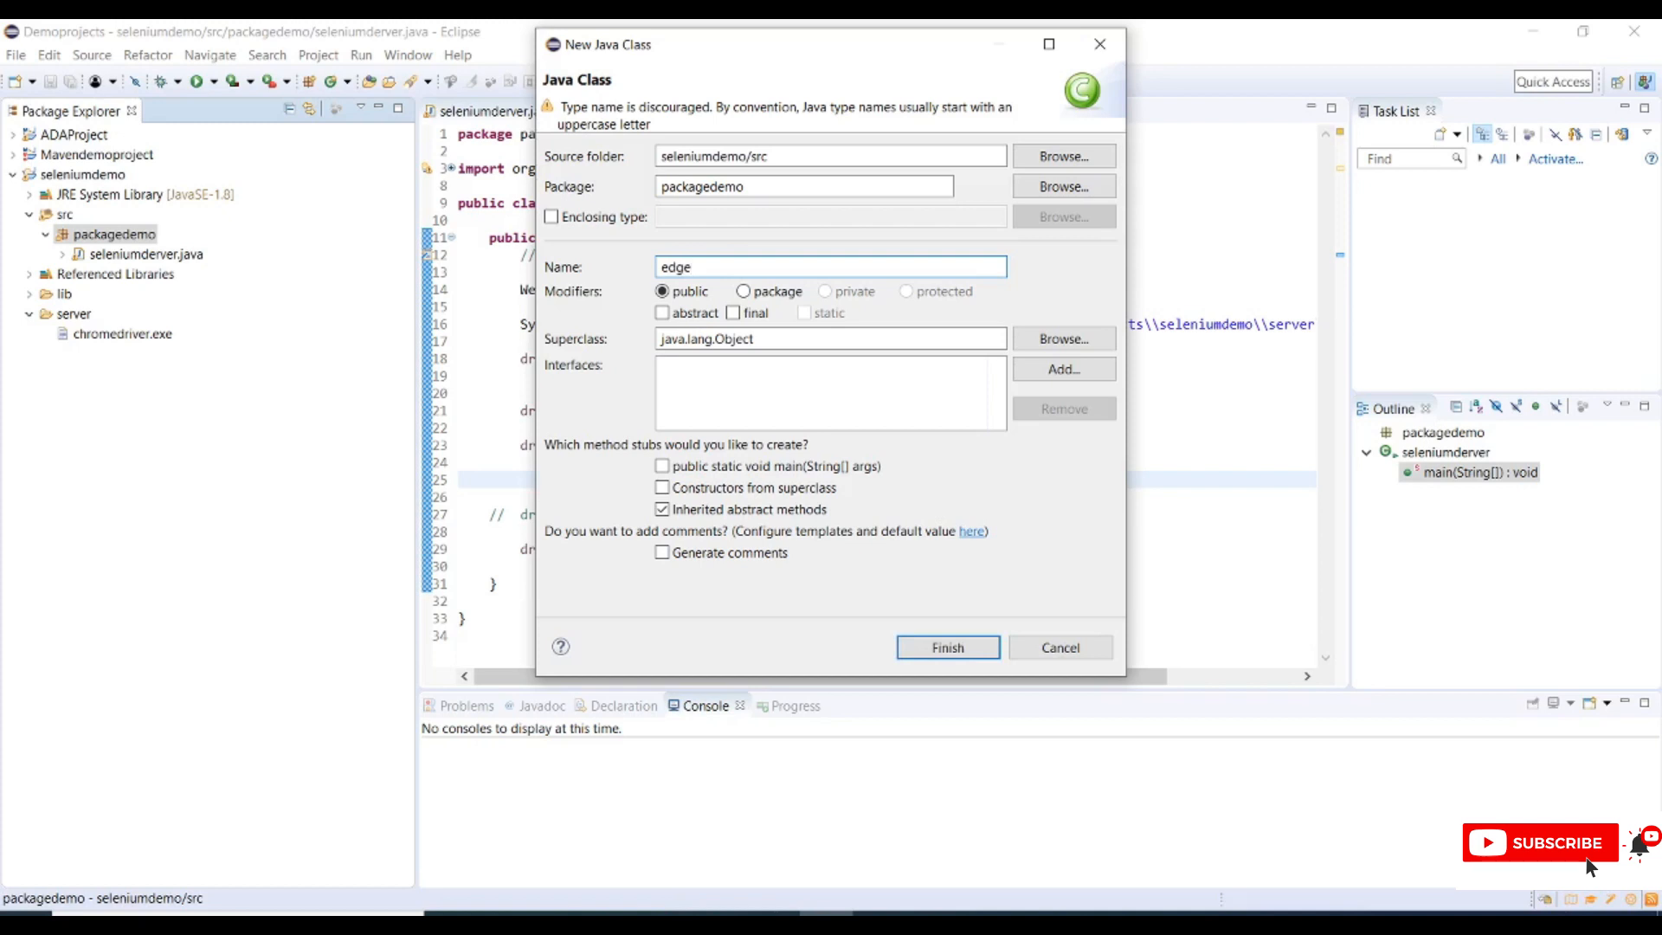
pyautogui.write('driverset')
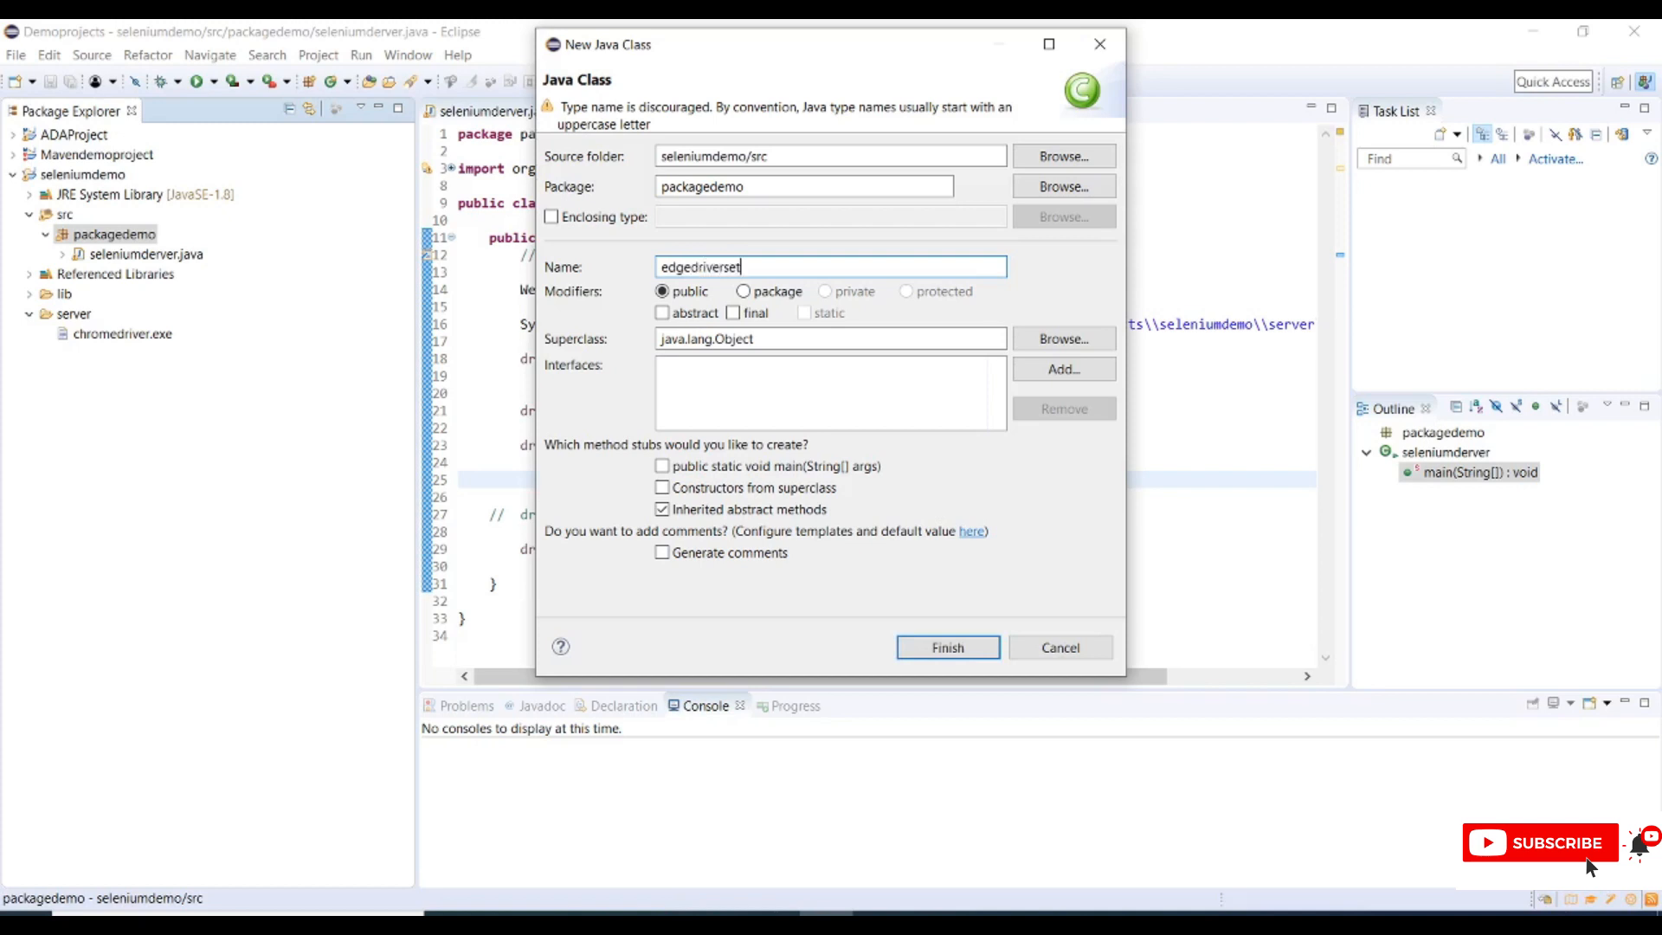
pyautogui.write('up')
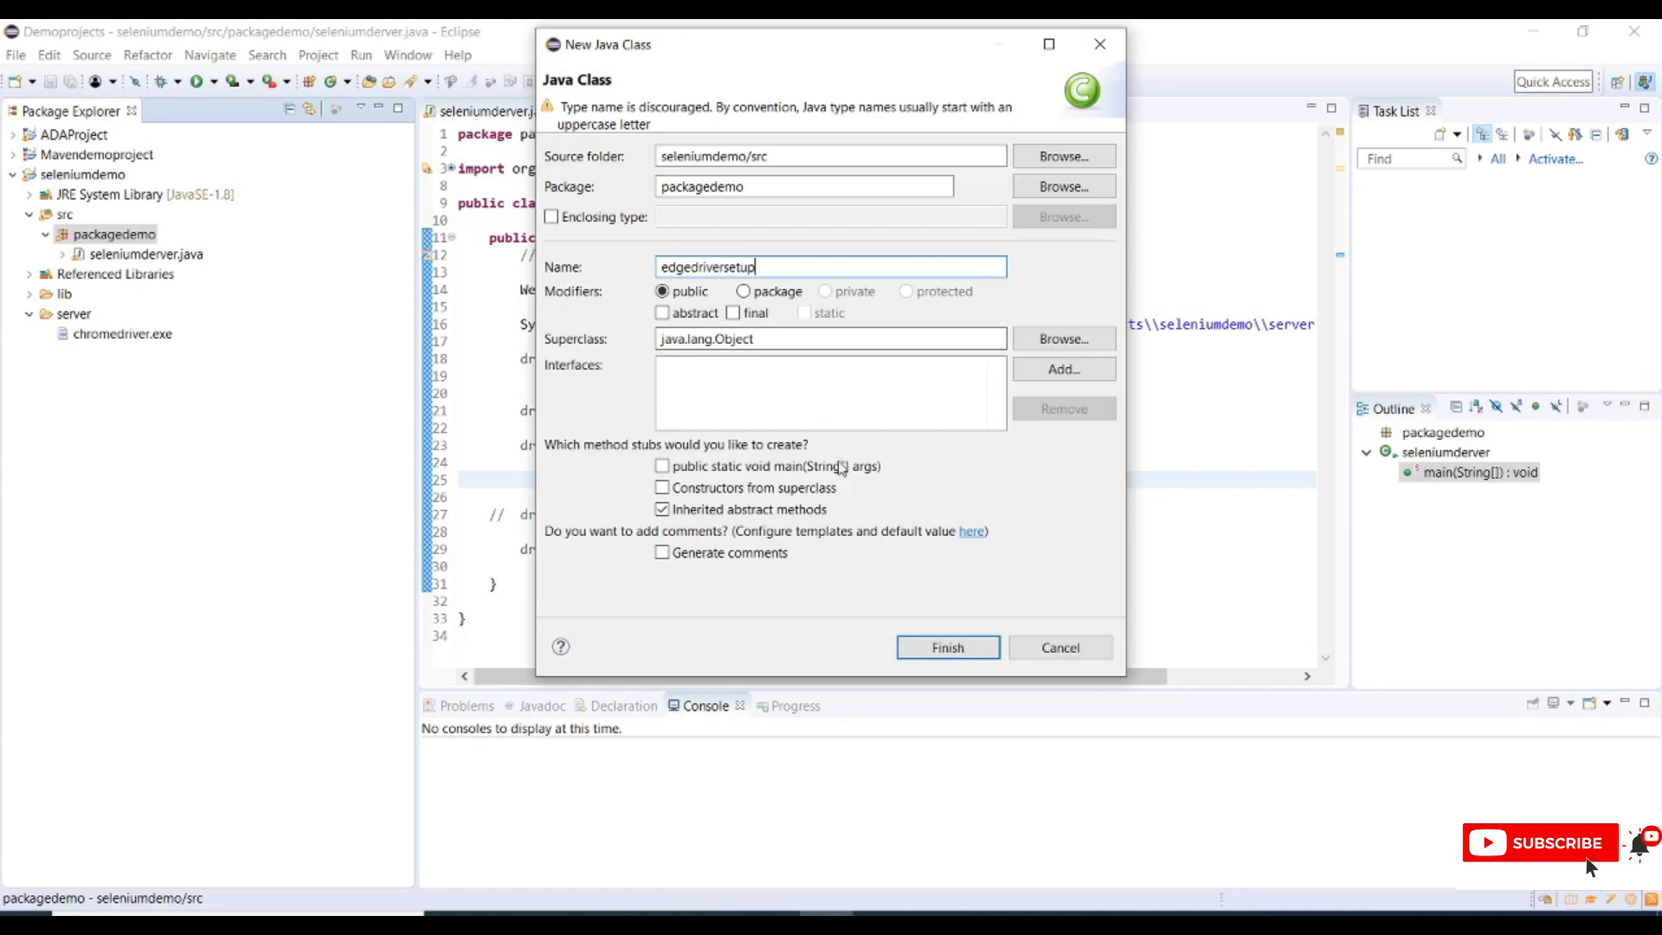
pyautogui.click(663, 465)
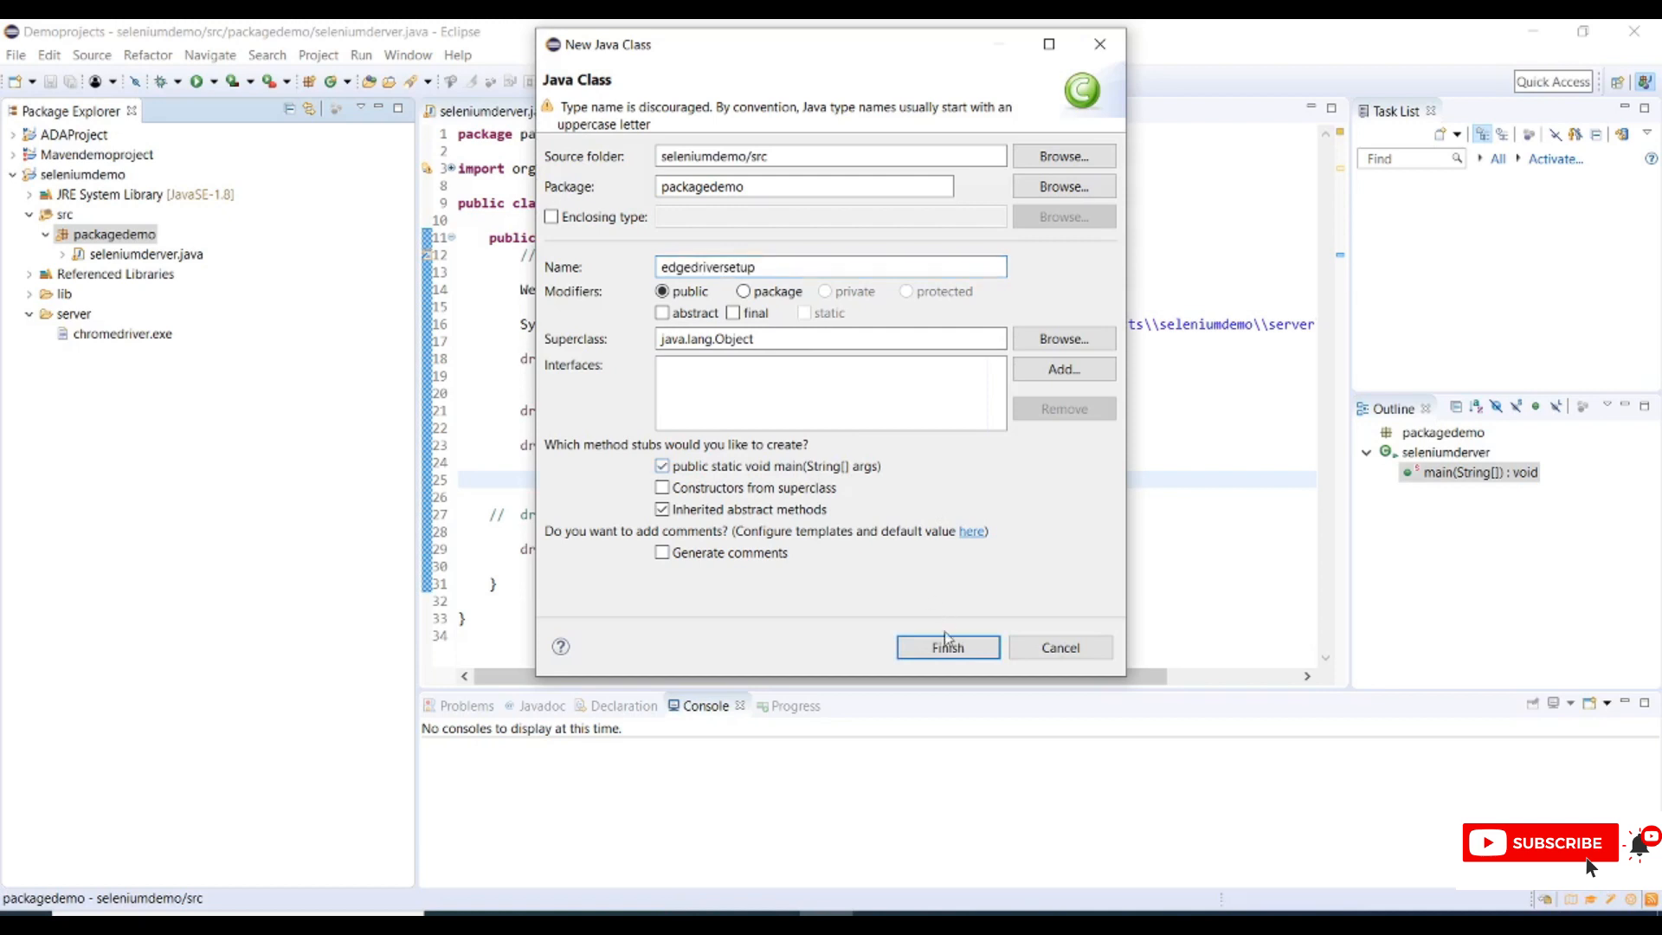
pyautogui.click(945, 648)
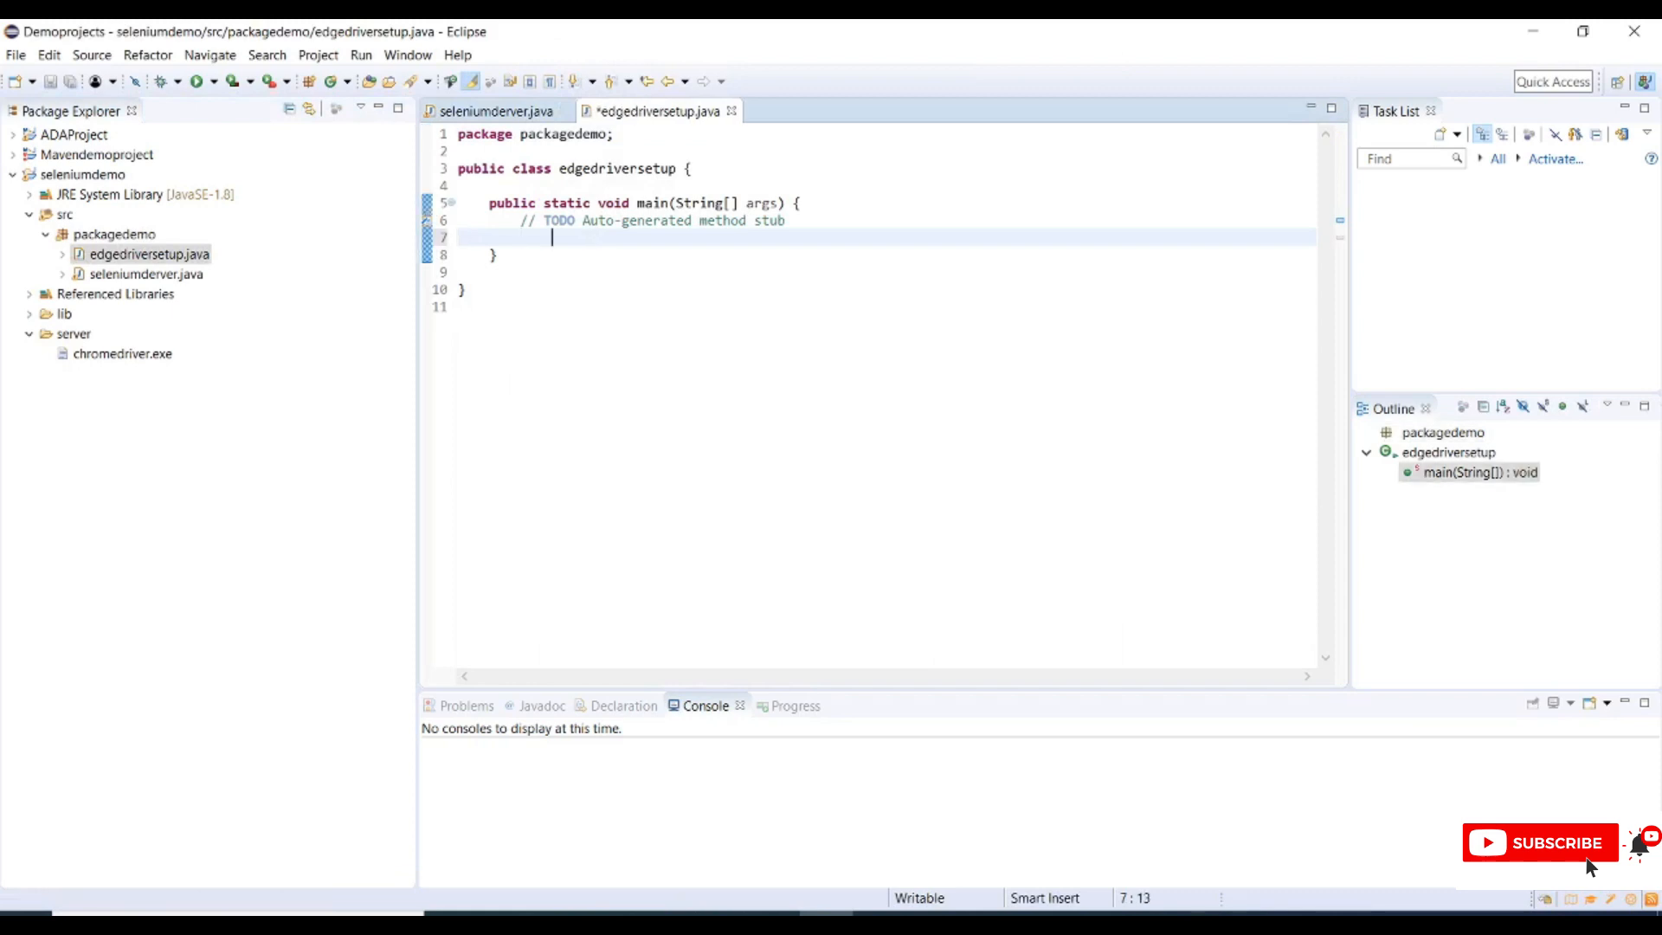
# - Add System.setProperty("webdriver.edge.driver", "C:\\Windows\\System32\\MicrosoftWebDriver.exe"); via content assist
pyautogui.write('s')
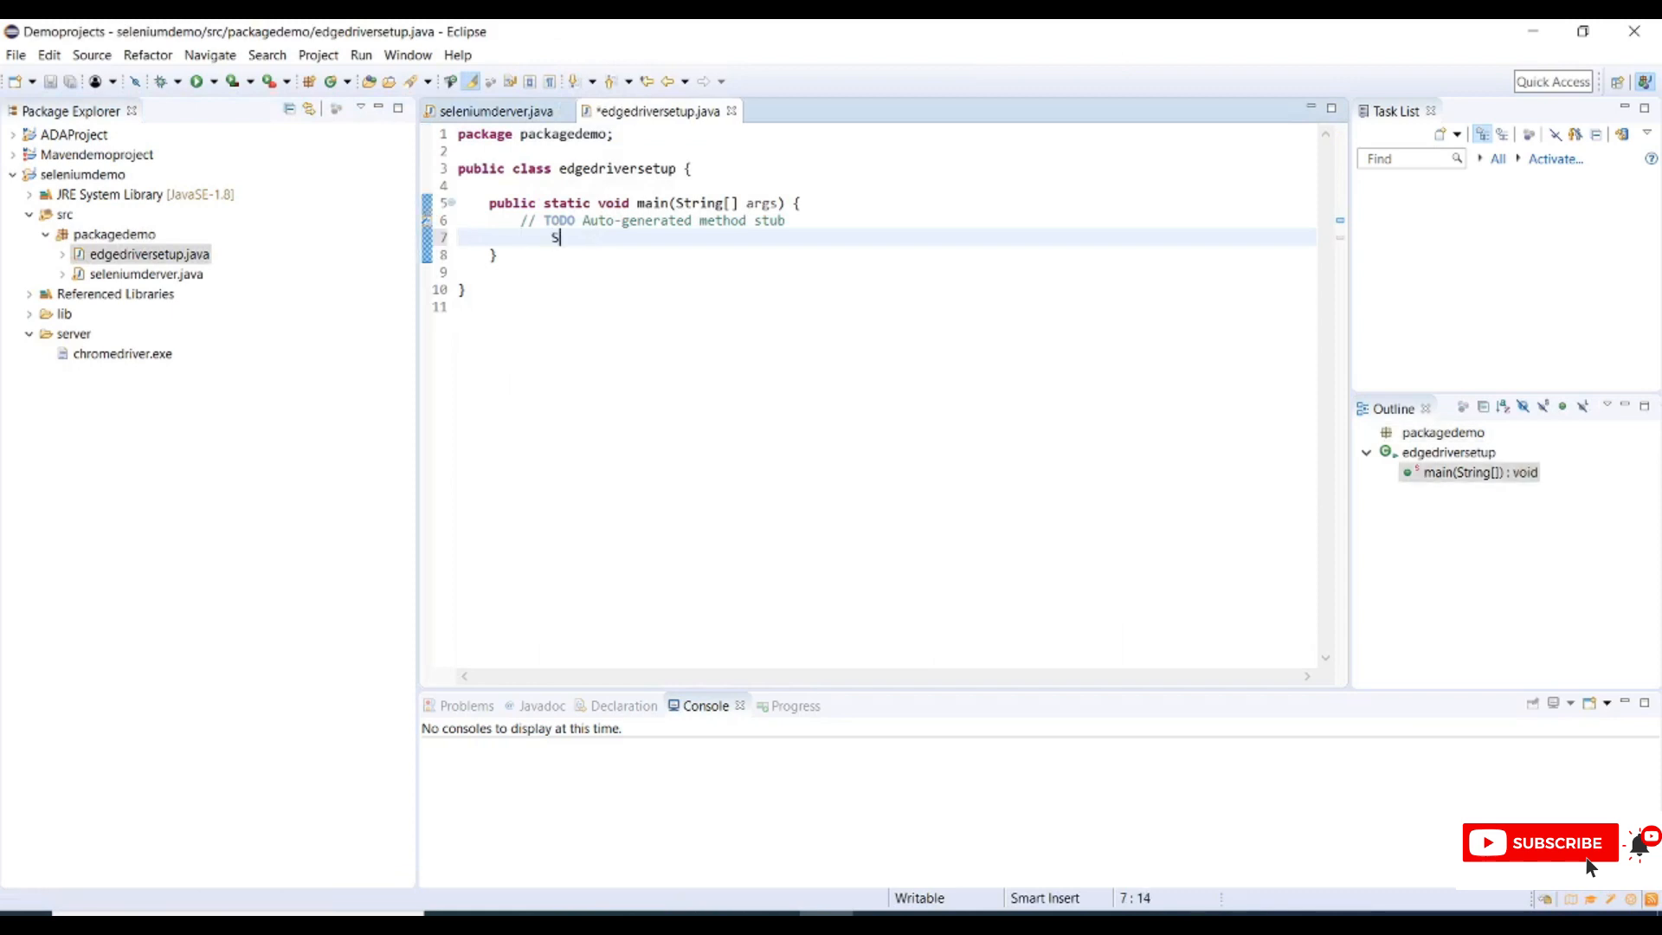
pyautogui.write('yste')
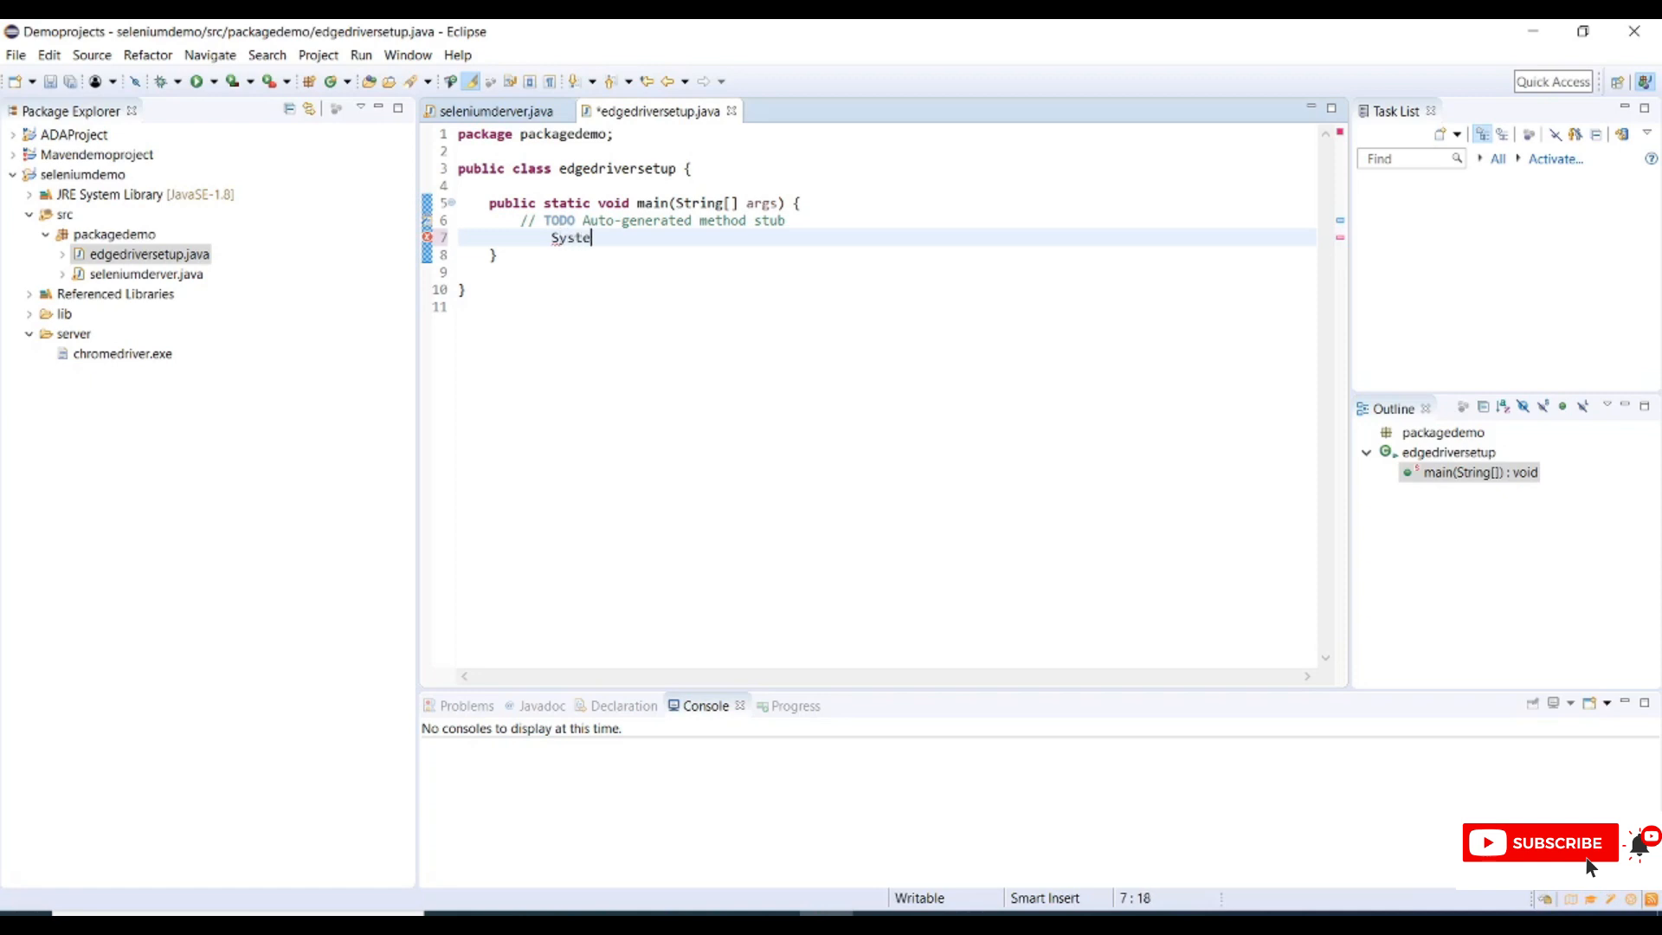
pyautogui.write('m.setProperty("webdriver, value')
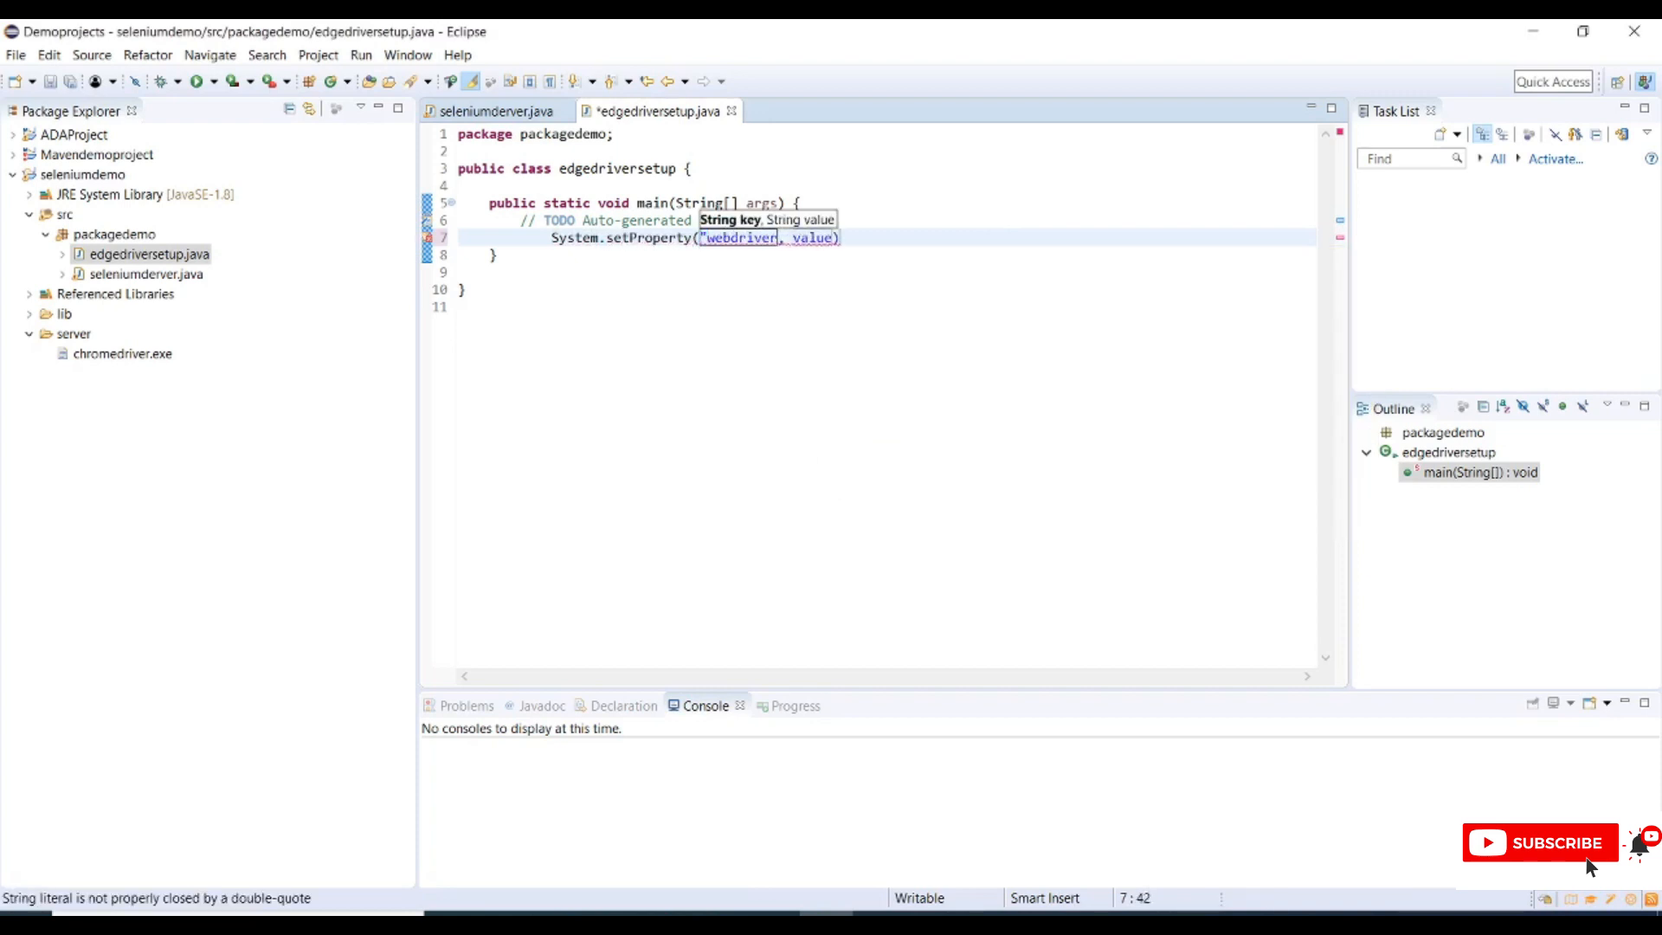
pyautogui.write('.edge.')
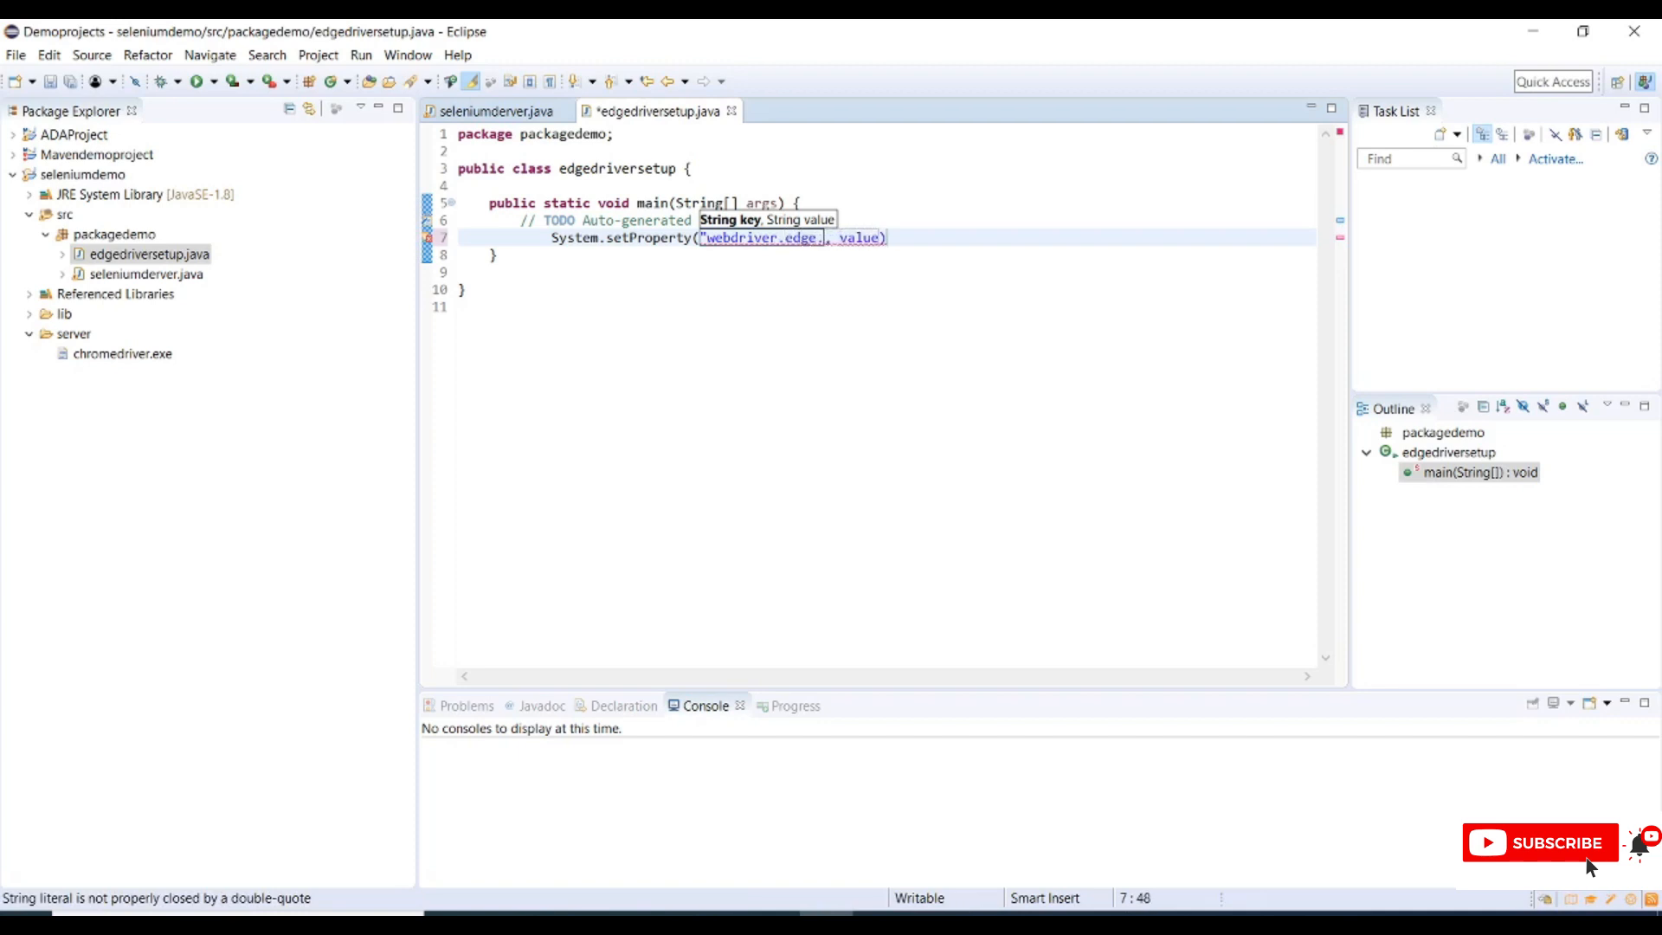
pyautogui.write('driver')
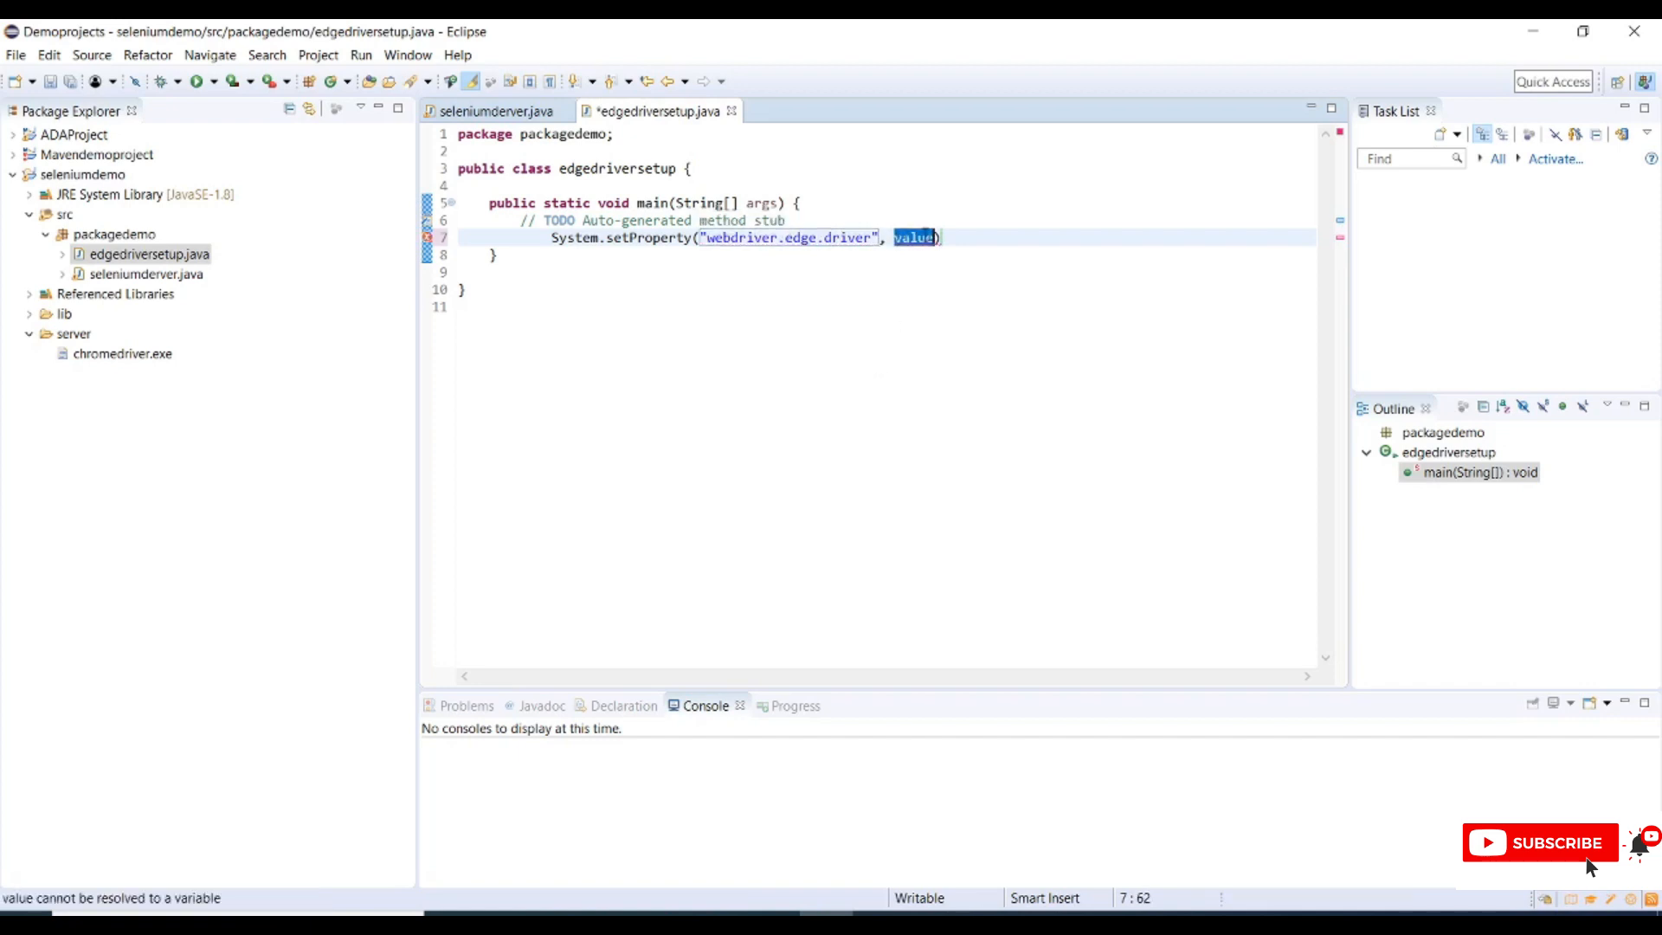
pyautogui.write('"C:\\\\Windows\\\\System32\\\\MicrosoftWebDriver.exe"')
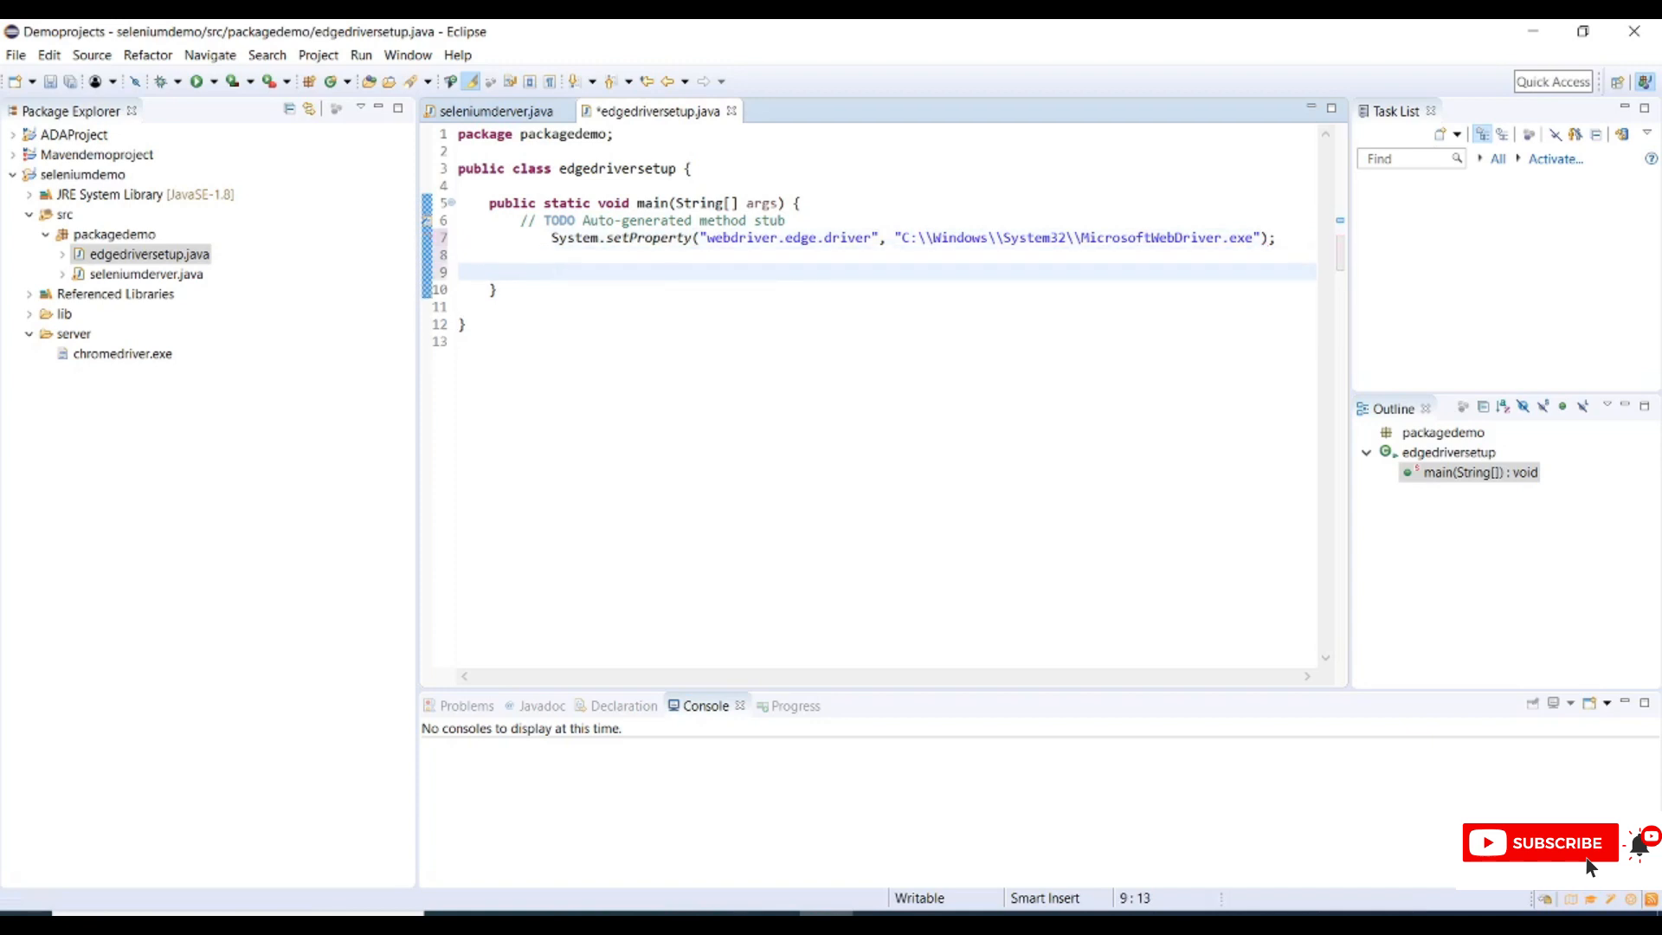
# - Write WebDriver driver = new EdgeDriver(); in main
pyautogui.write('driver')
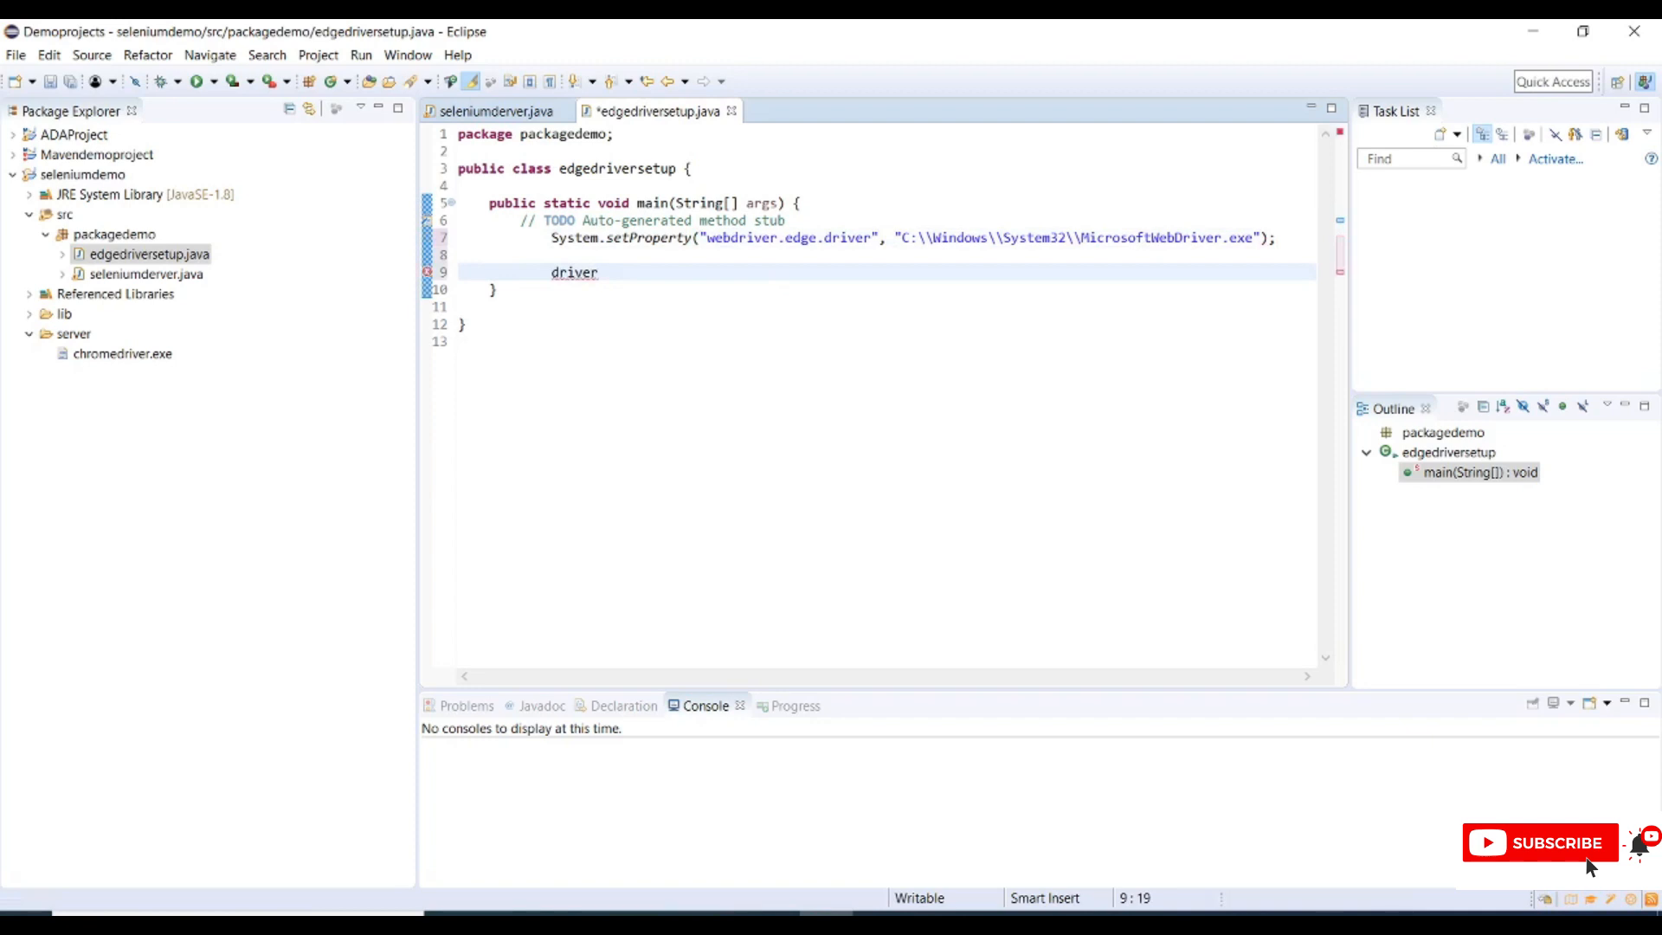
pyautogui.write('web')
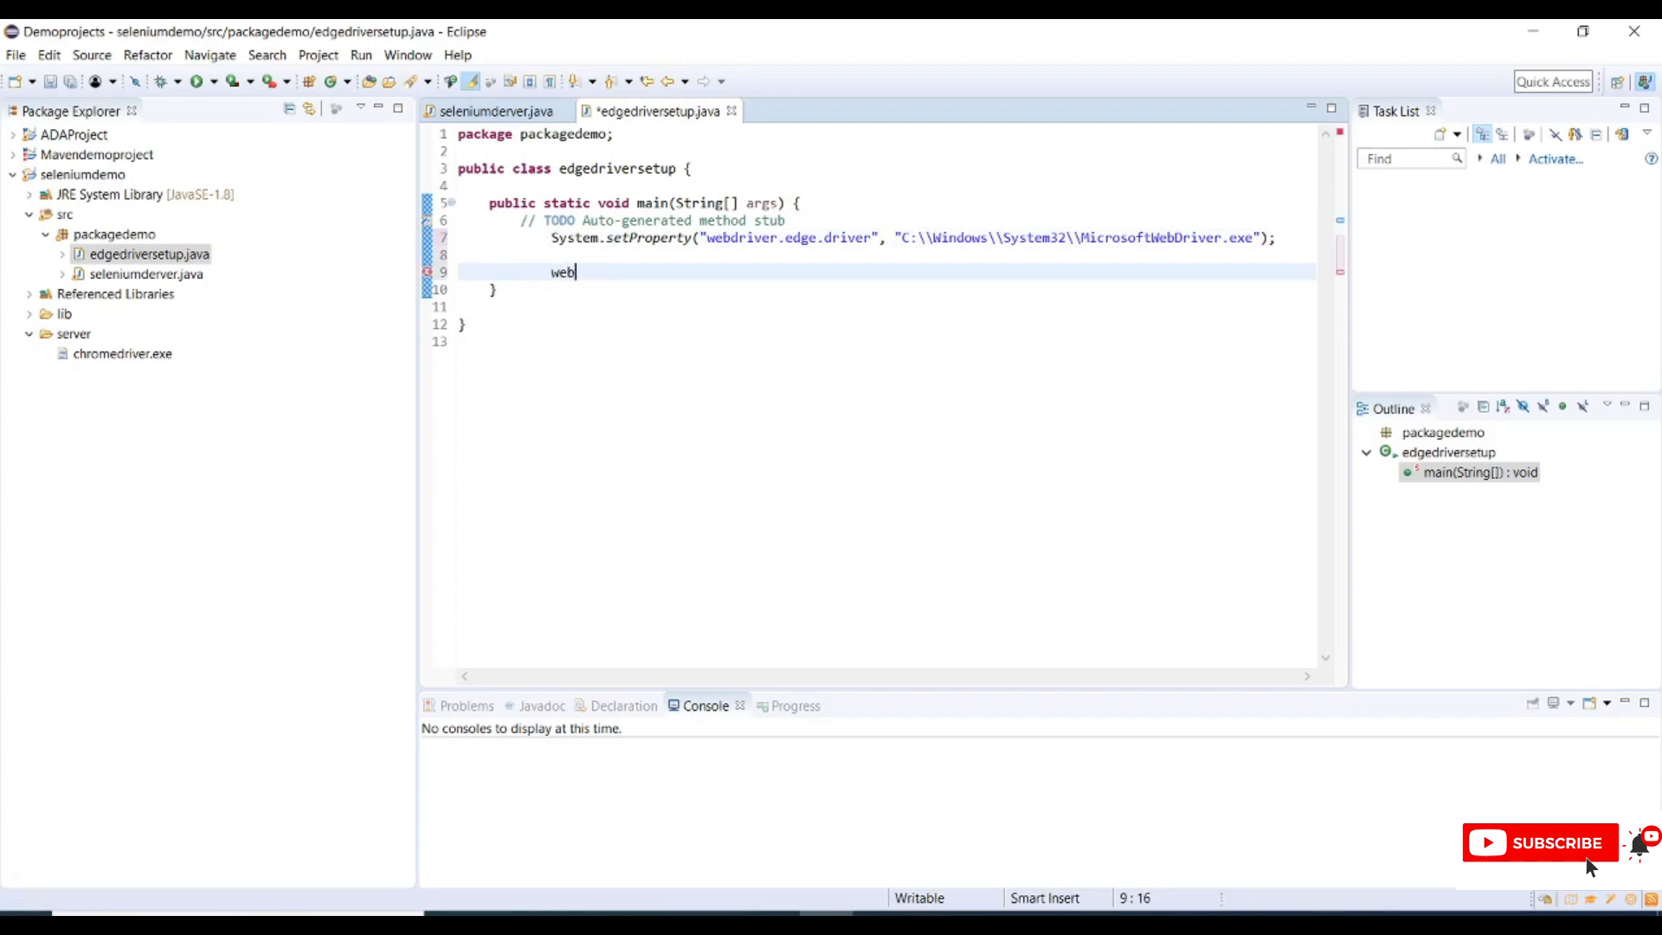
pyautogui.write('driver dd')
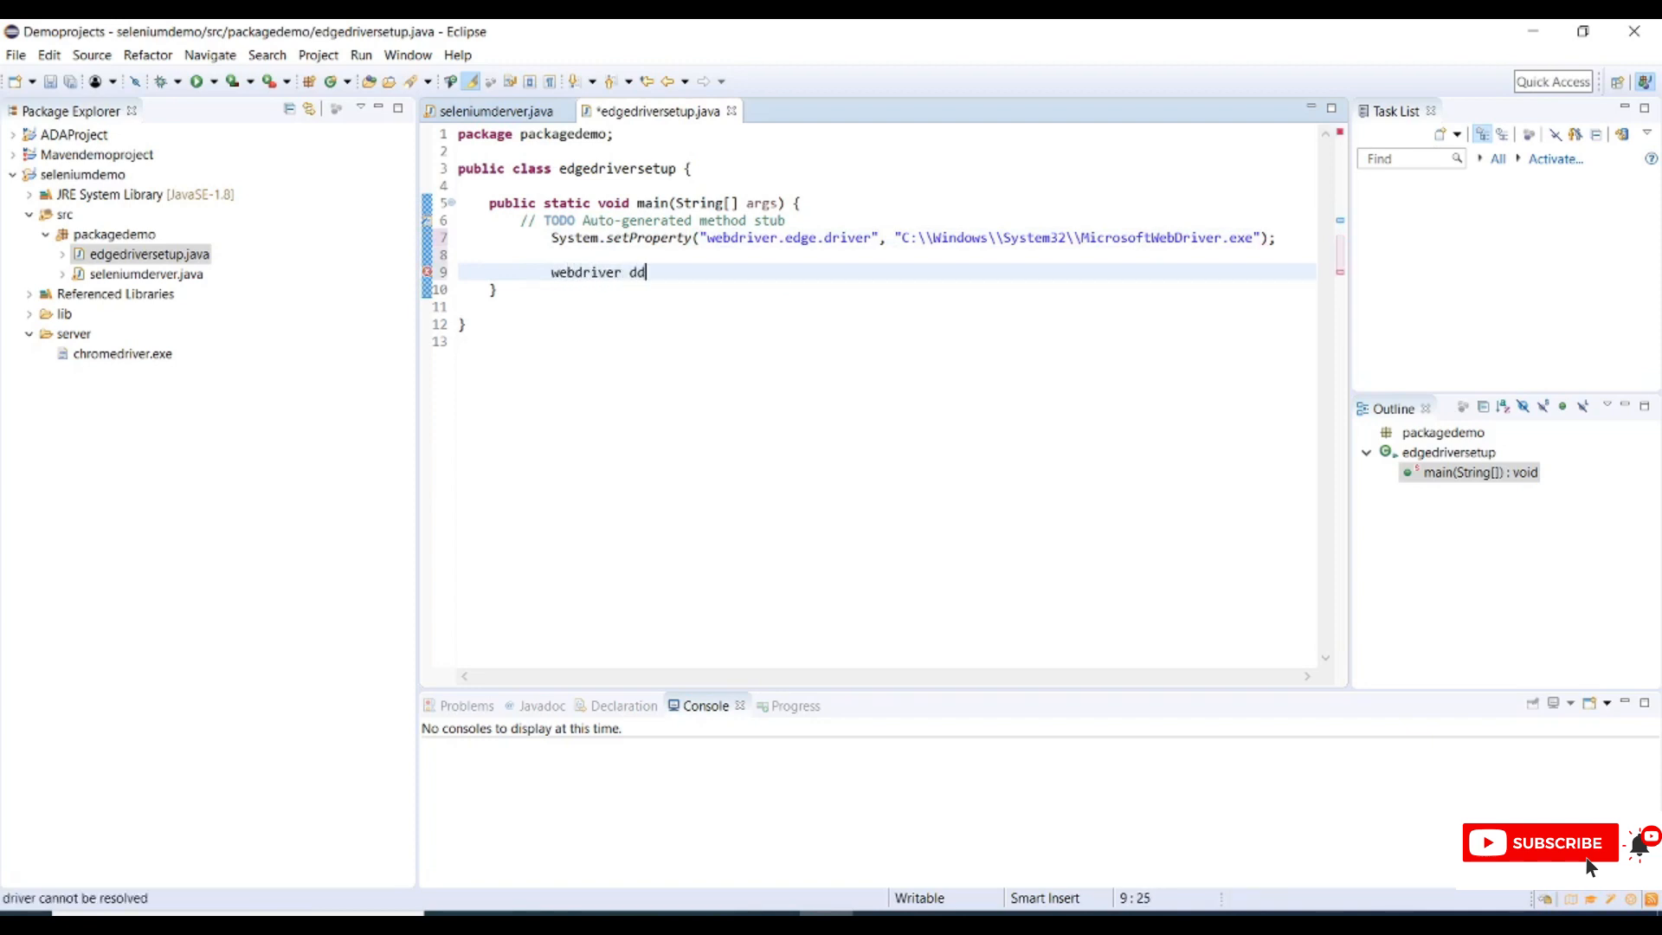
pyautogui.write('river = new')
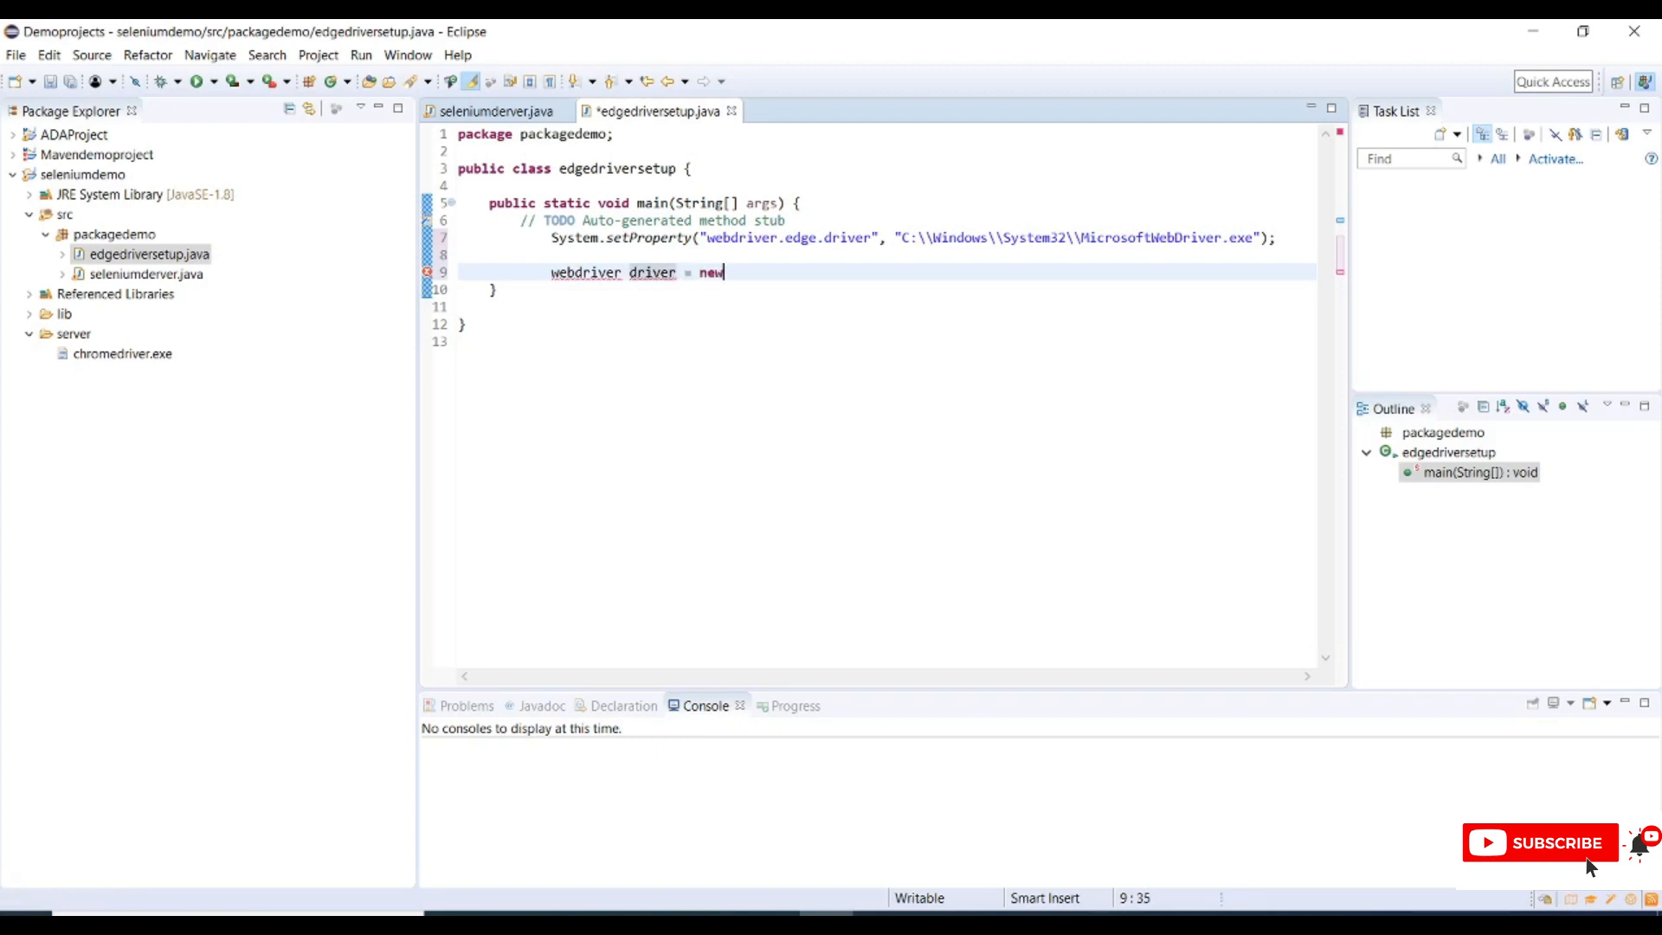
pyautogui.write('edge')
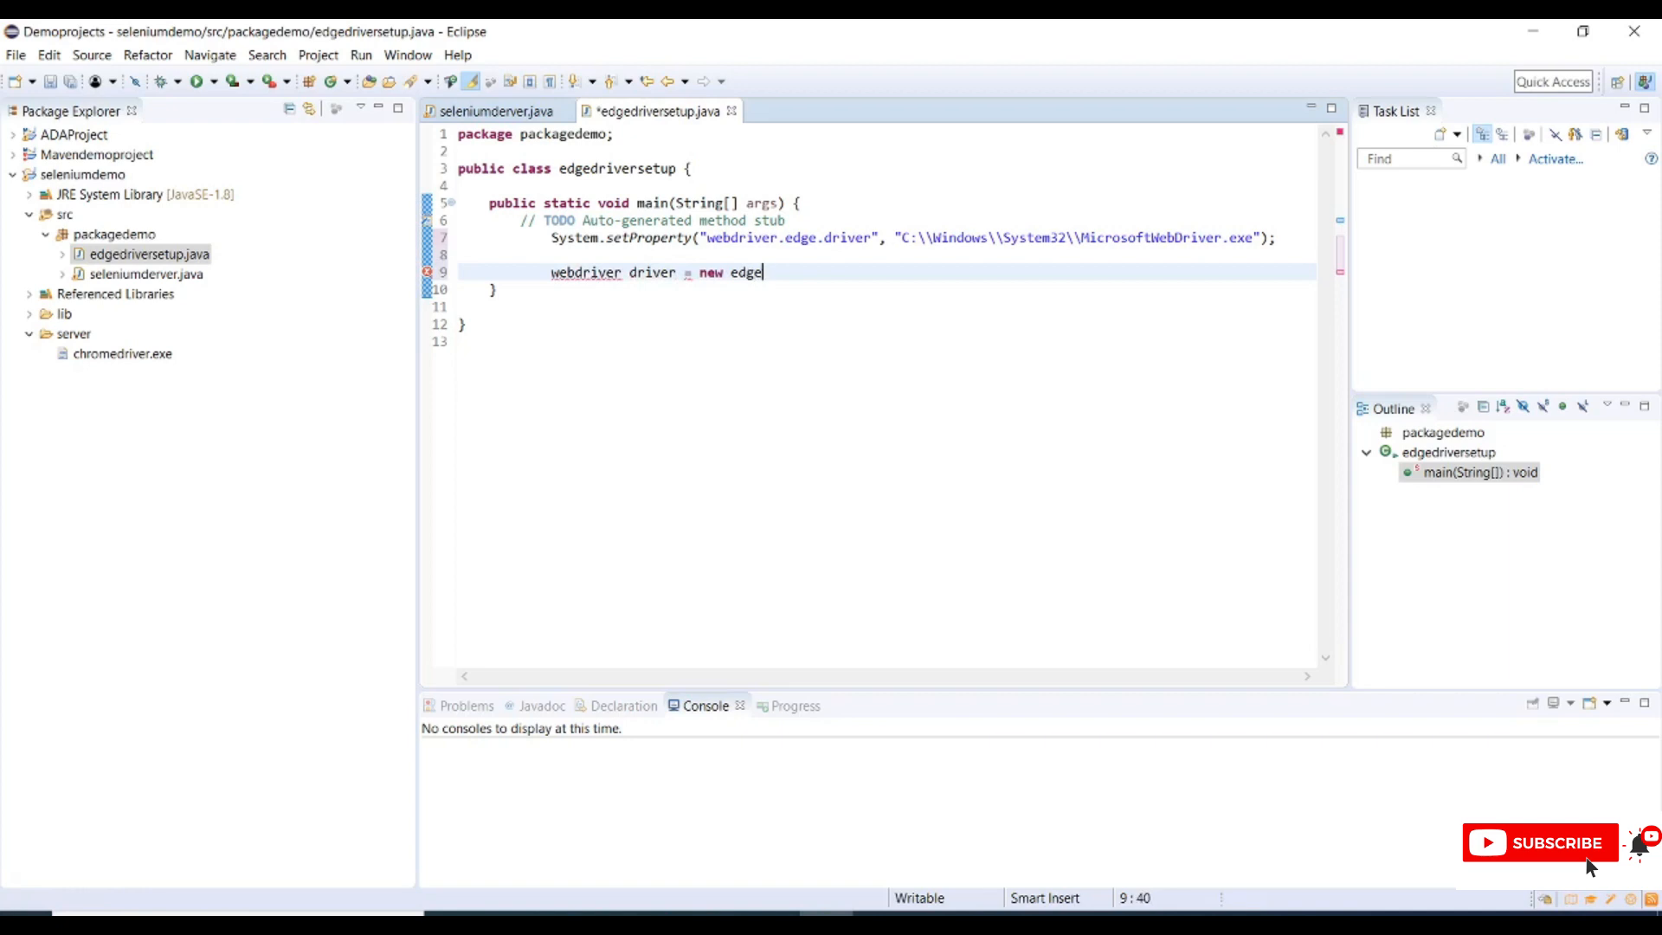
pyautogui.write('dri')
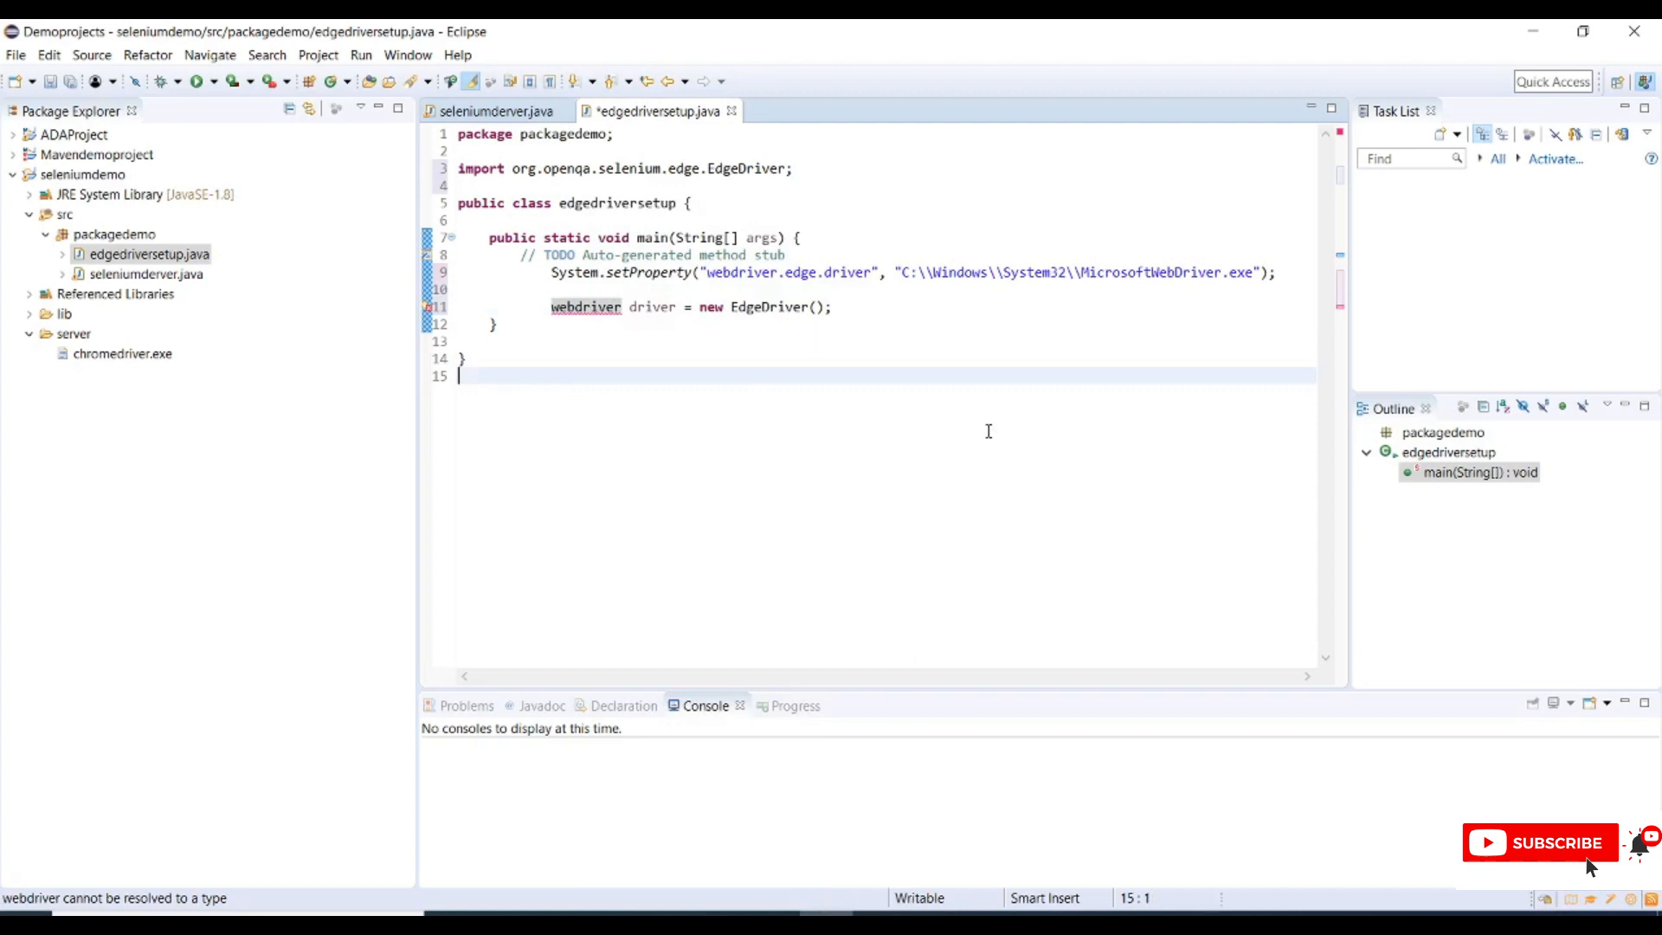
# - Quick-fix the unresolved type to WebDriver, importing it from org.openqa.selenium
pyautogui.click(585, 307)
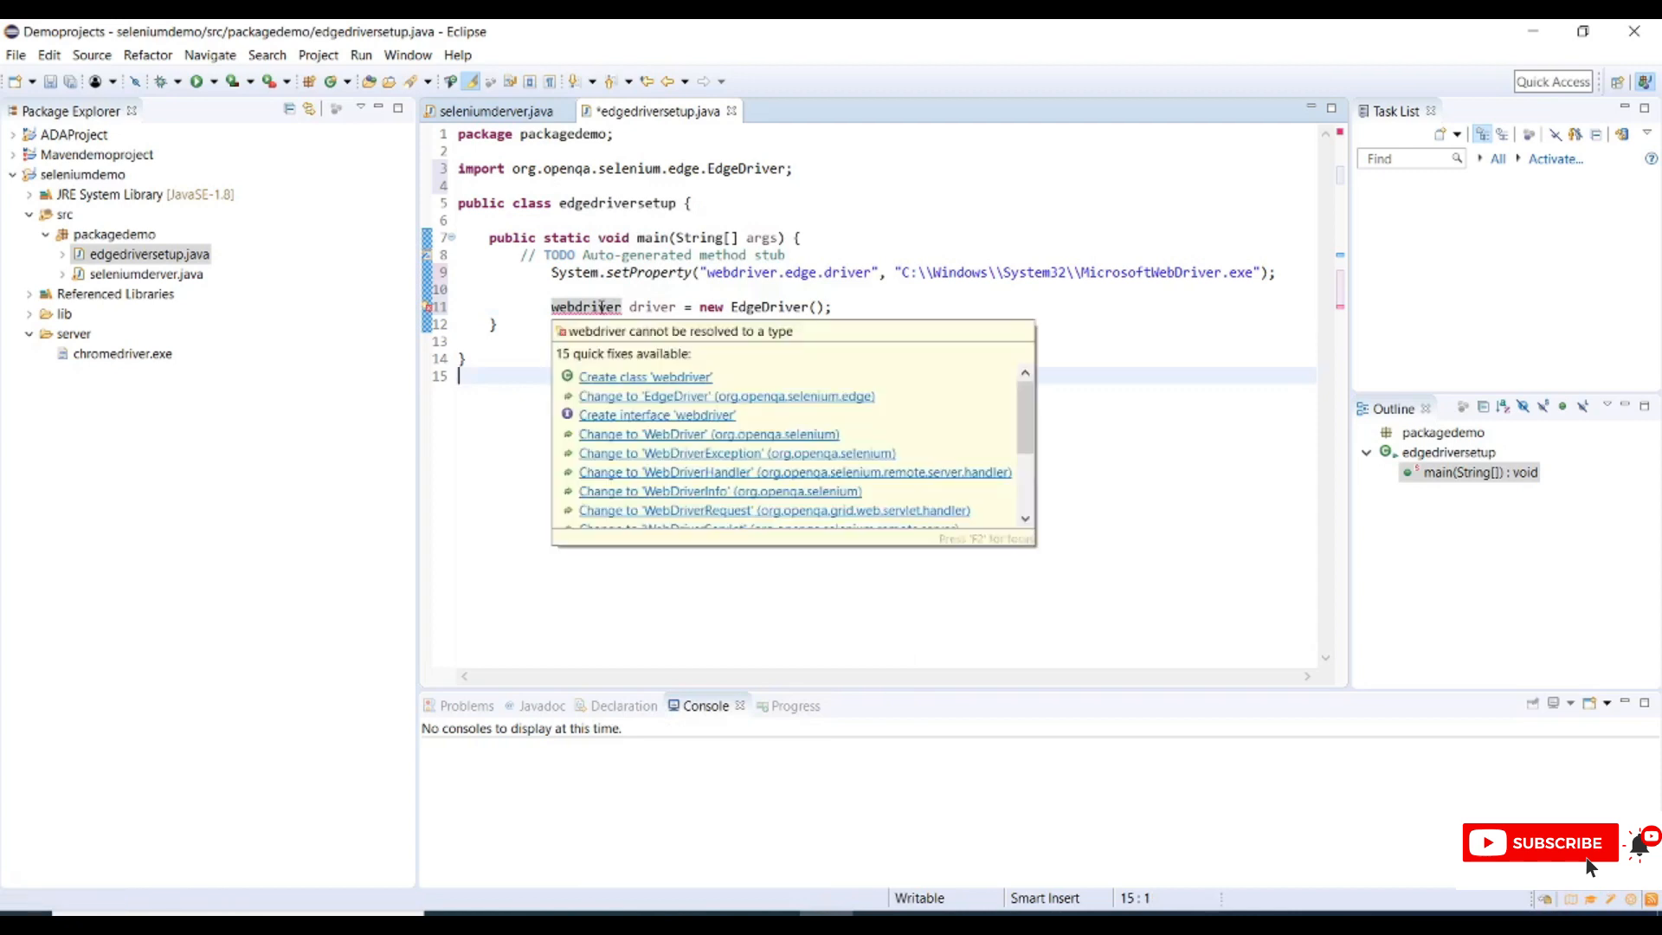
pyautogui.click(710, 433)
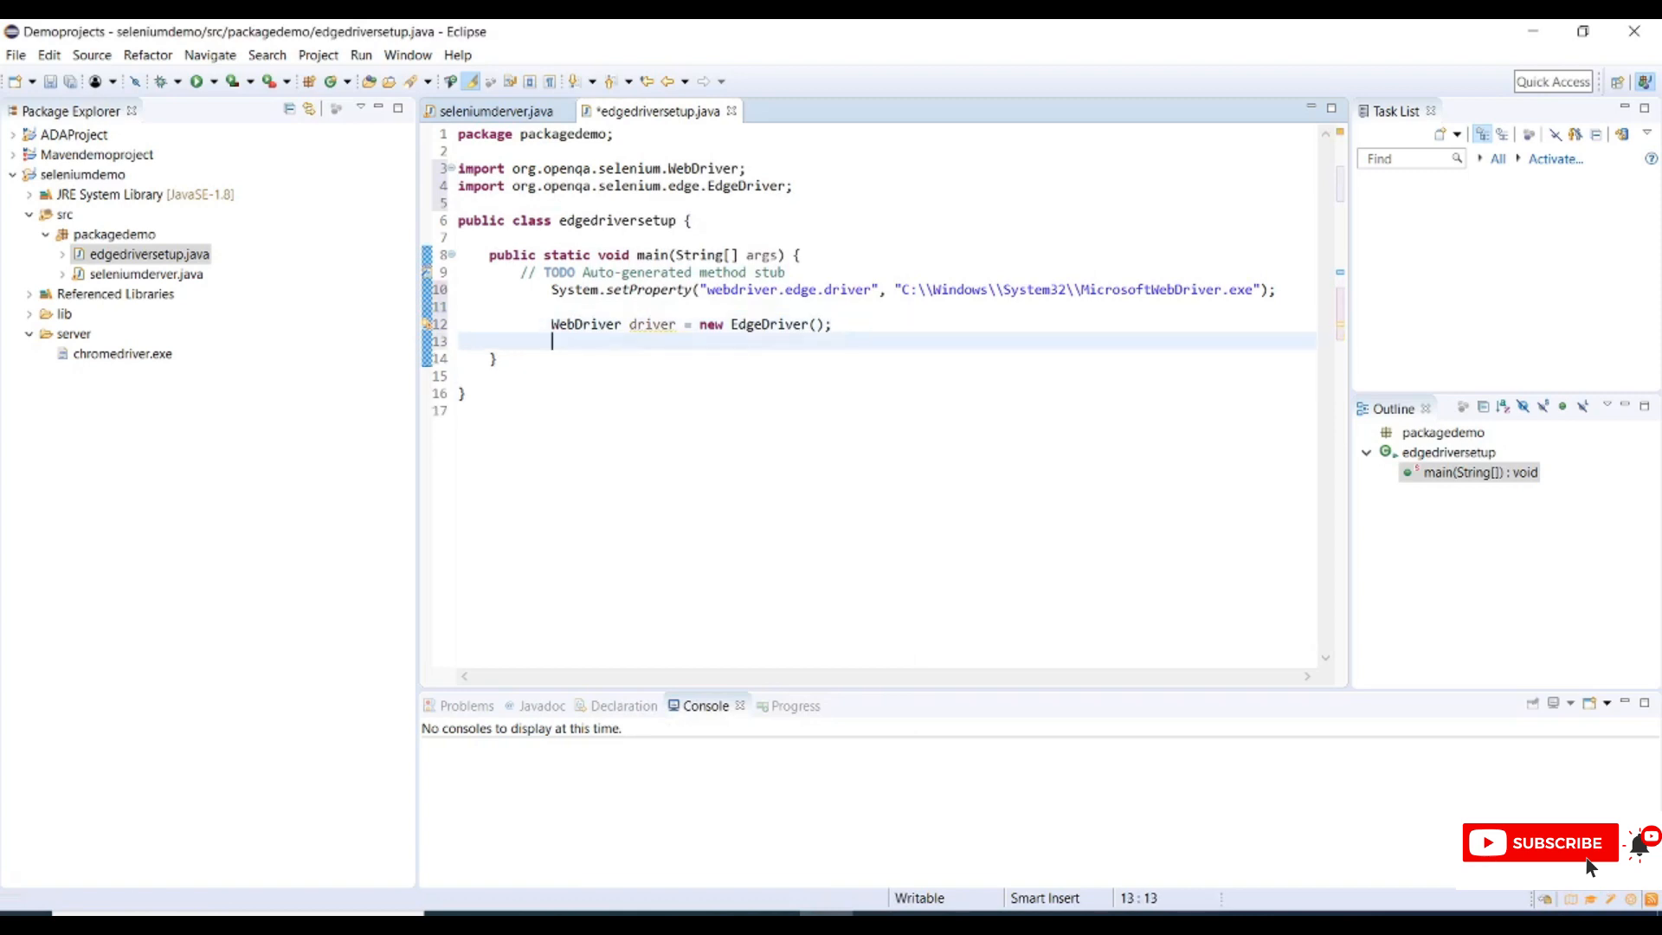
pyautogui.write('dri')
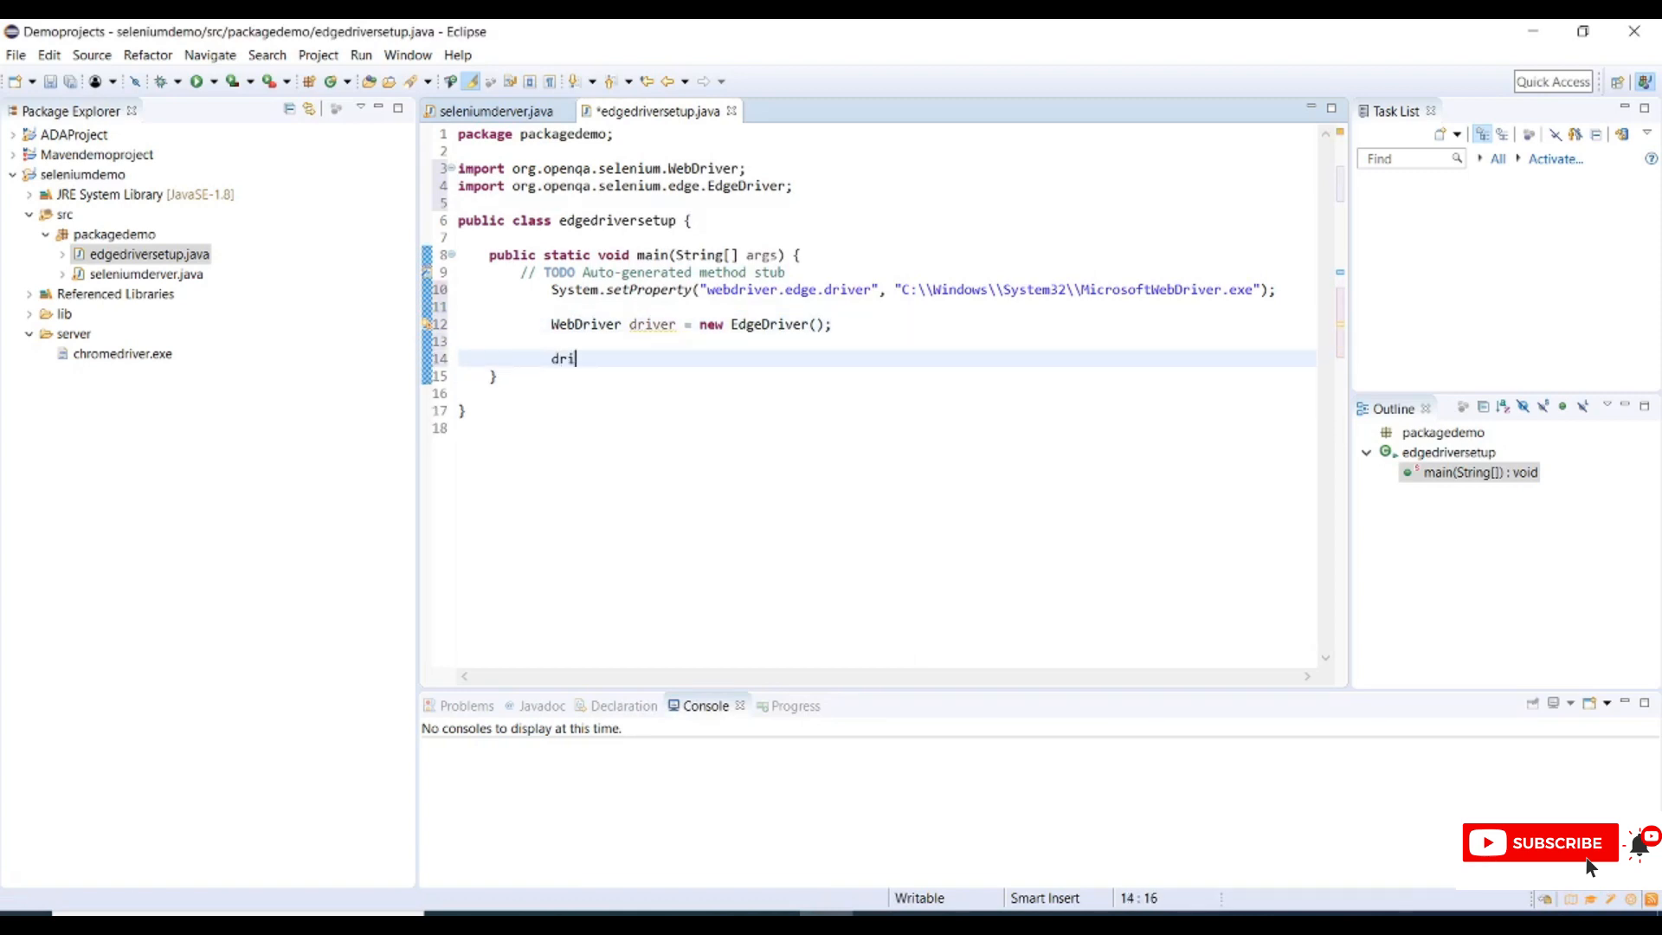
pyautogui.write('ver.get("");')
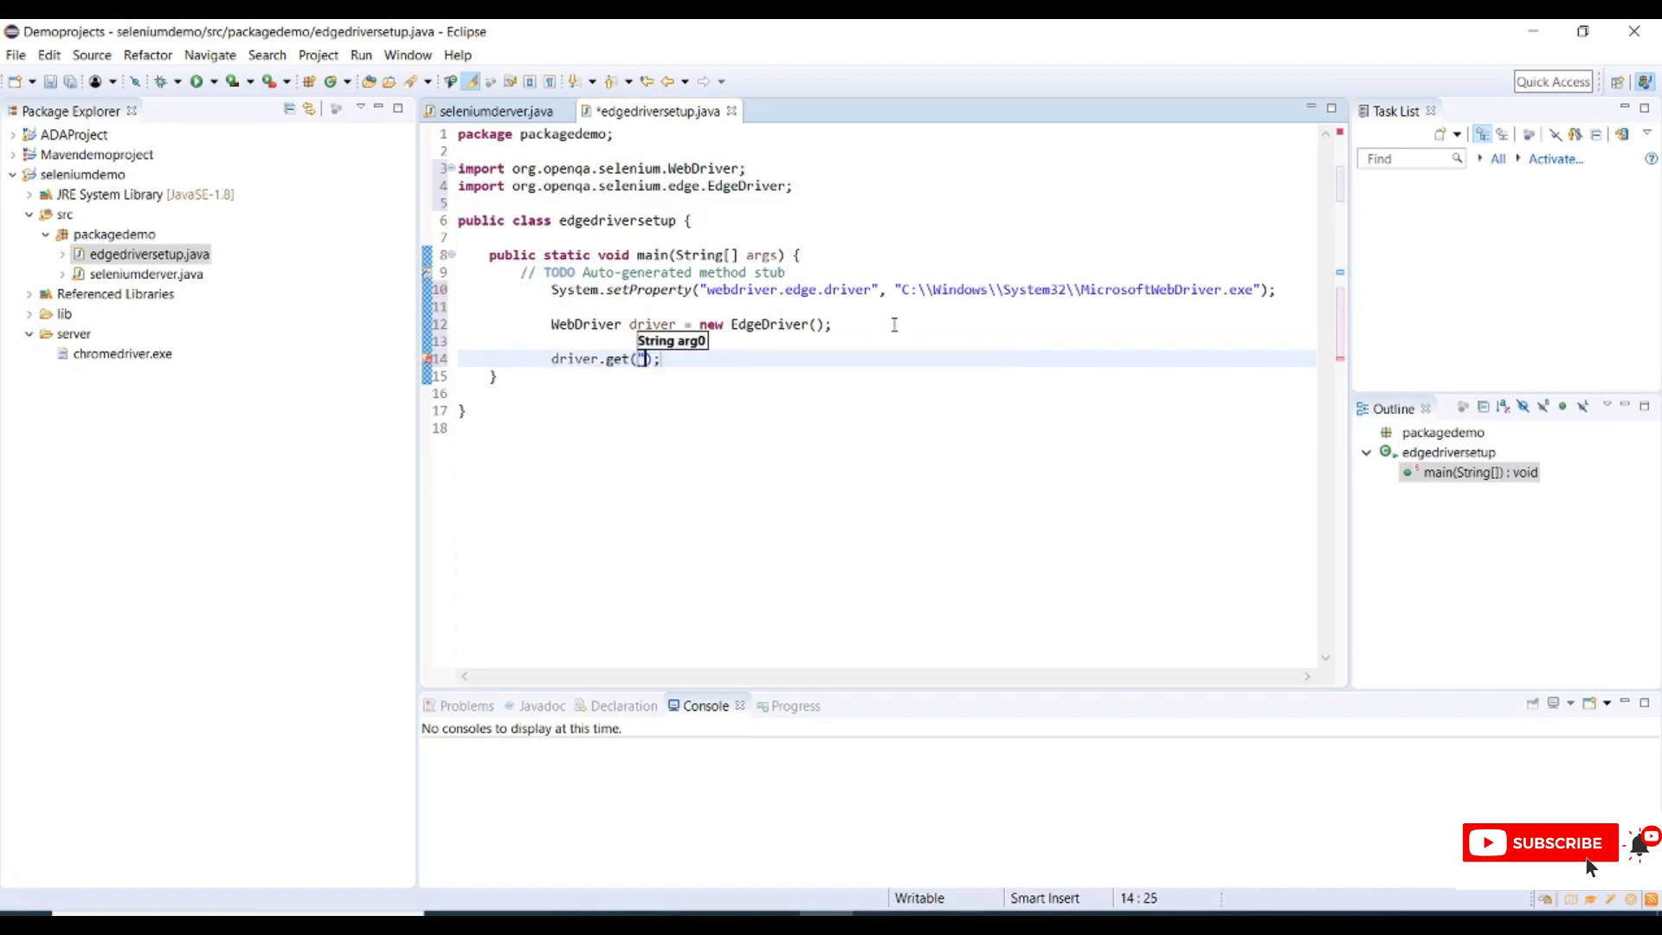
pyautogui.write('https')
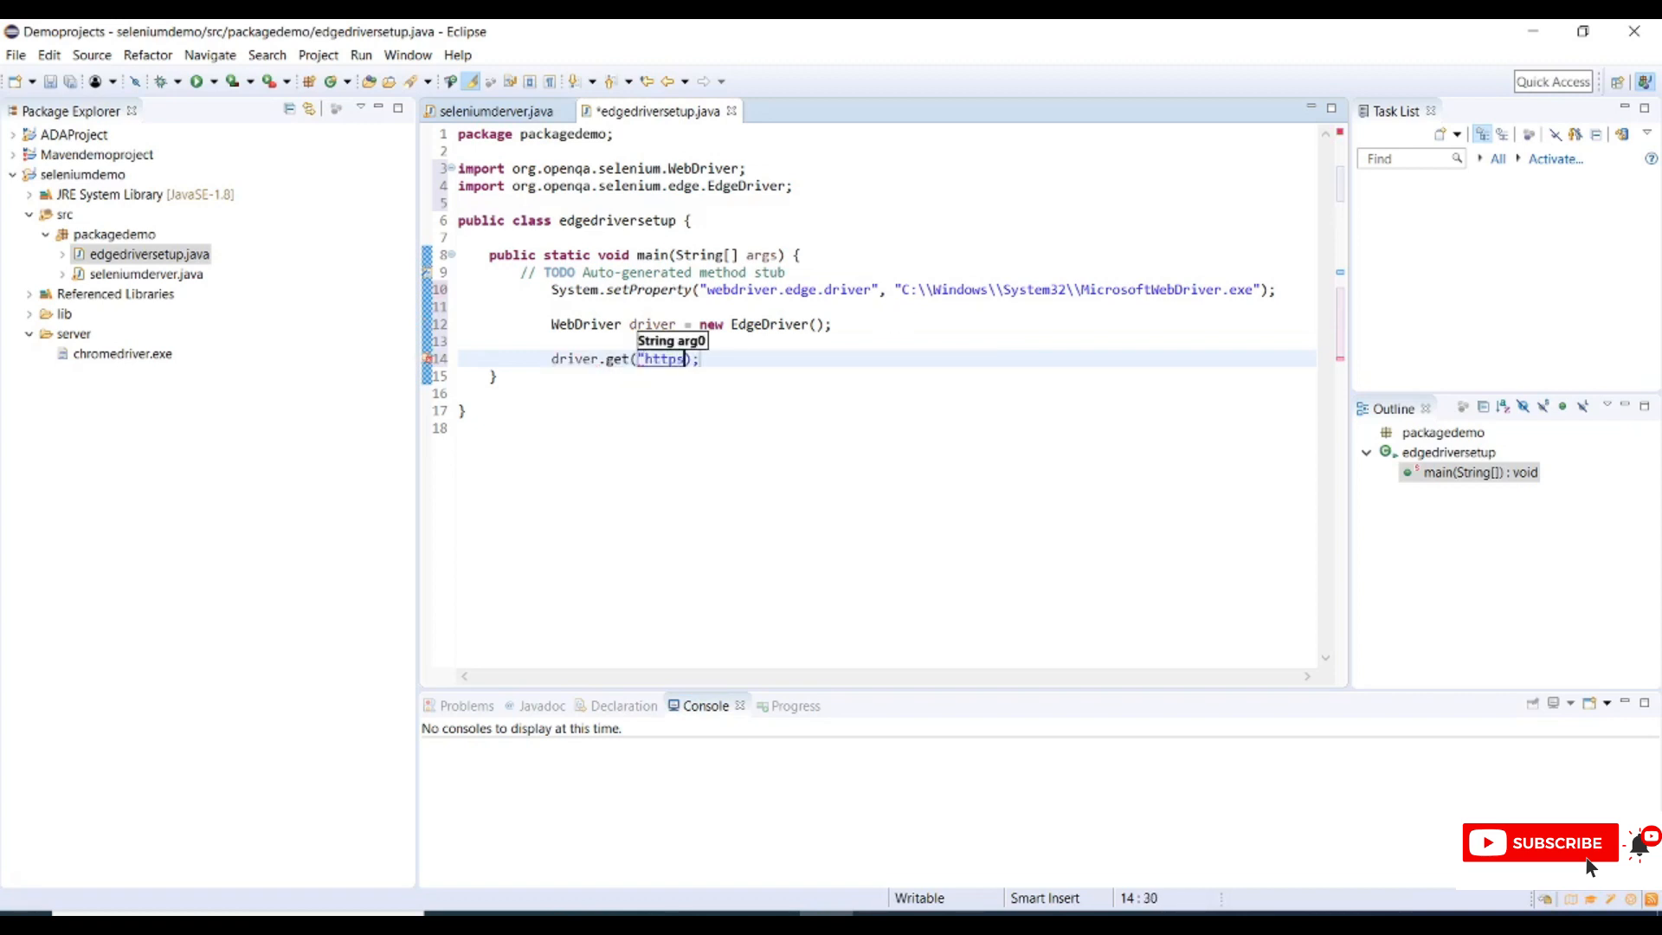
pyautogui.write('://')
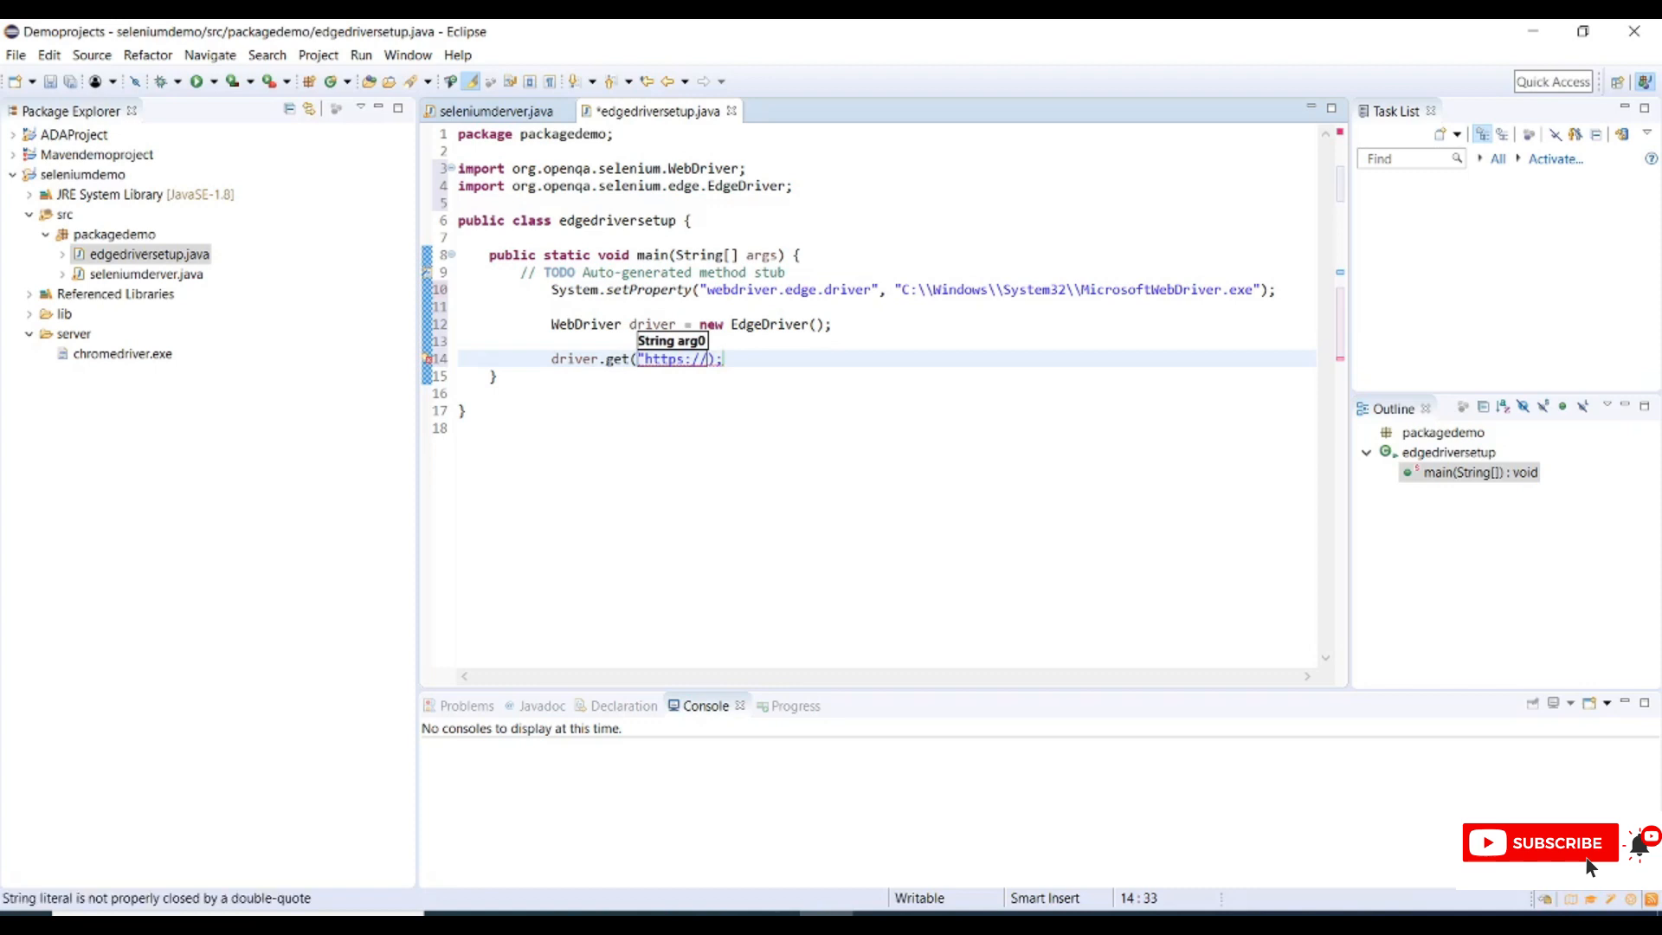
pyautogui.write('www.')
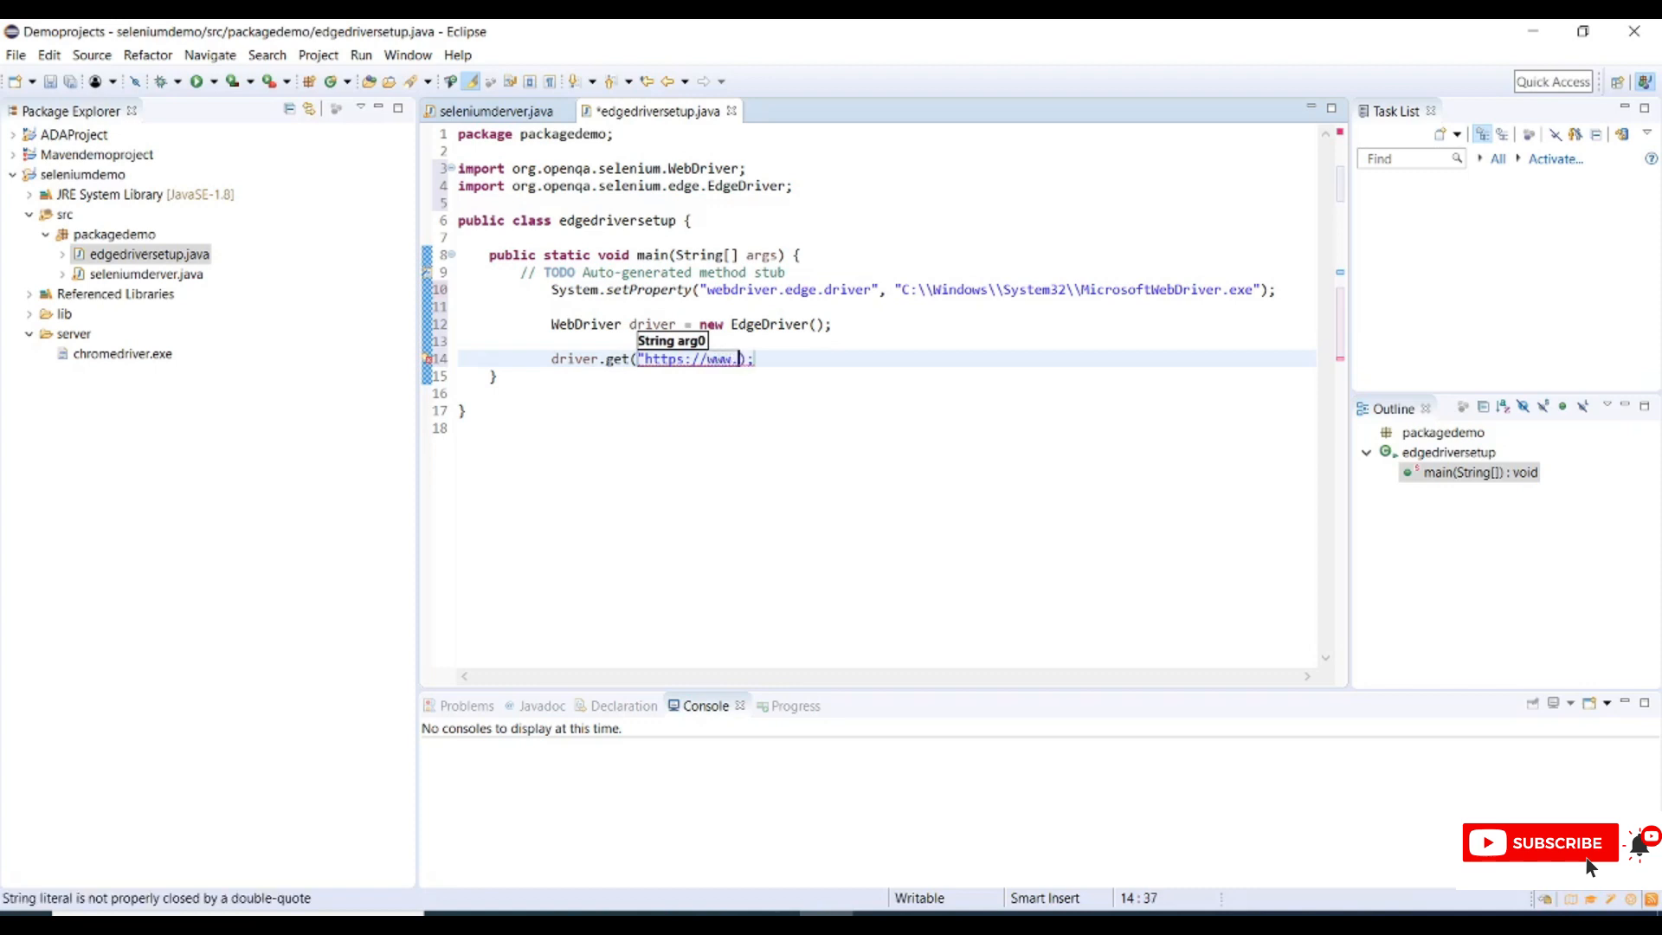
pyautogui.write('google.')
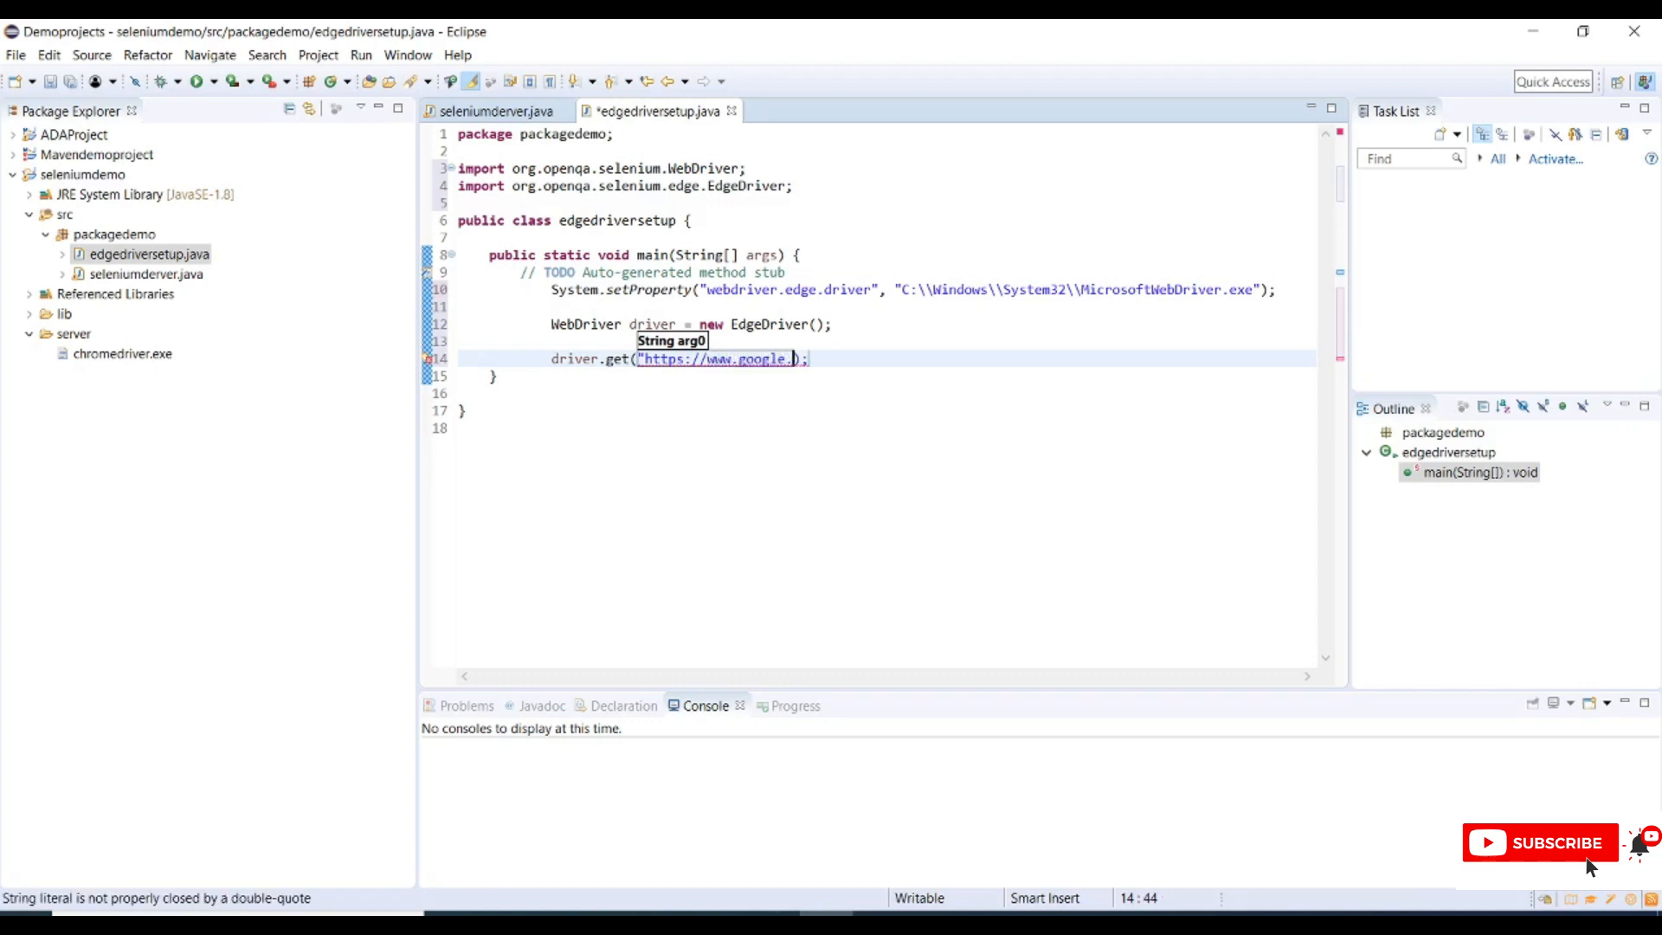
pyautogui.write('in"')
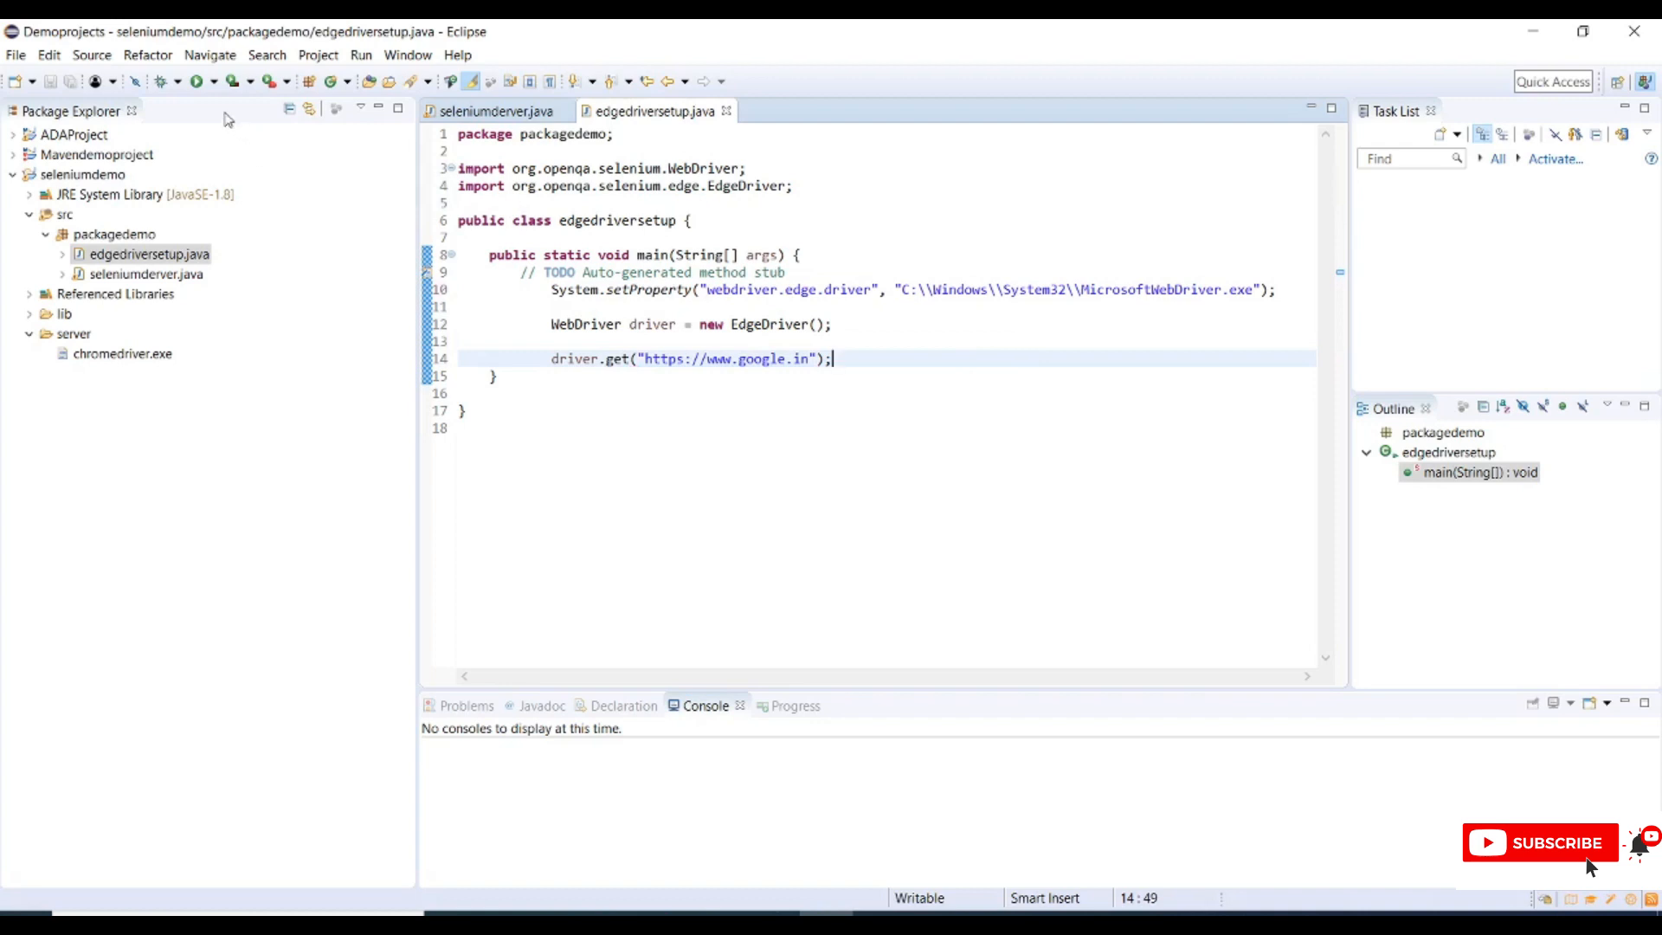
# - Run edgedriversetup as a Java application and watch the WebDriver session start in the Console
pyautogui.click(201, 81)
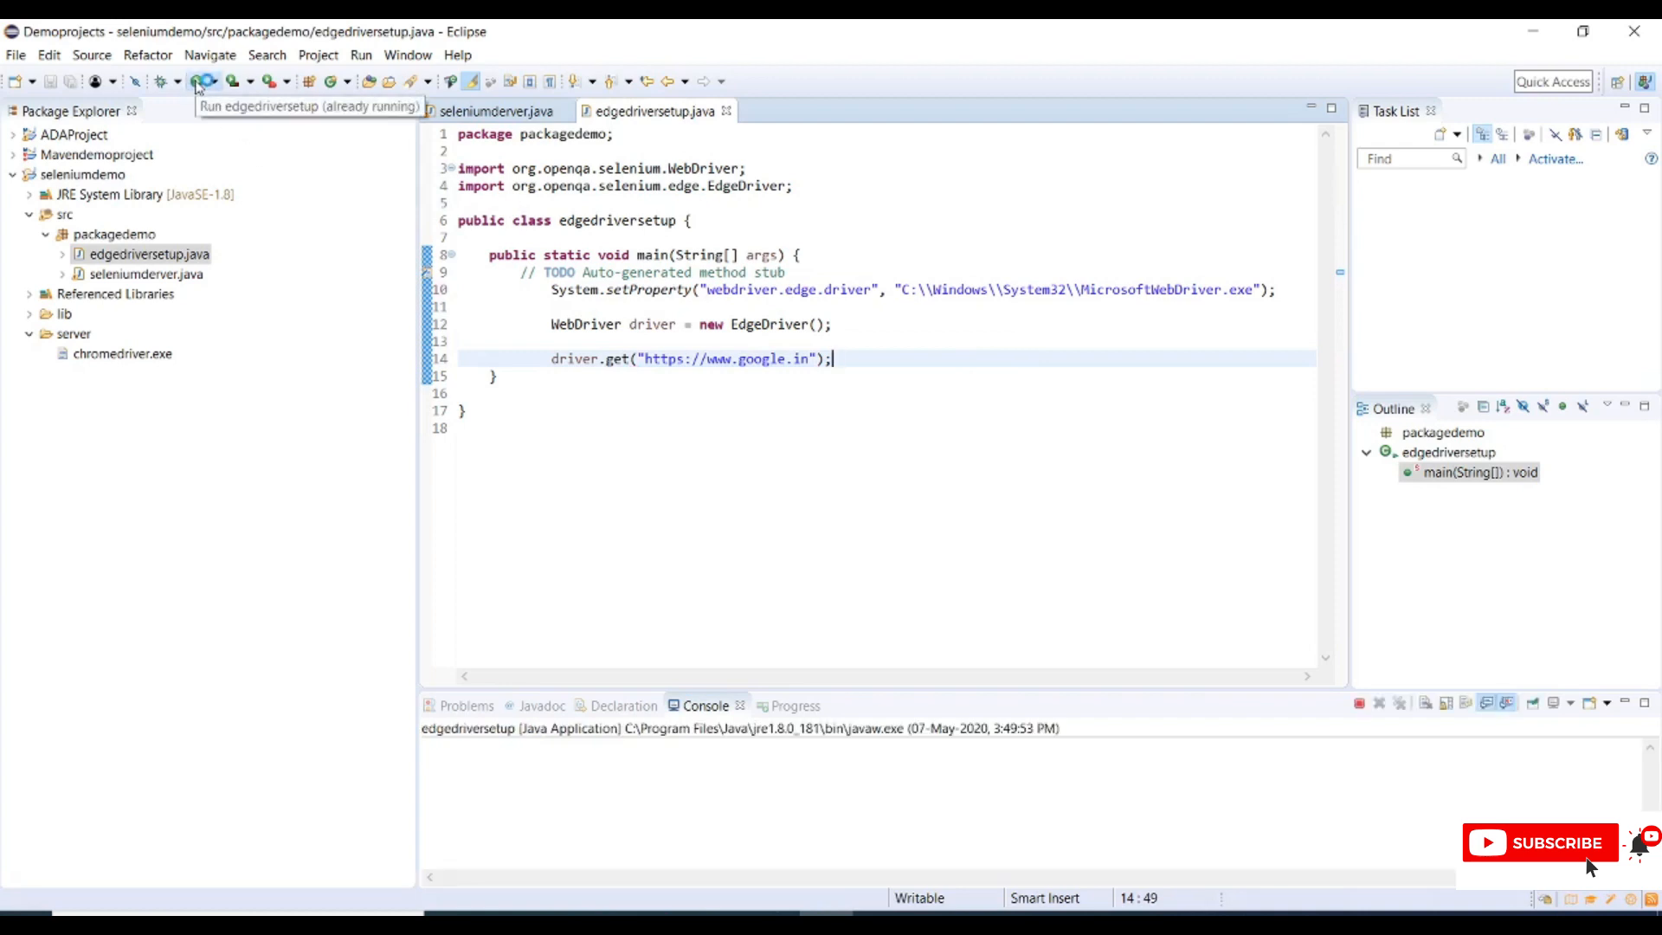
pyautogui.click(201, 81)
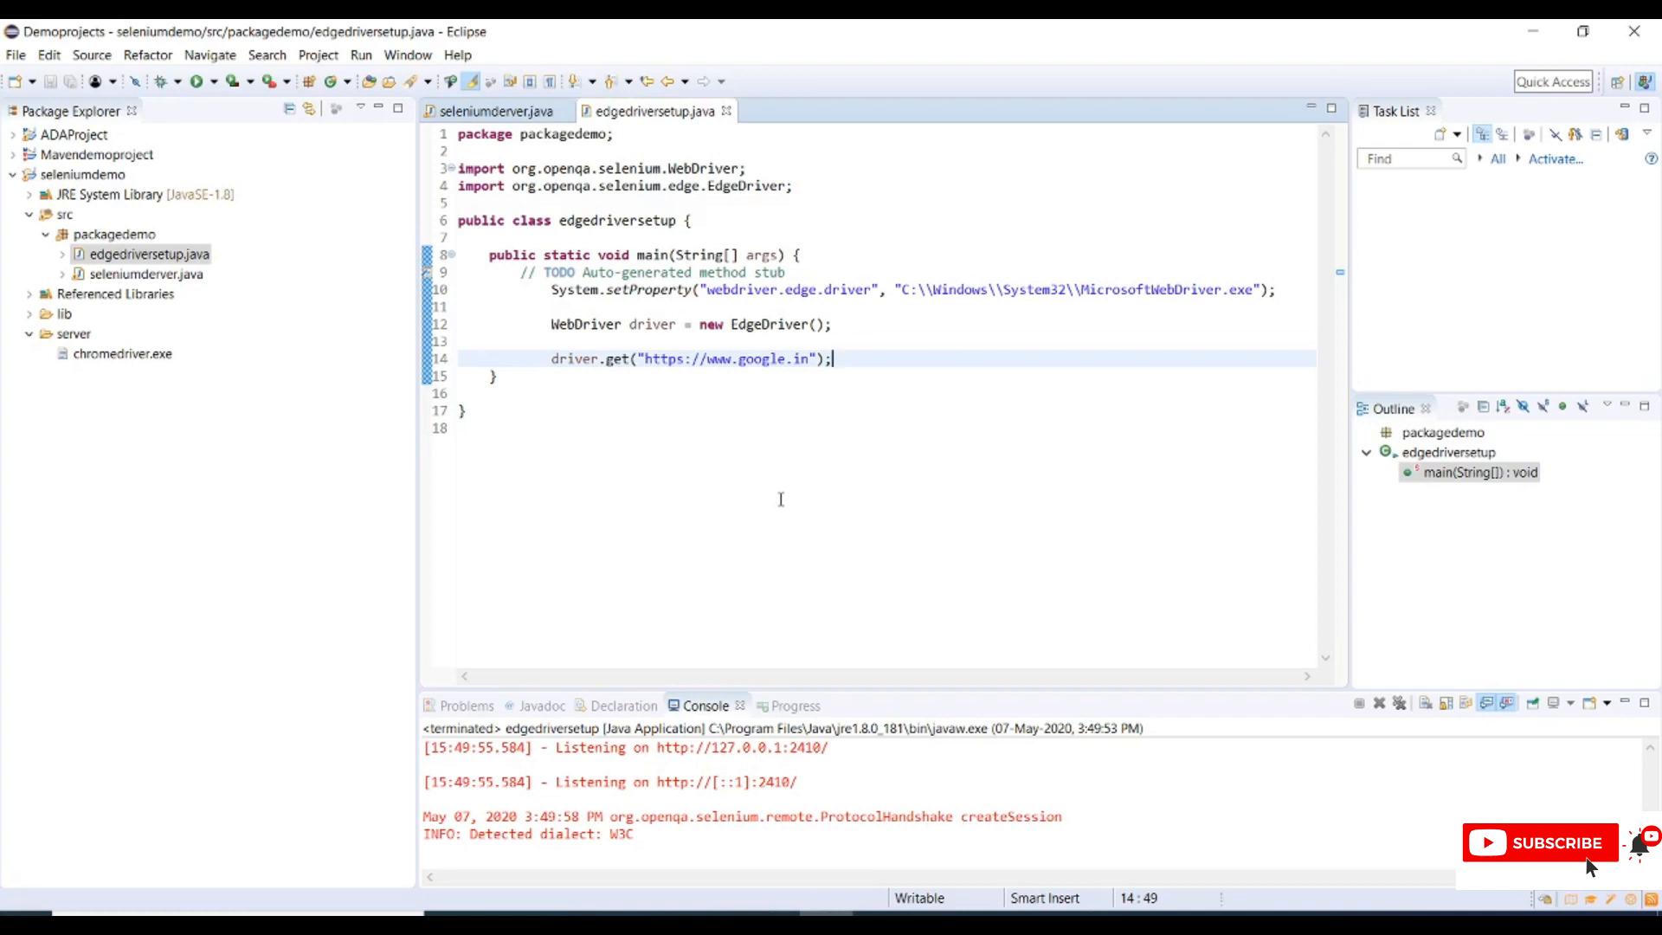
pyautogui.moveTo(348, 327)
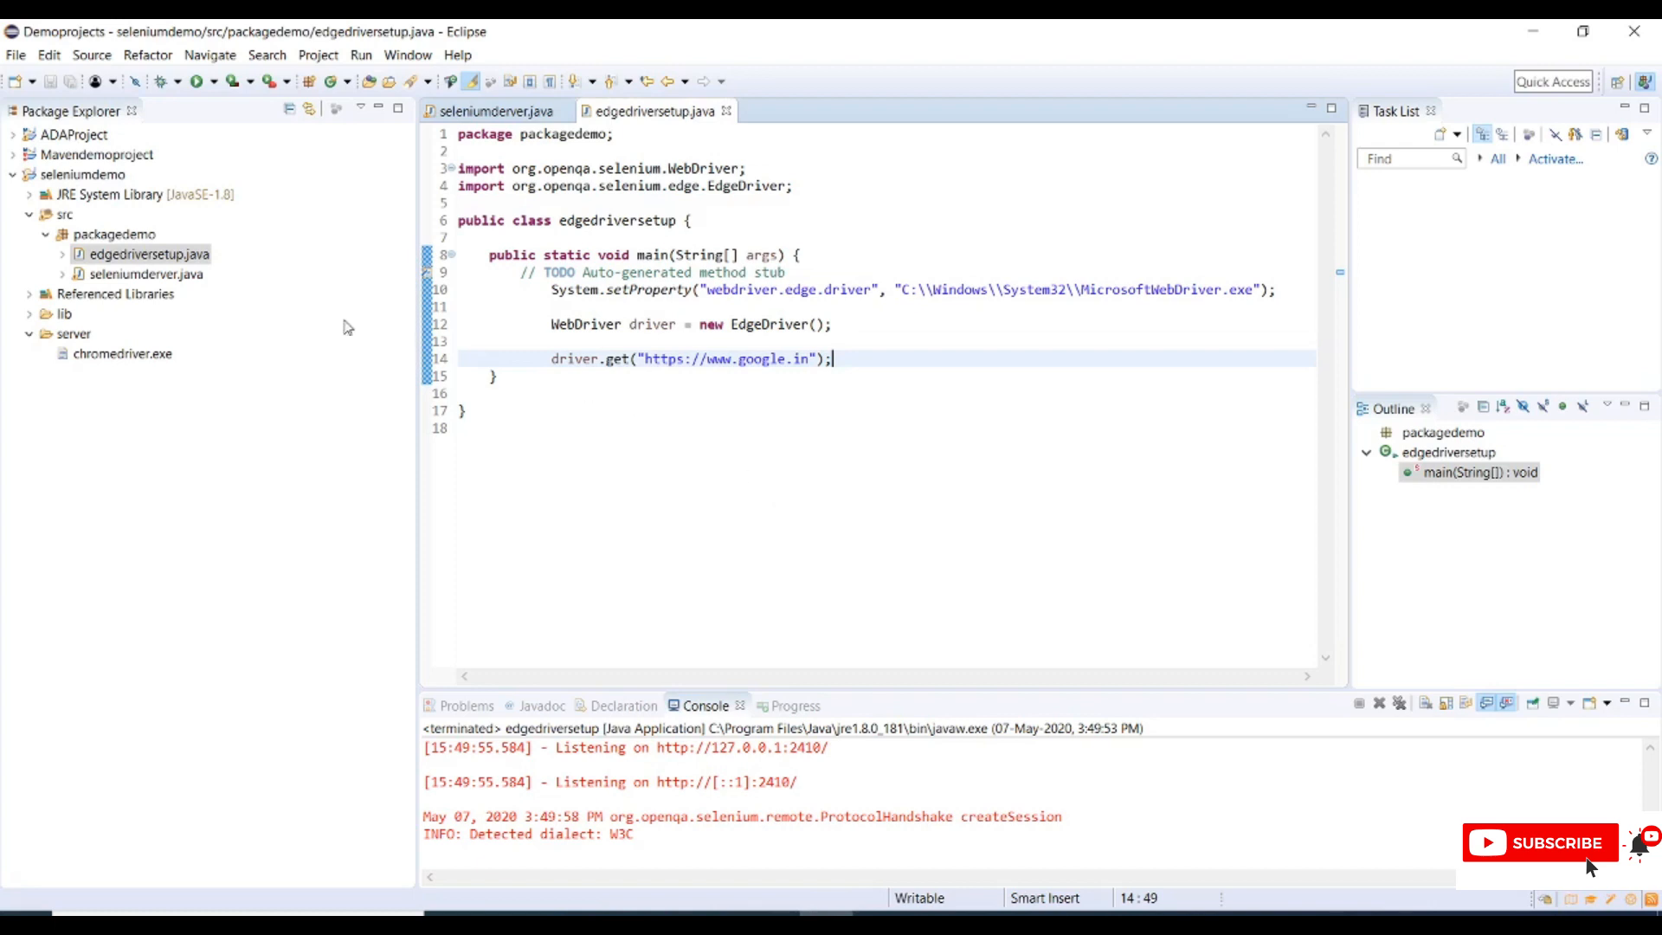
pyautogui.moveTo(641, 433)
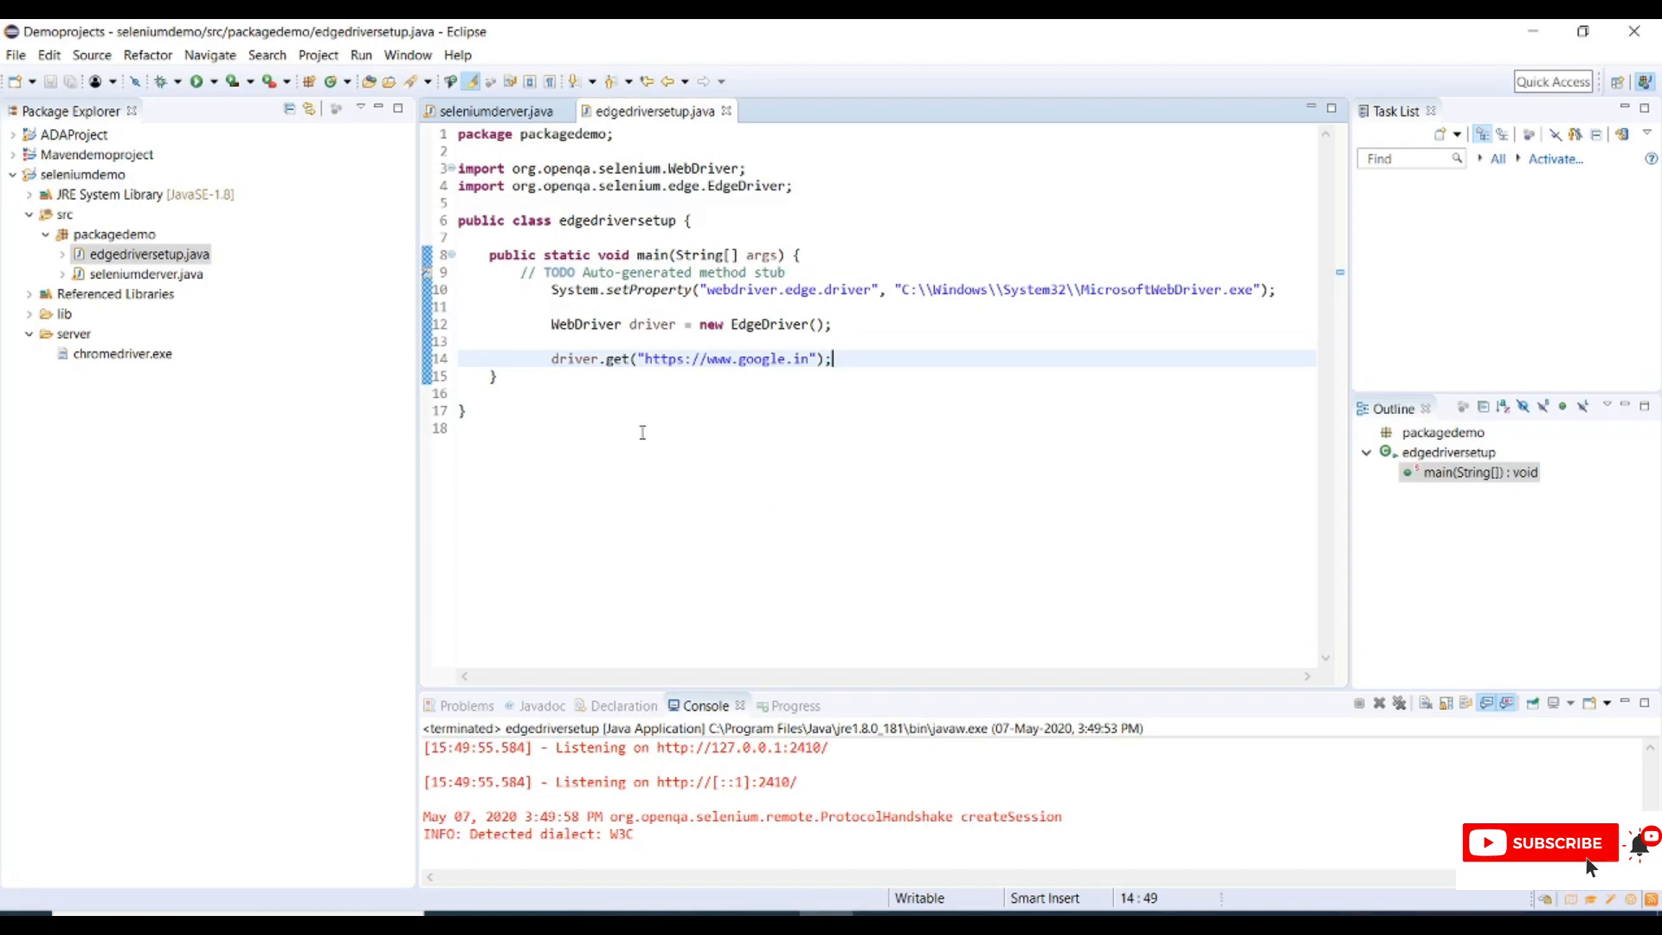